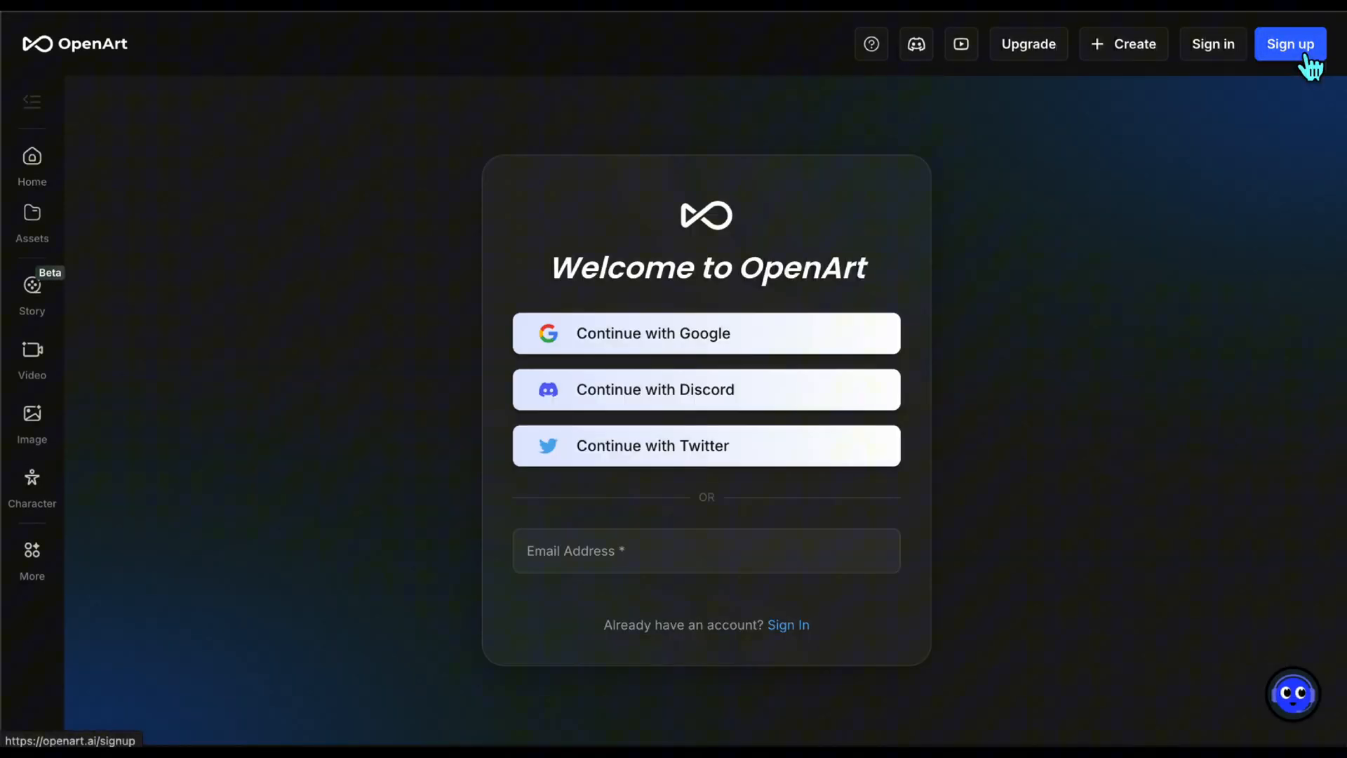
{"action": "mouse_move", "coordinate": [1176, 191]}
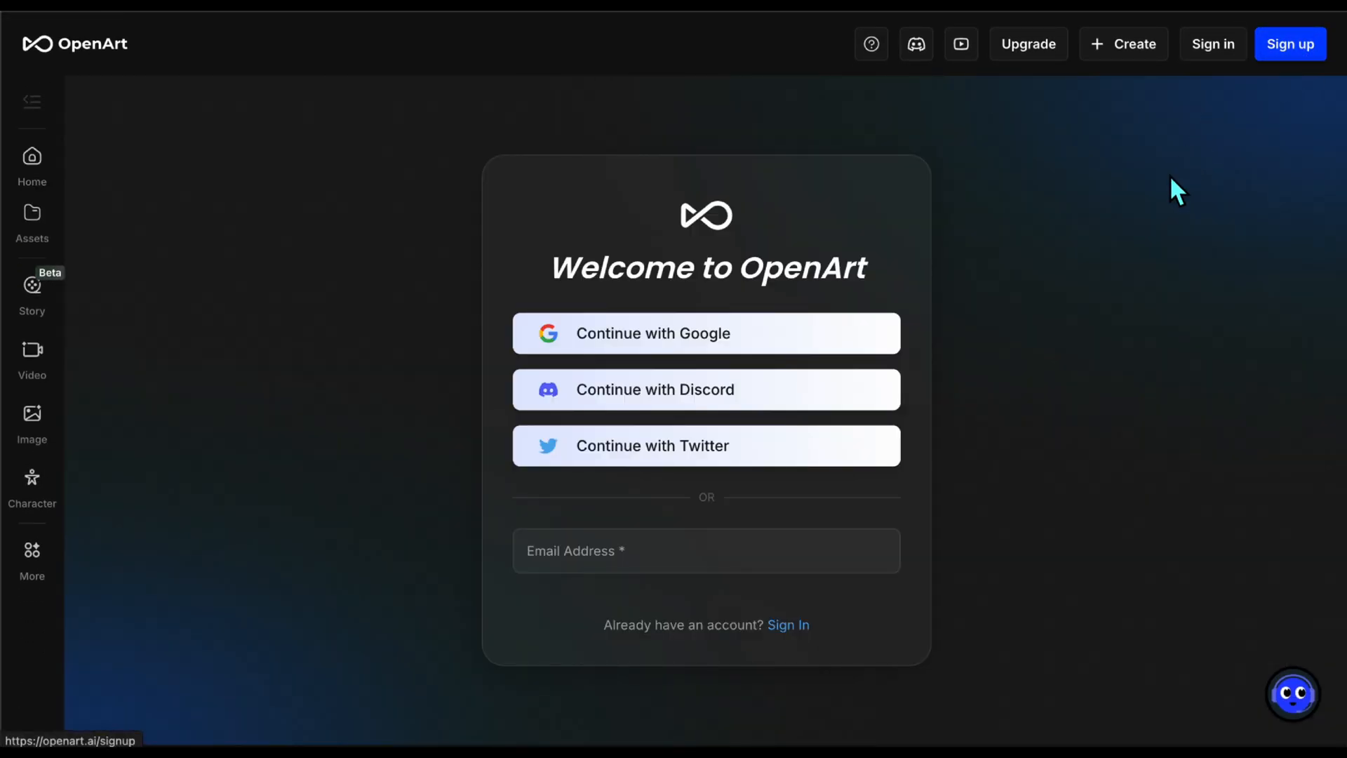
Choose to sign up for OpenArt with a Google account.
{"action": "left_click", "coordinate": [706, 334]}
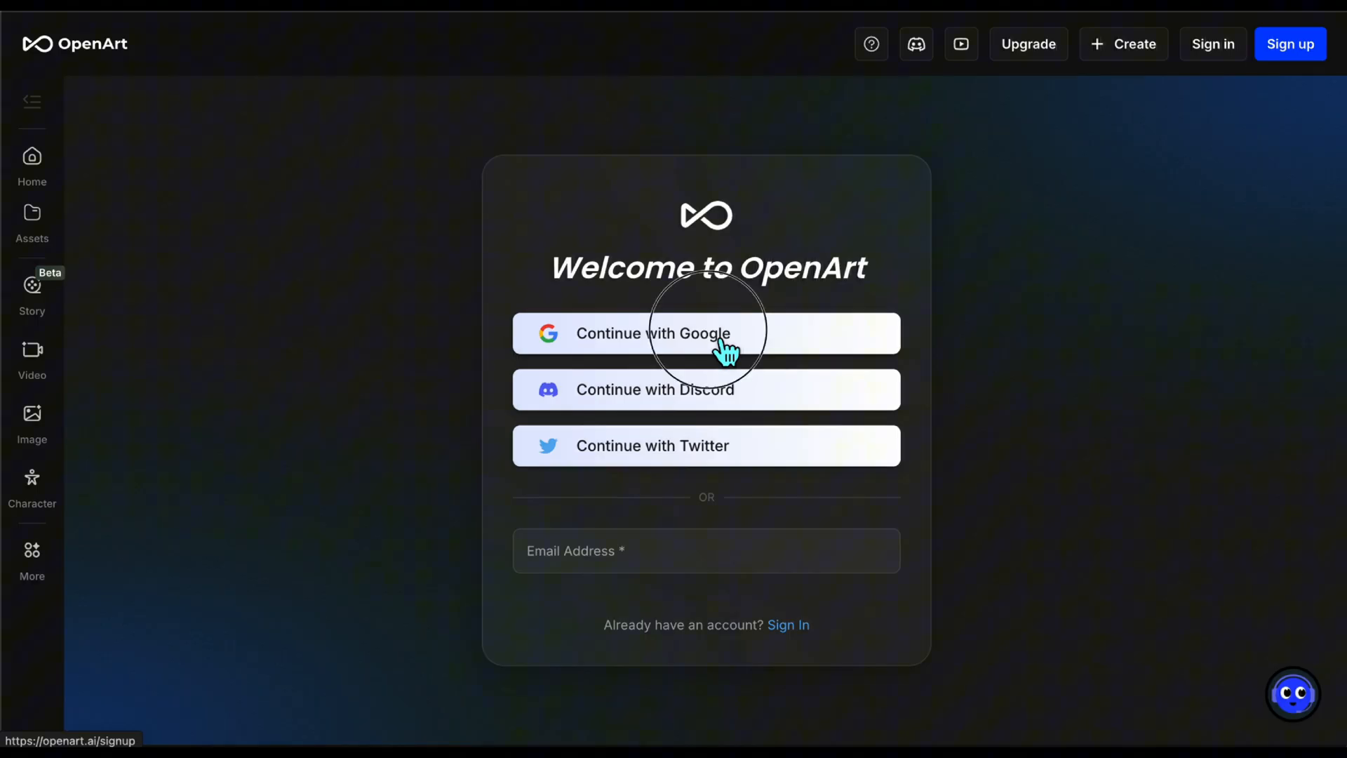
Finish Google sign-in and start a Music Video story from the Story dropdown.
{"action": "left_click", "coordinate": [704, 333]}
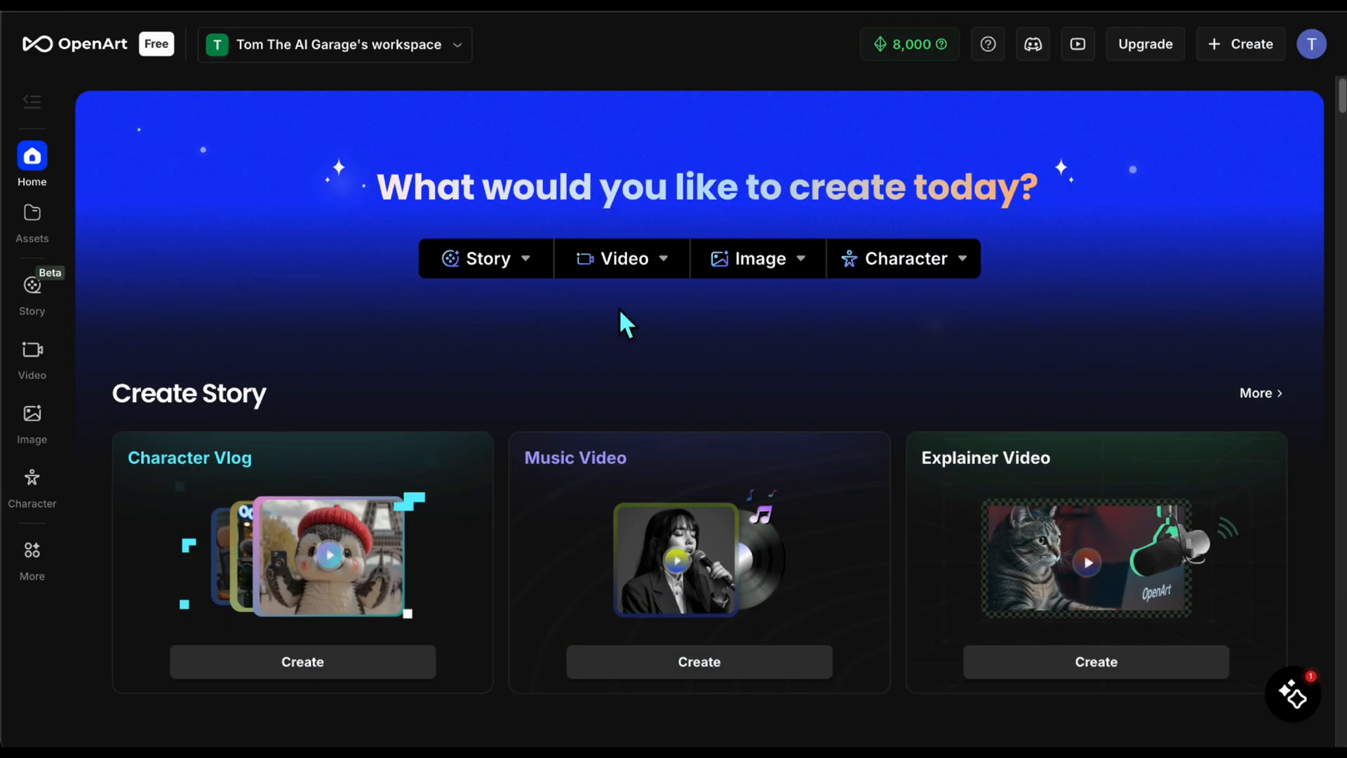
{"action": "mouse_move", "coordinate": [777, 322]}
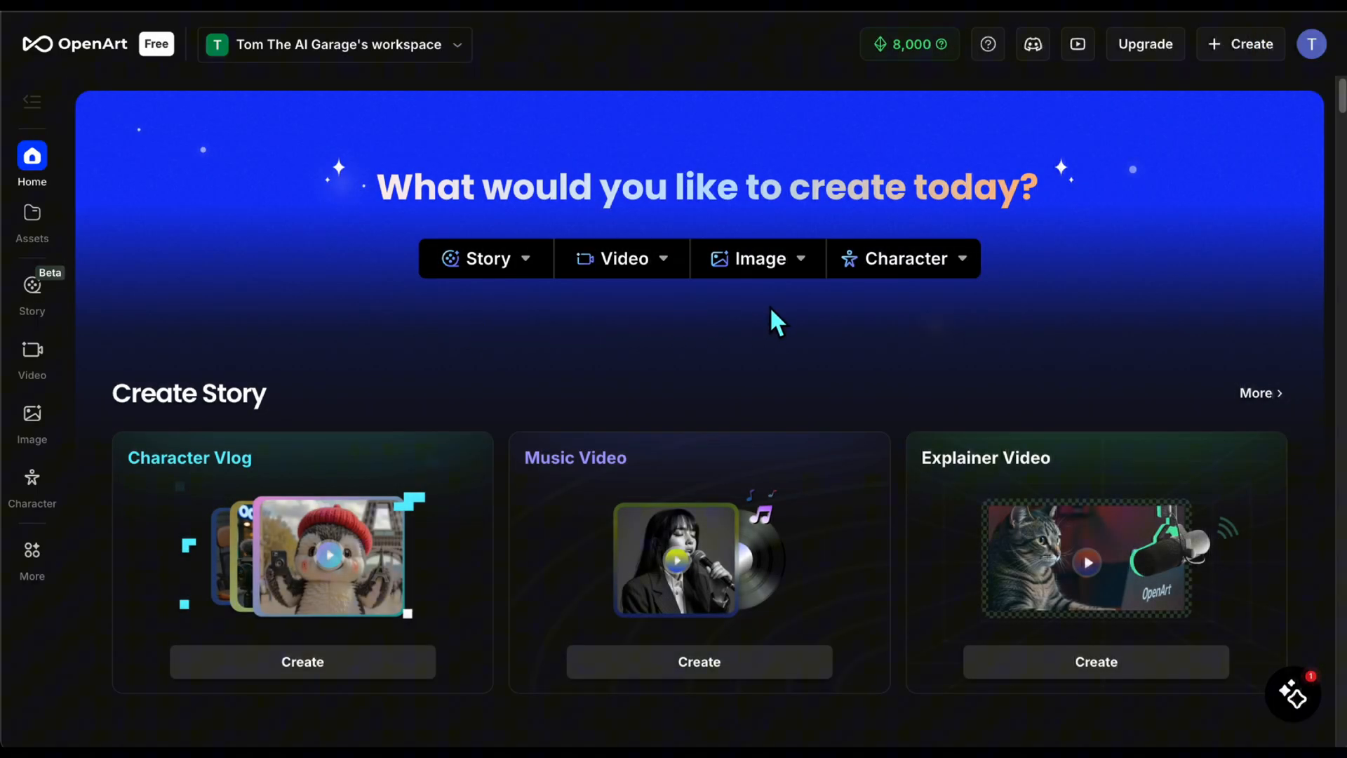
{"action": "mouse_move", "coordinate": [880, 316]}
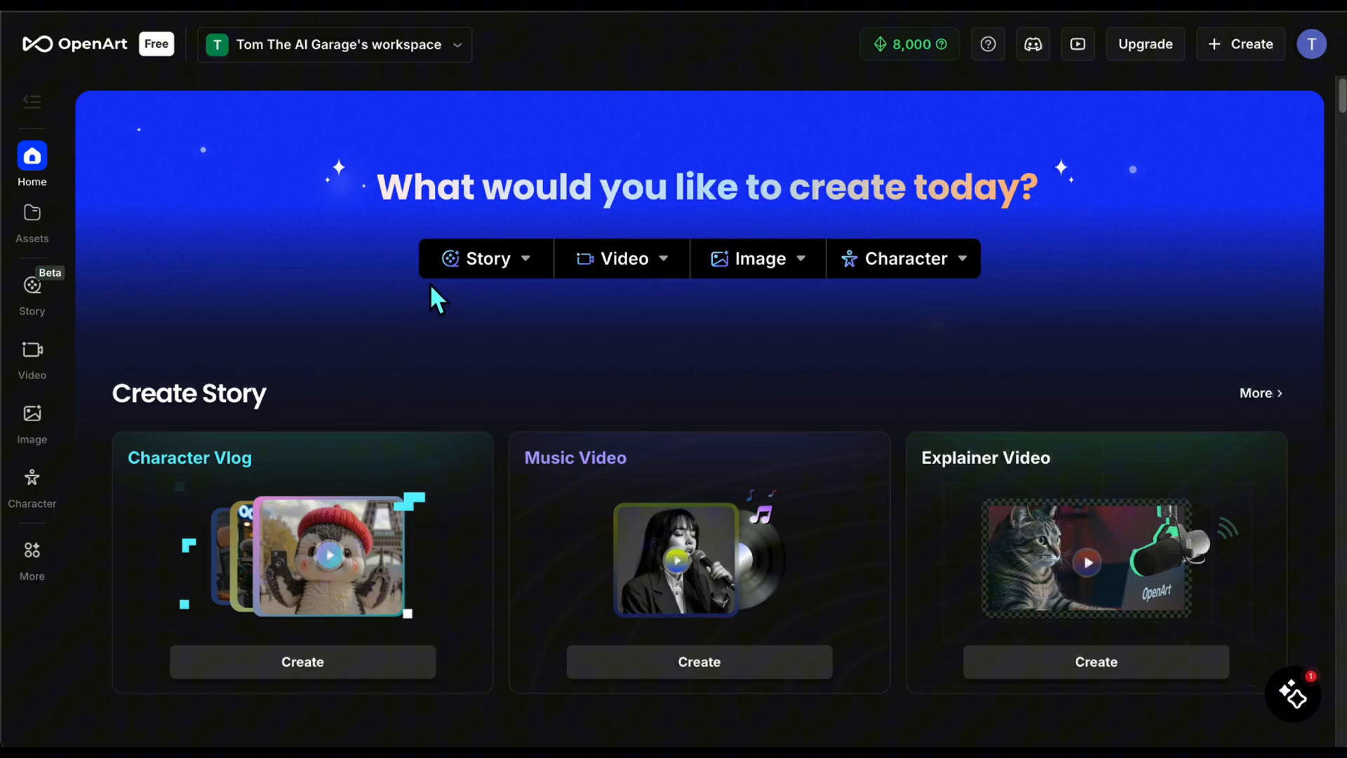
{"action": "left_click", "coordinate": [486, 258]}
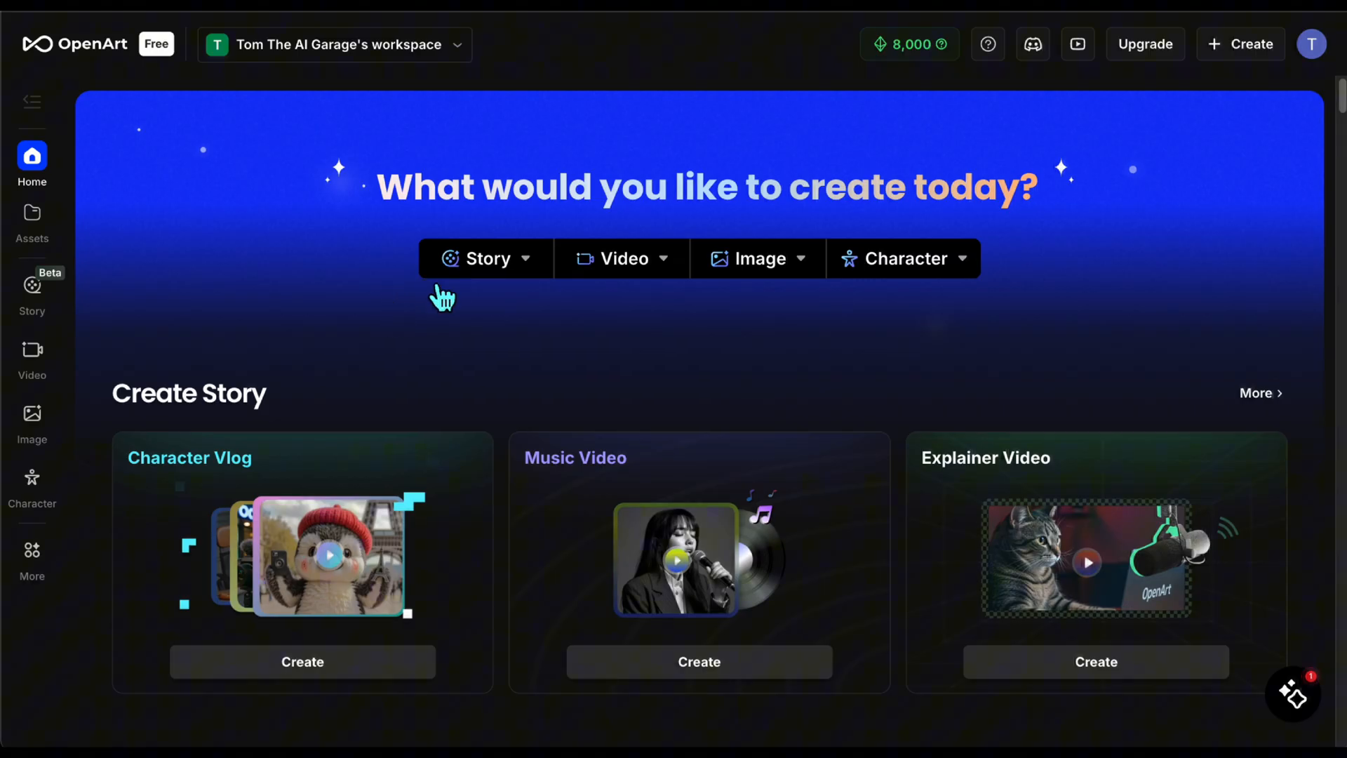
{"action": "left_click", "coordinate": [485, 257]}
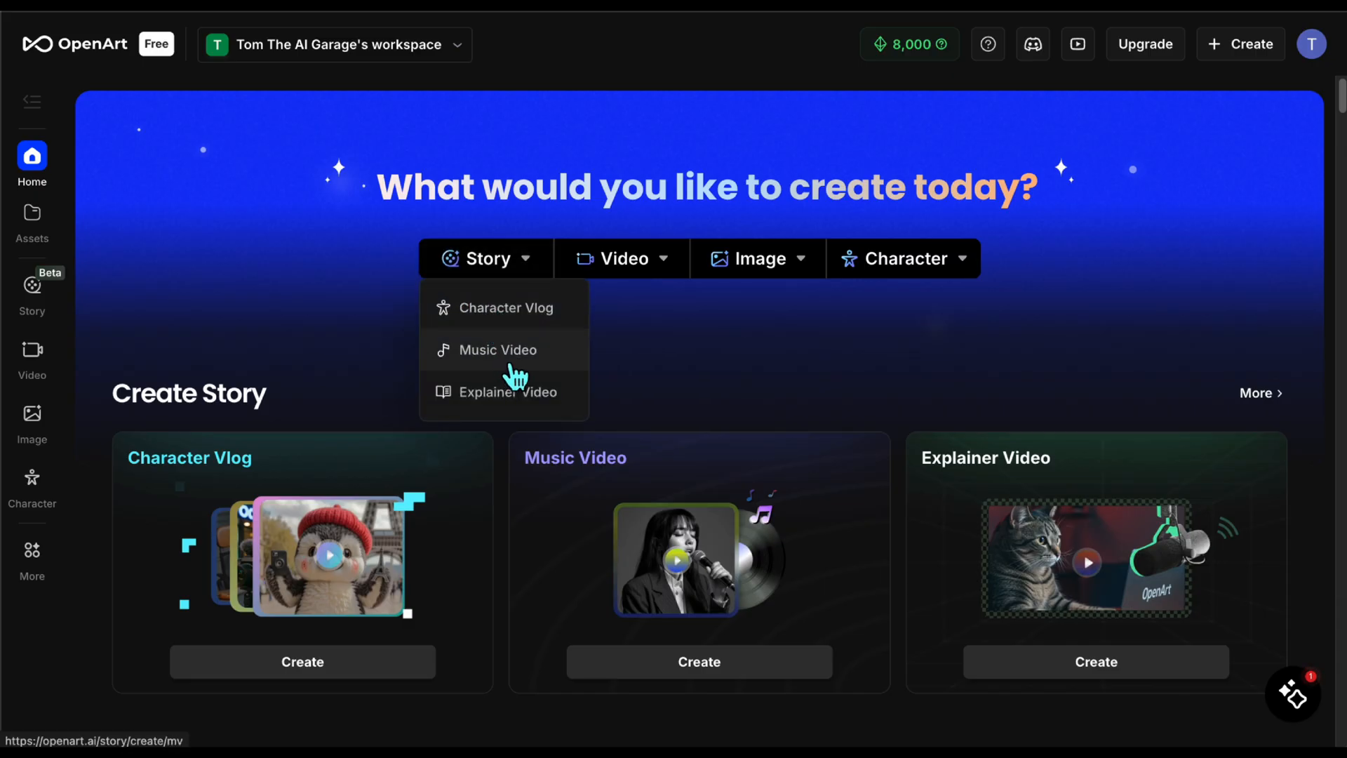
{"action": "left_click", "coordinate": [501, 349]}
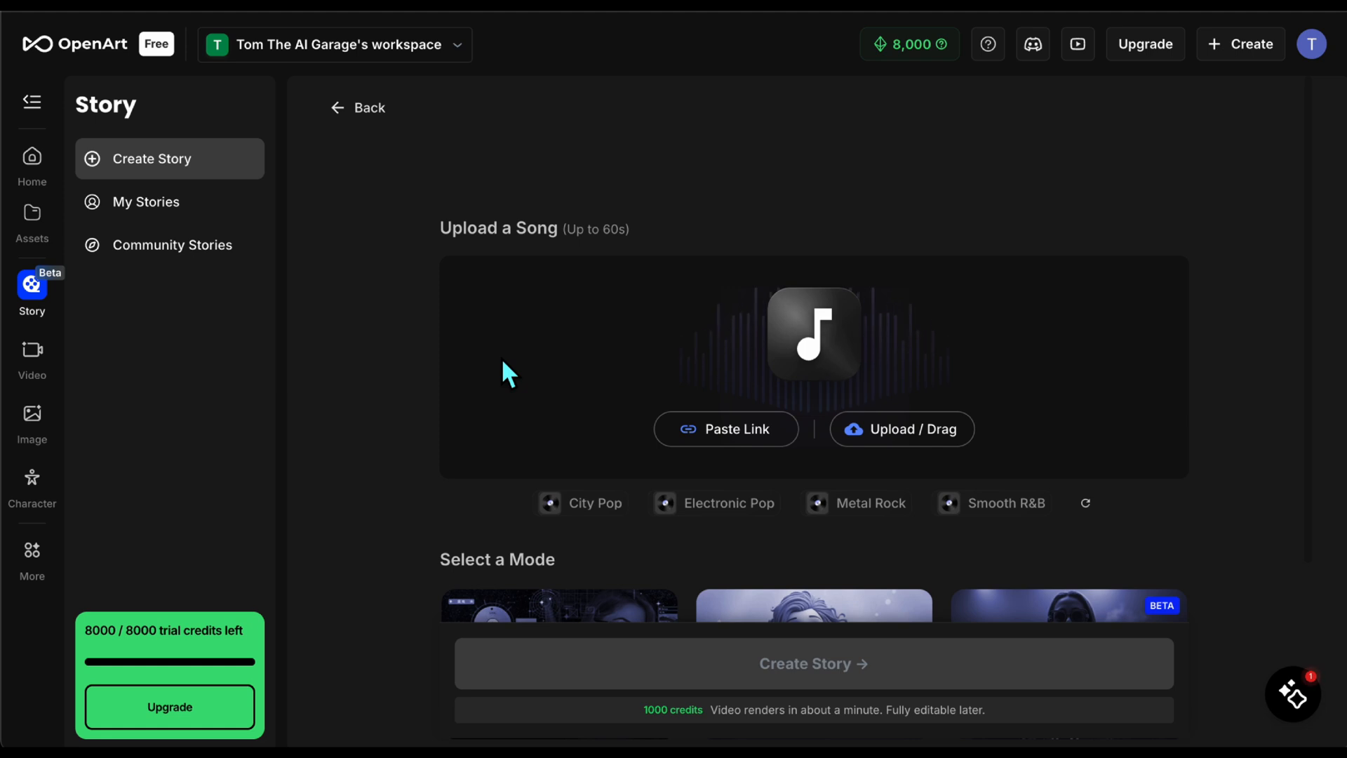
{"action": "scroll", "scroll_direction": "down", "scroll_amount": 3}
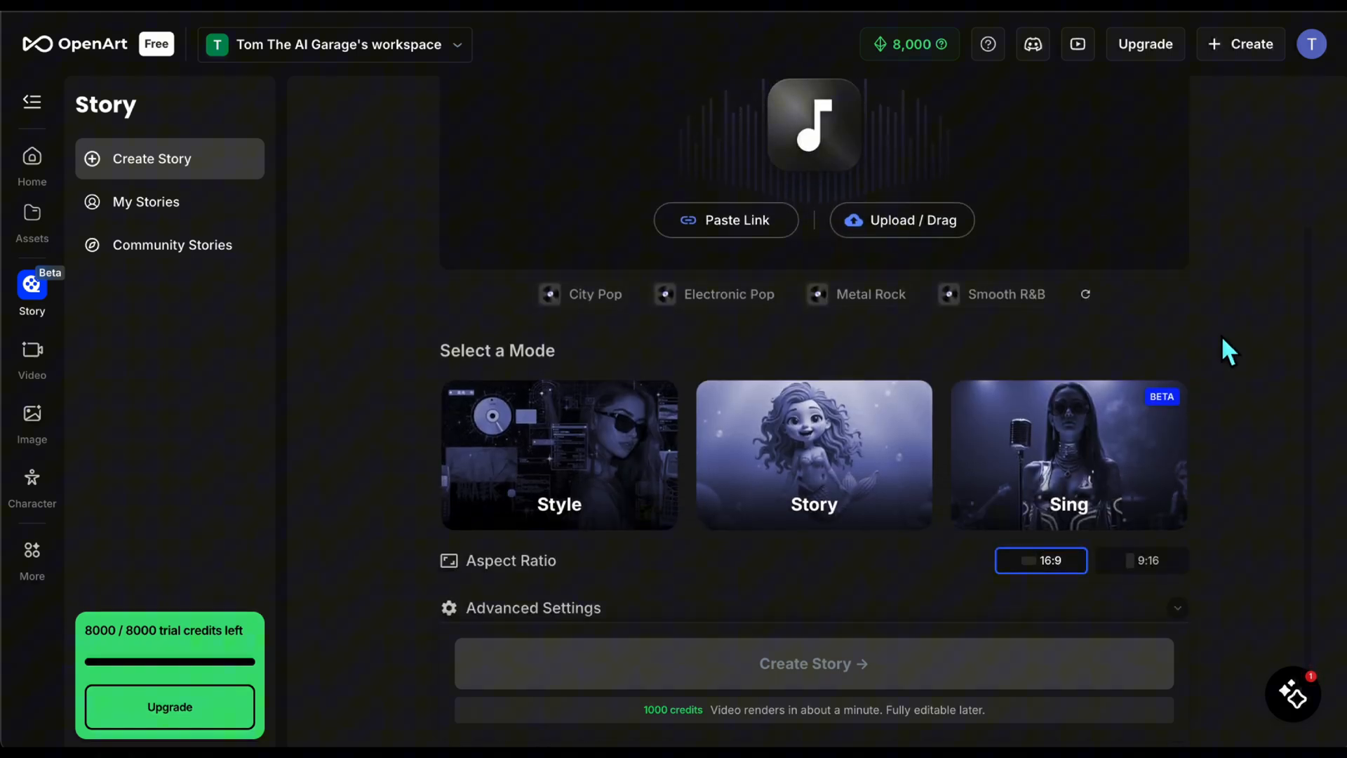
{"action": "scroll", "scroll_direction": "down", "scroll_amount": 3}
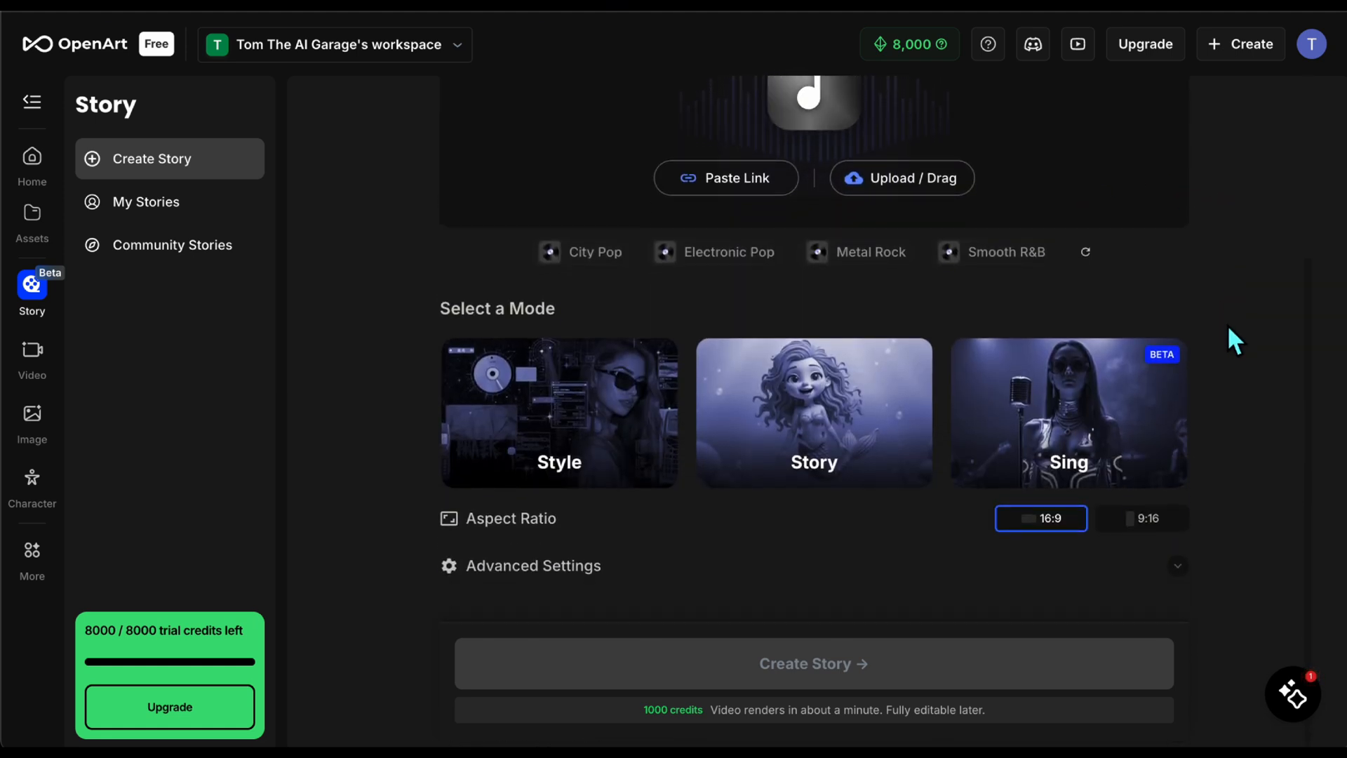
{"action": "left_click", "coordinate": [558, 412]}
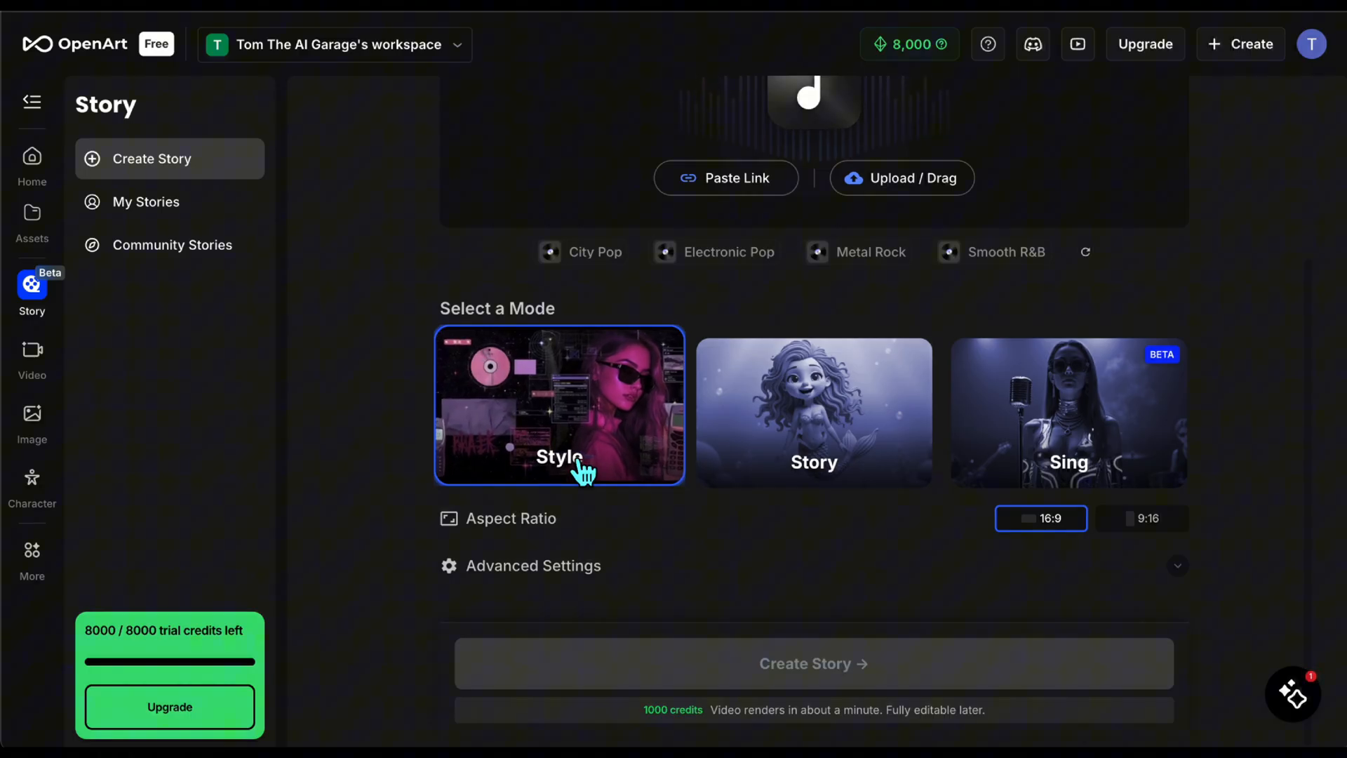
{"action": "left_click", "coordinate": [814, 410]}
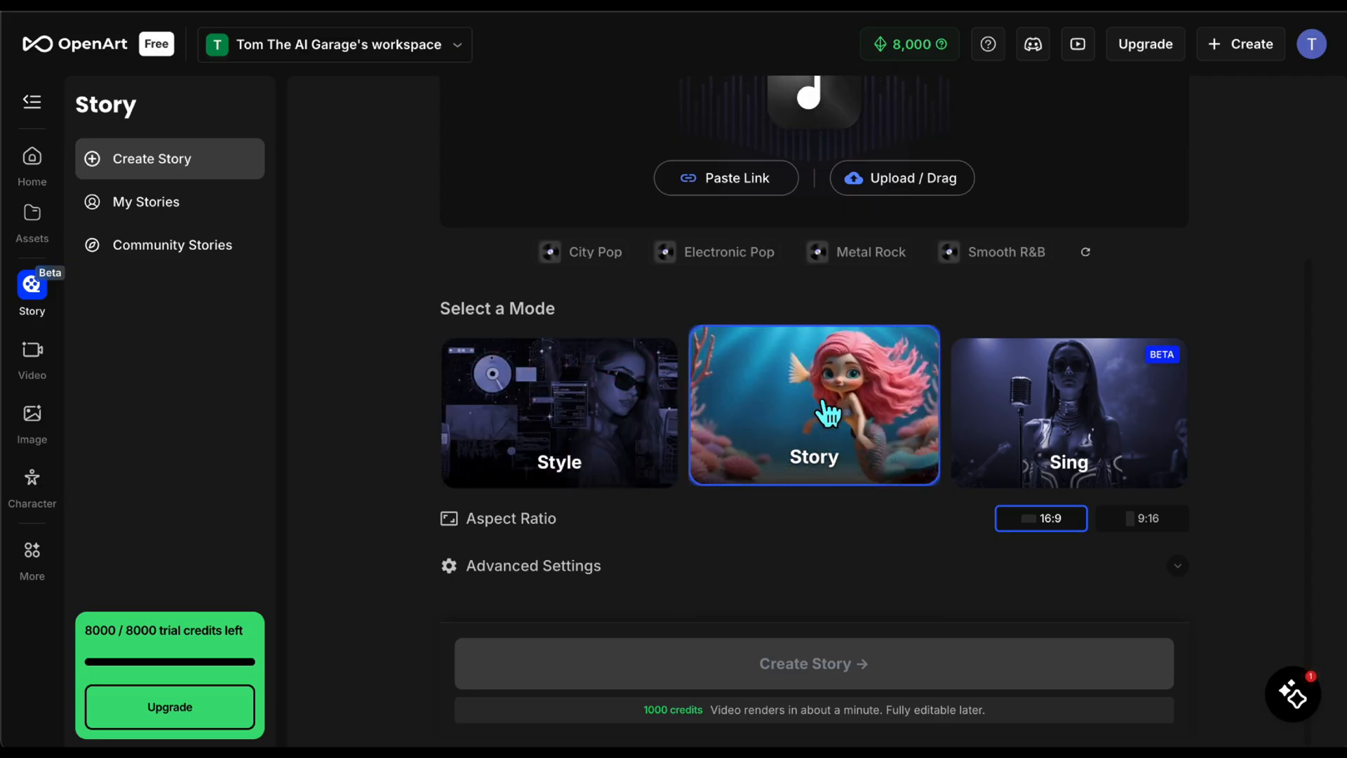
{"action": "left_click", "coordinate": [1069, 405]}
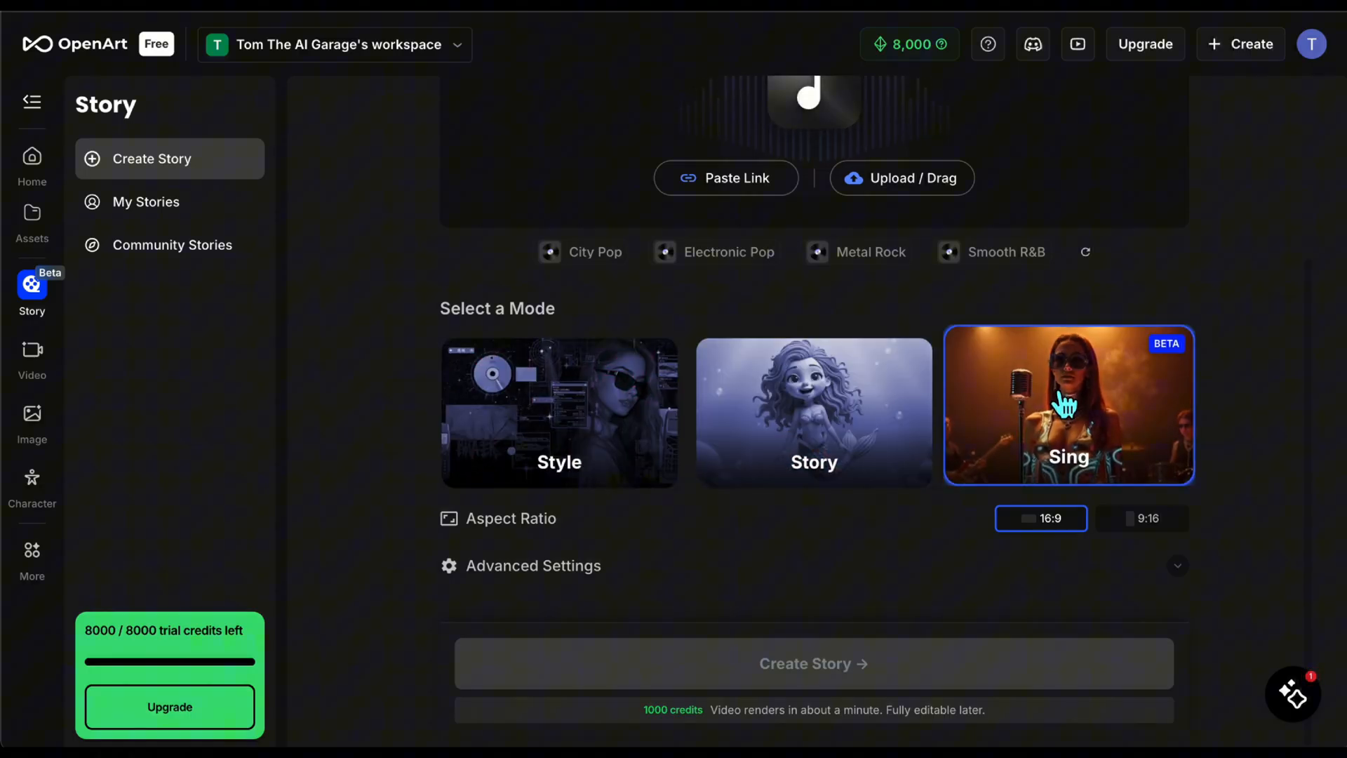
{"action": "mouse_move", "coordinate": [1258, 432]}
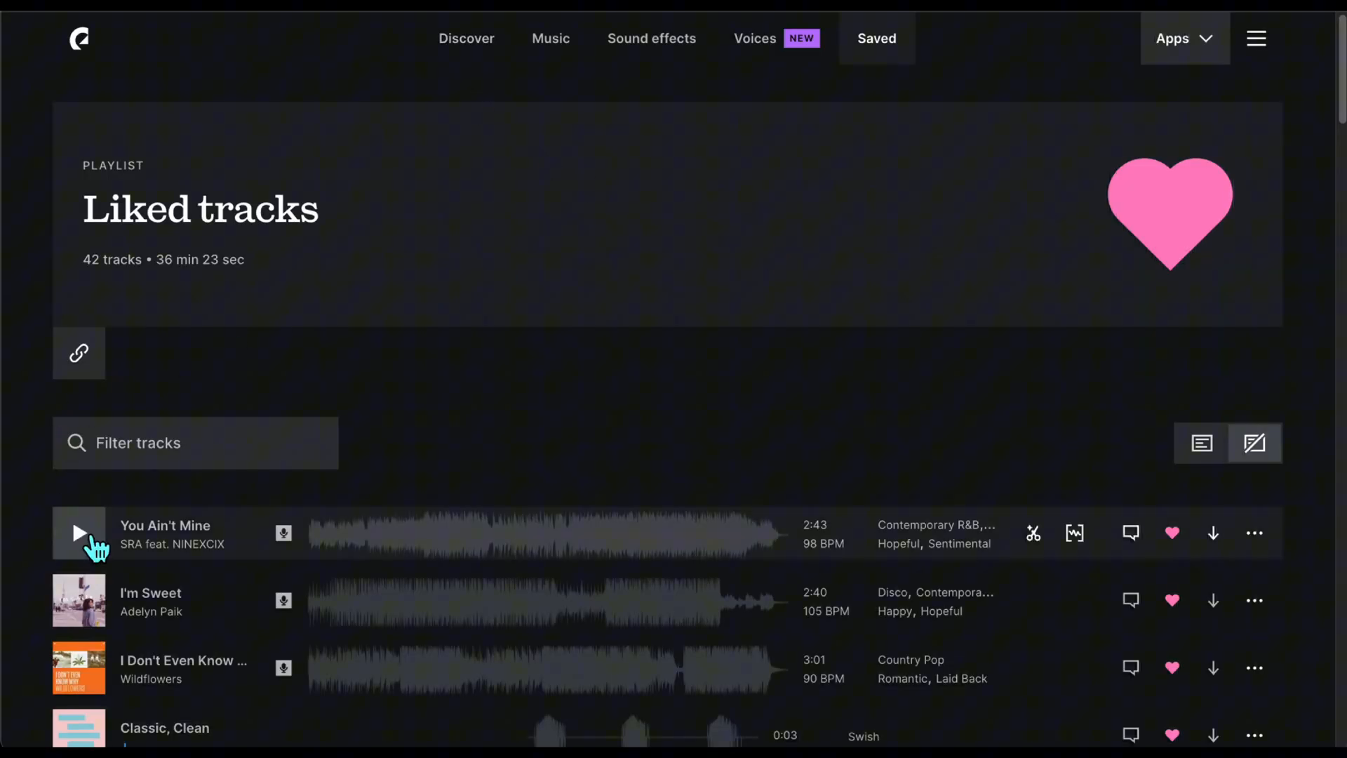
{"action": "mouse_move", "coordinate": [102, 618]}
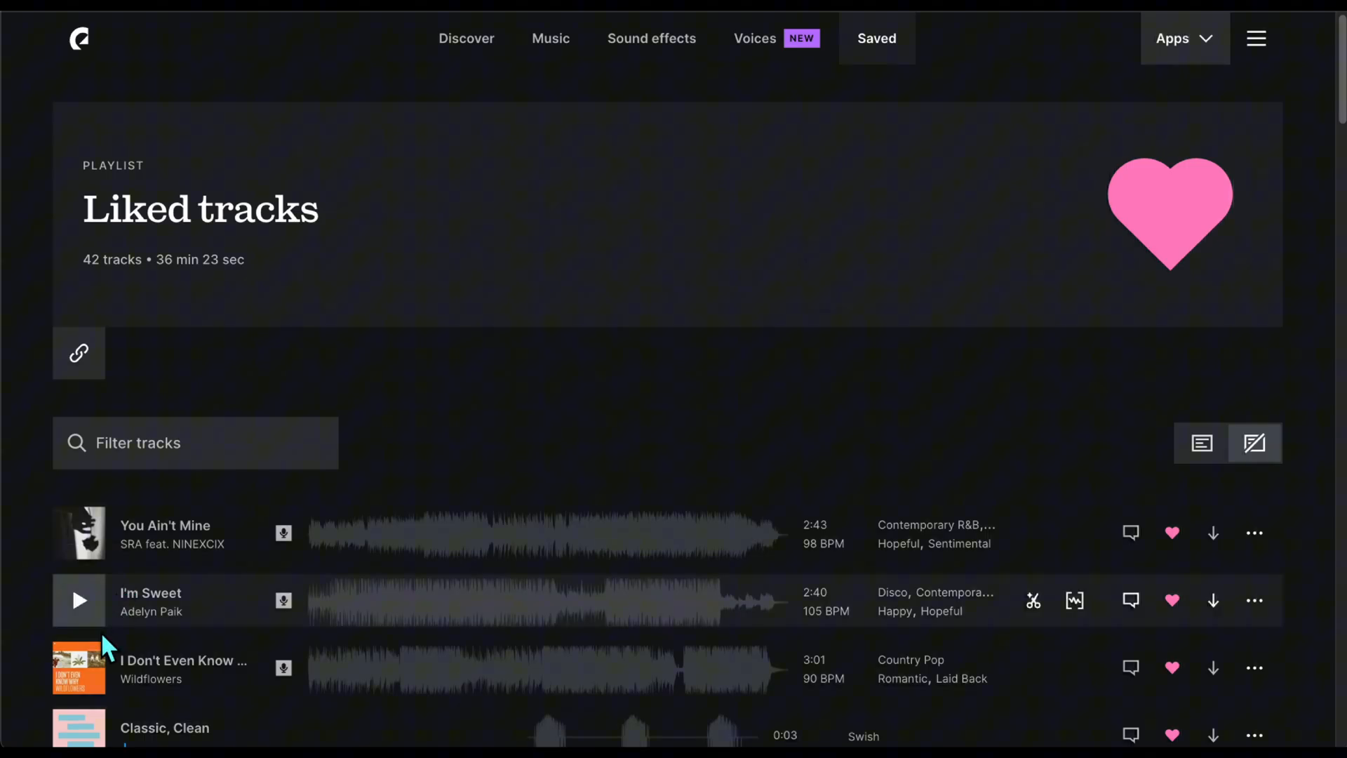
{"action": "mouse_move", "coordinate": [80, 667]}
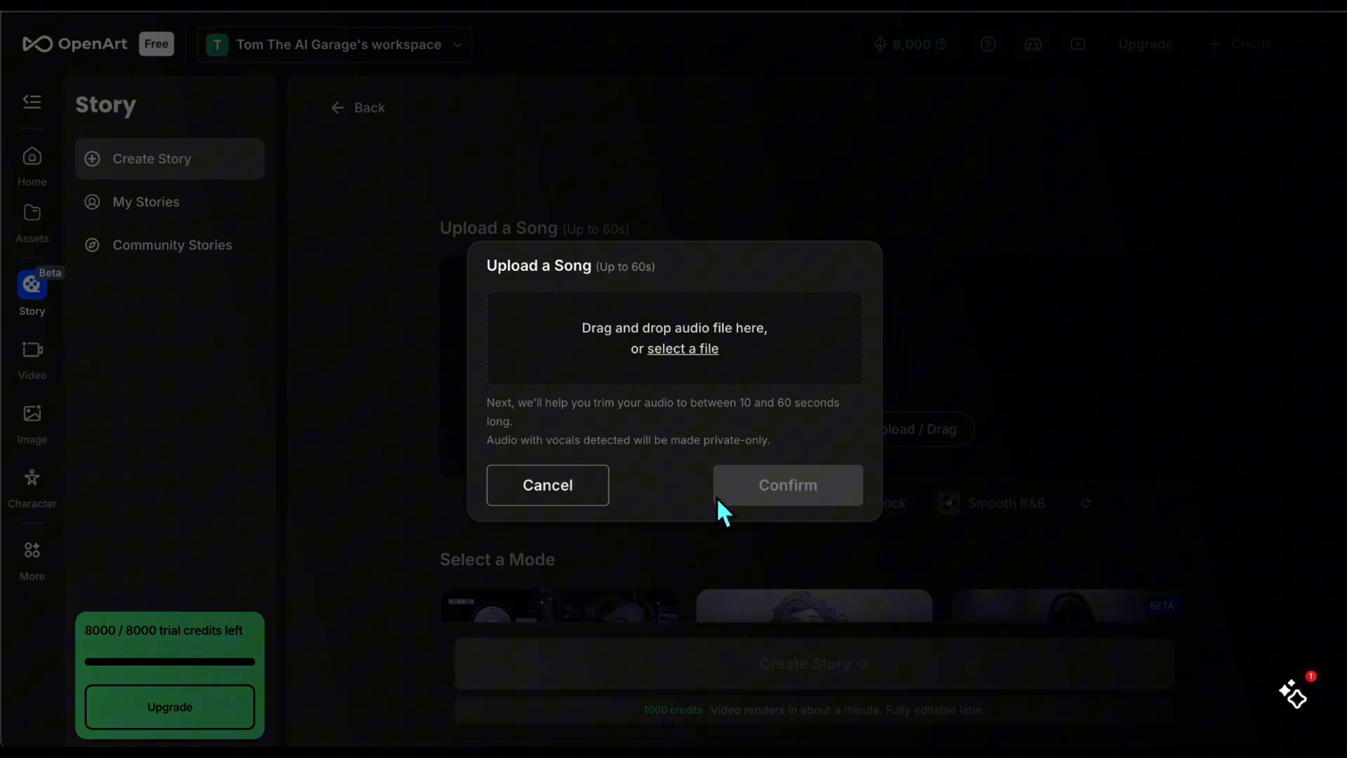
Upload You Ain't Mine, trim it to a 1:00 clip, preview it and confirm.
{"action": "left_click", "coordinate": [681, 348]}
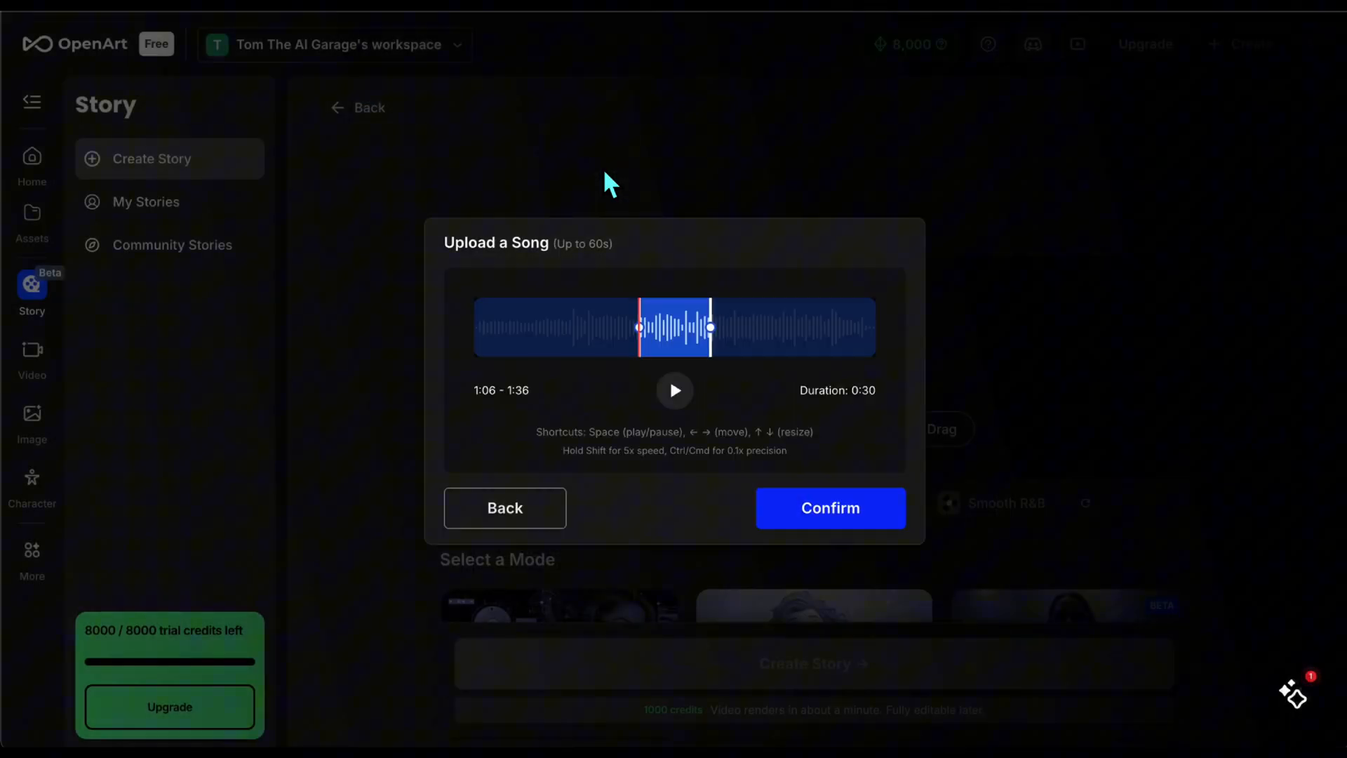
{"action": "left_click_drag", "start_coordinate": [708, 328], "coordinate": [717, 327]}
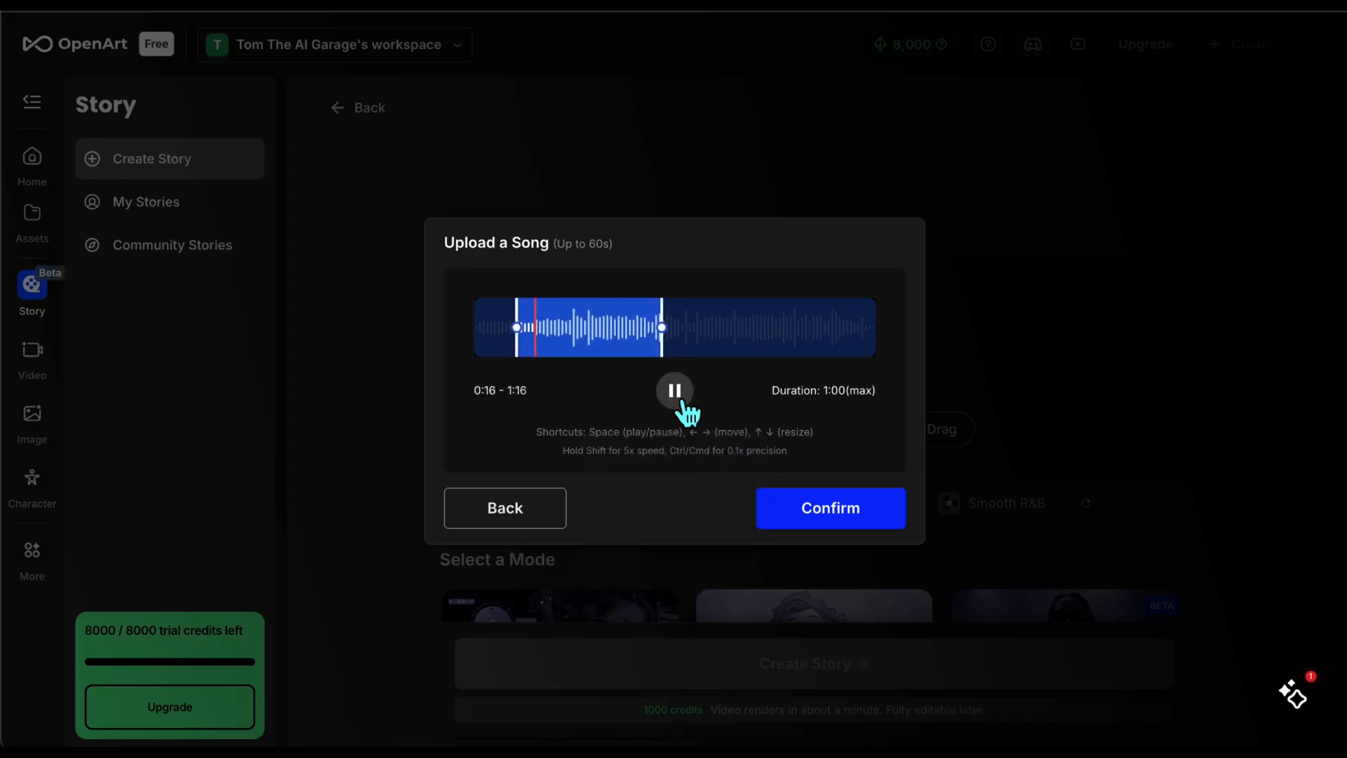
{"action": "left_click", "coordinate": [674, 390]}
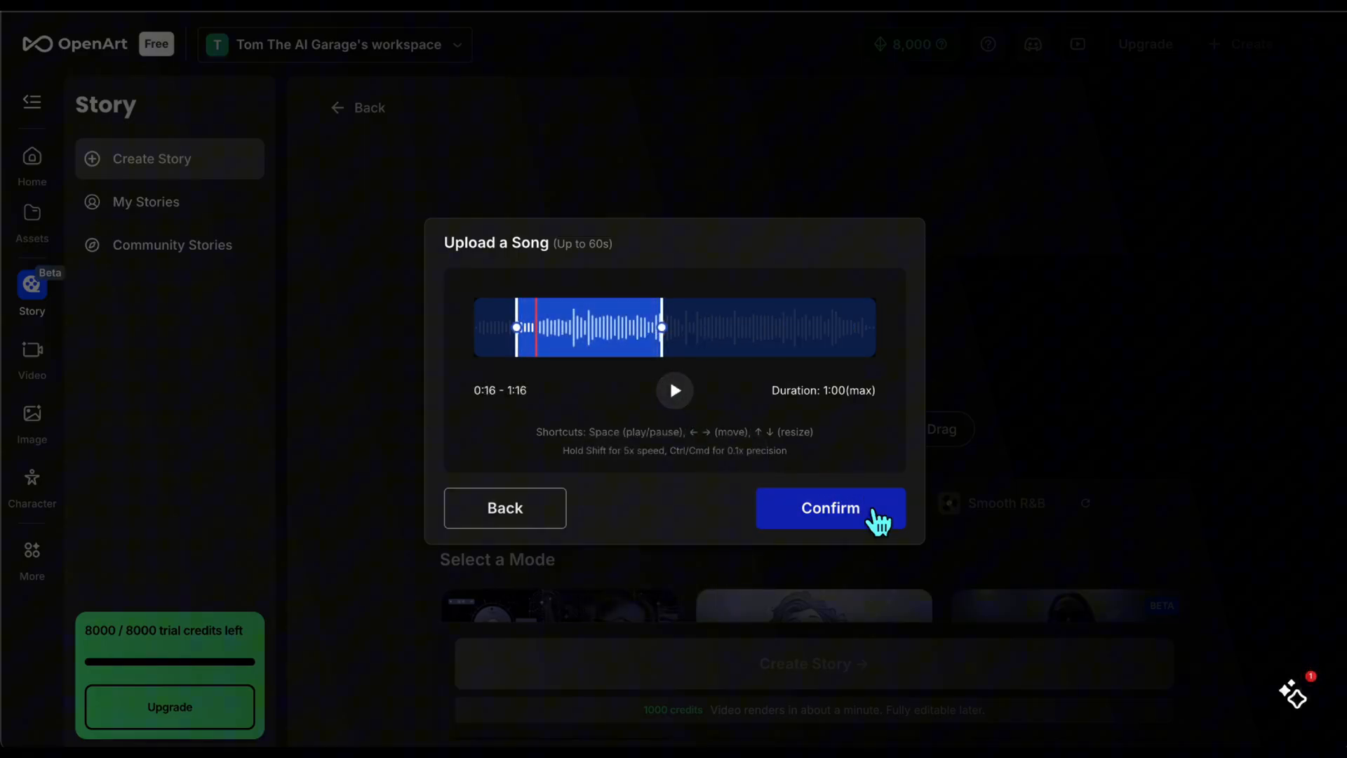
{"action": "left_click", "coordinate": [829, 508]}
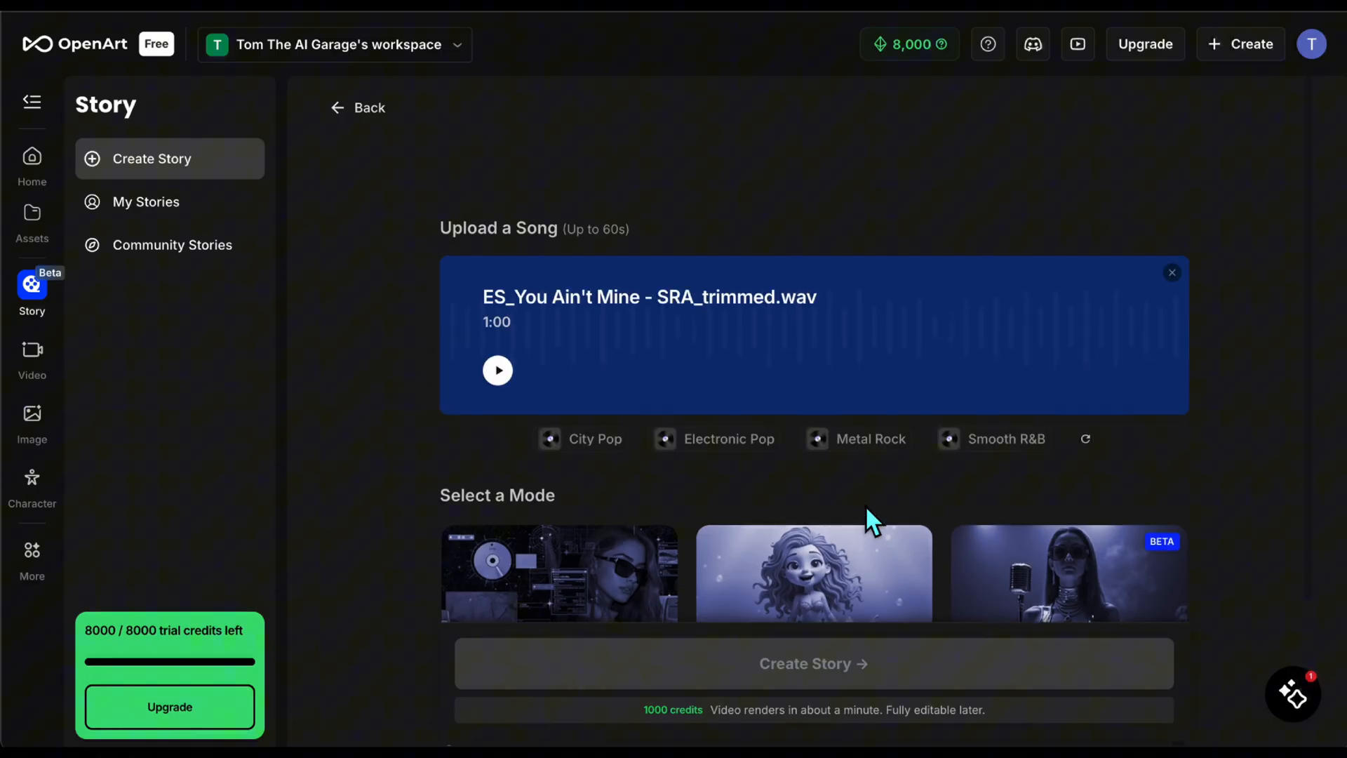
Create a 16:9 Story-mode Auto Story using Flux Kontext and Kling2.1 - Standard.
{"action": "scroll", "scroll_direction": "down", "scroll_amount": 3}
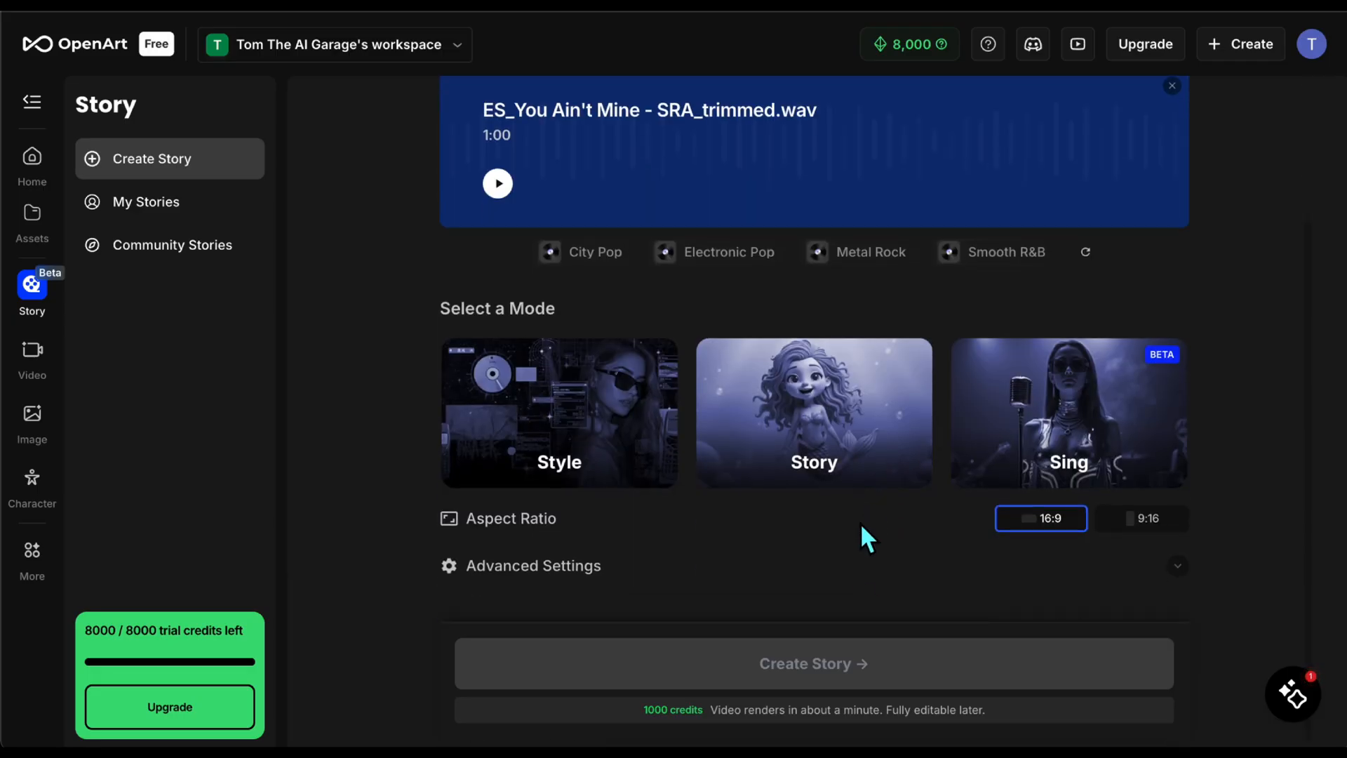
{"action": "left_click", "coordinate": [812, 412]}
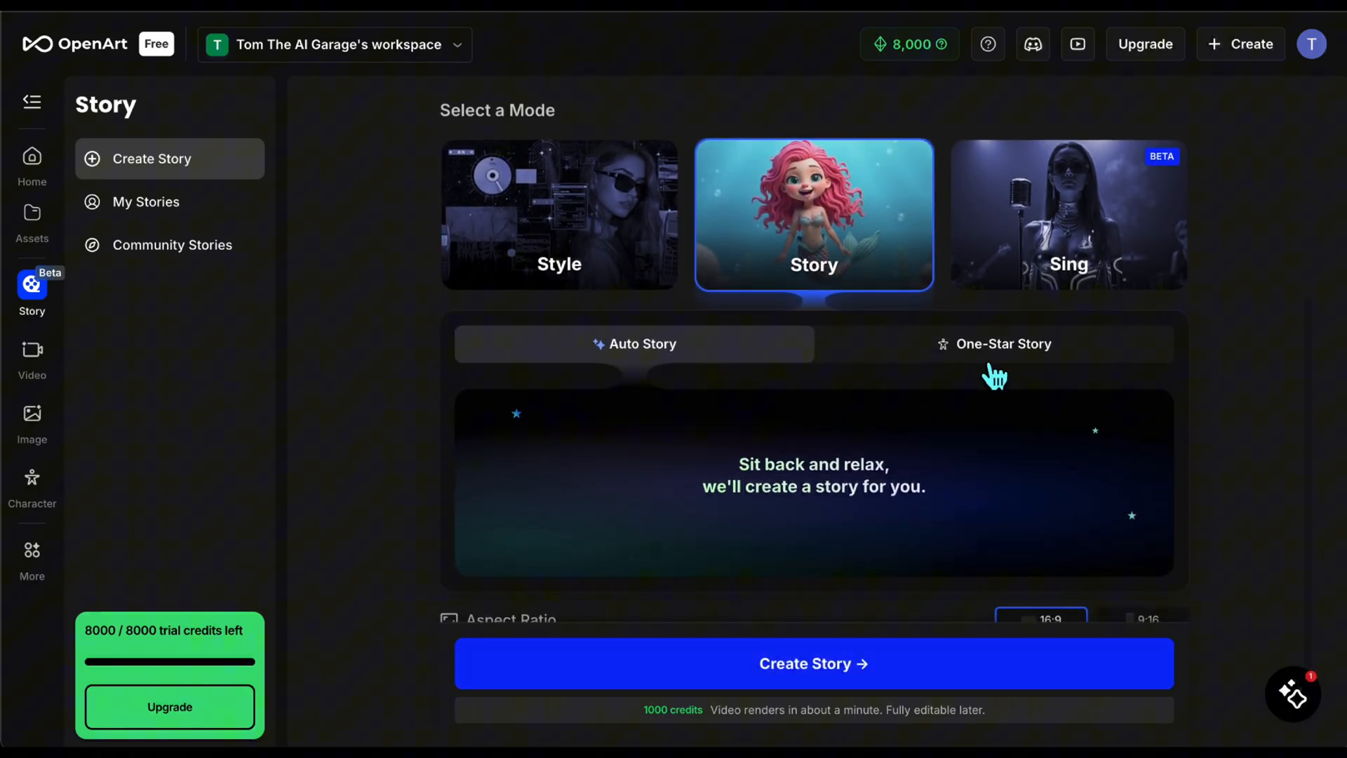
{"action": "scroll", "scroll_direction": "down", "scroll_amount": 3}
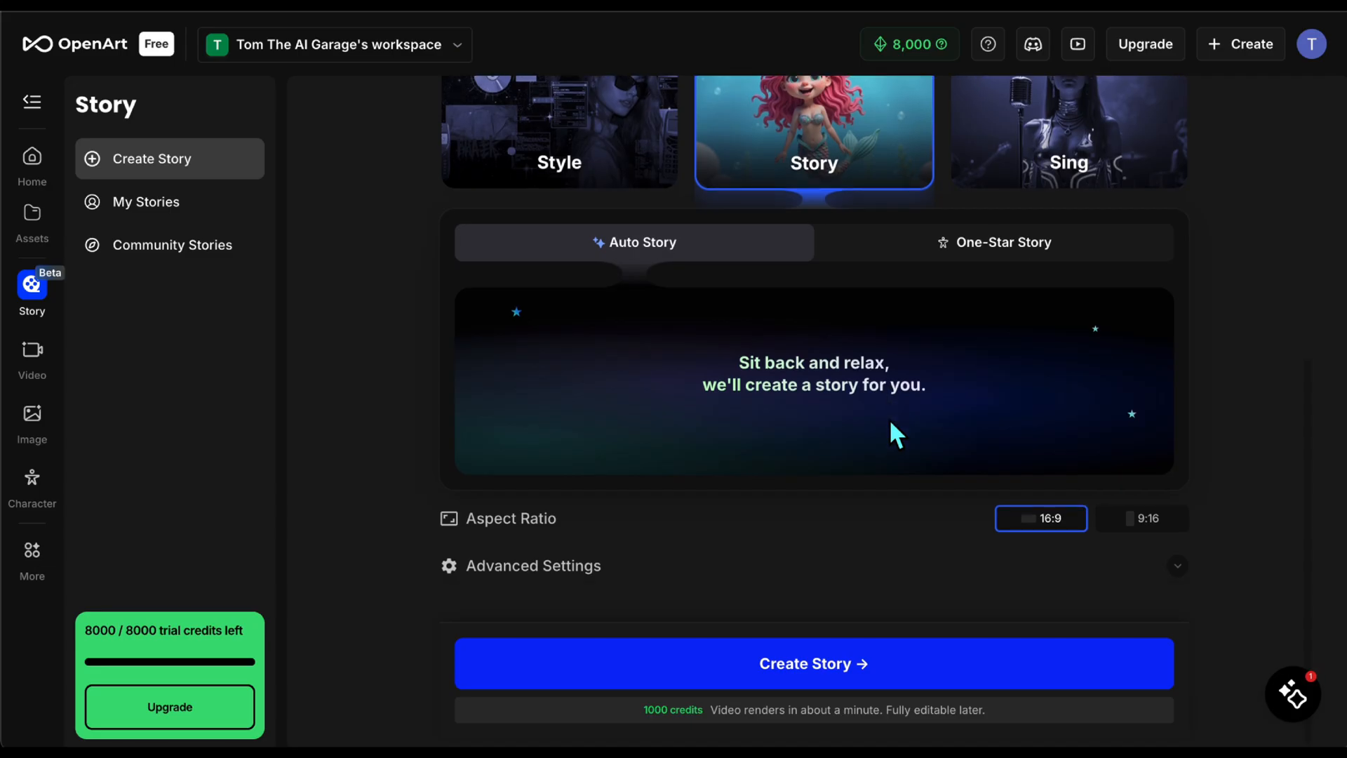
{"action": "mouse_move", "coordinate": [1181, 597]}
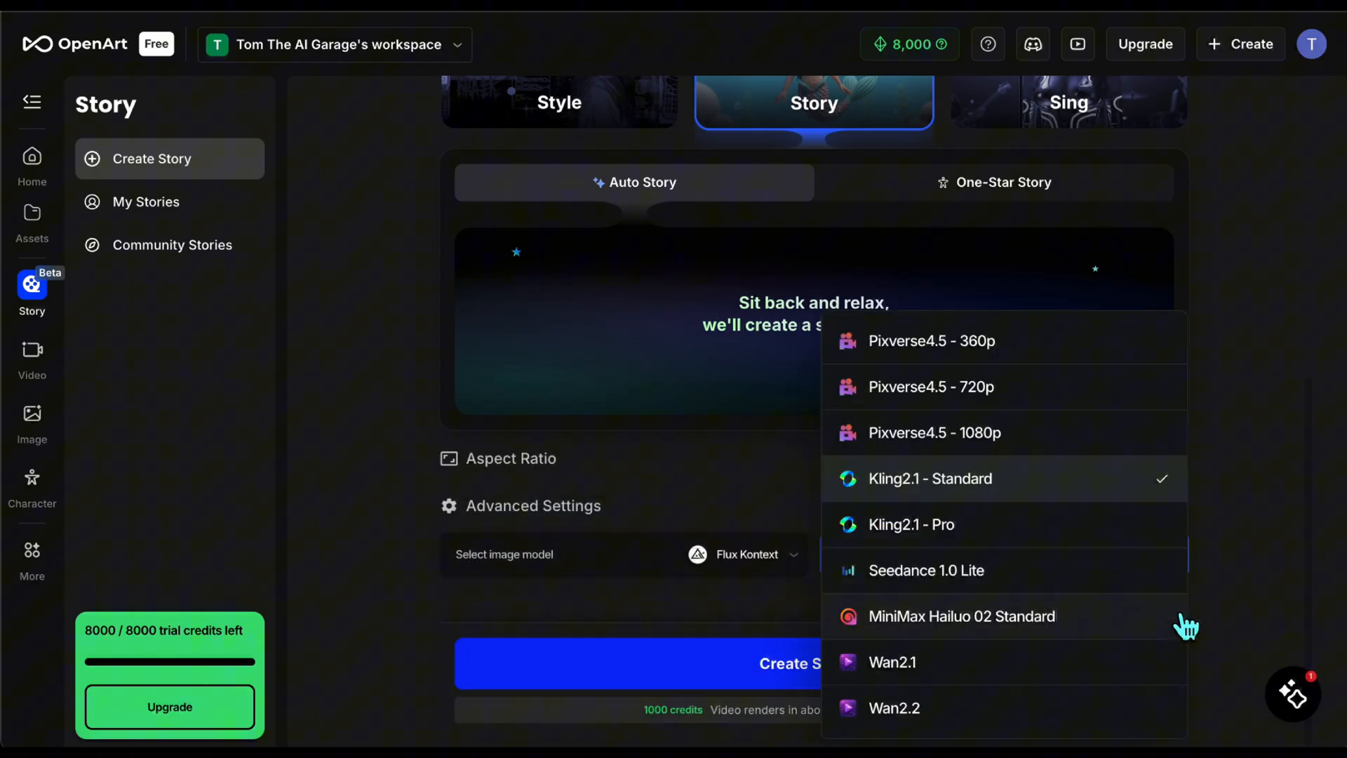
{"action": "left_click", "coordinate": [929, 478]}
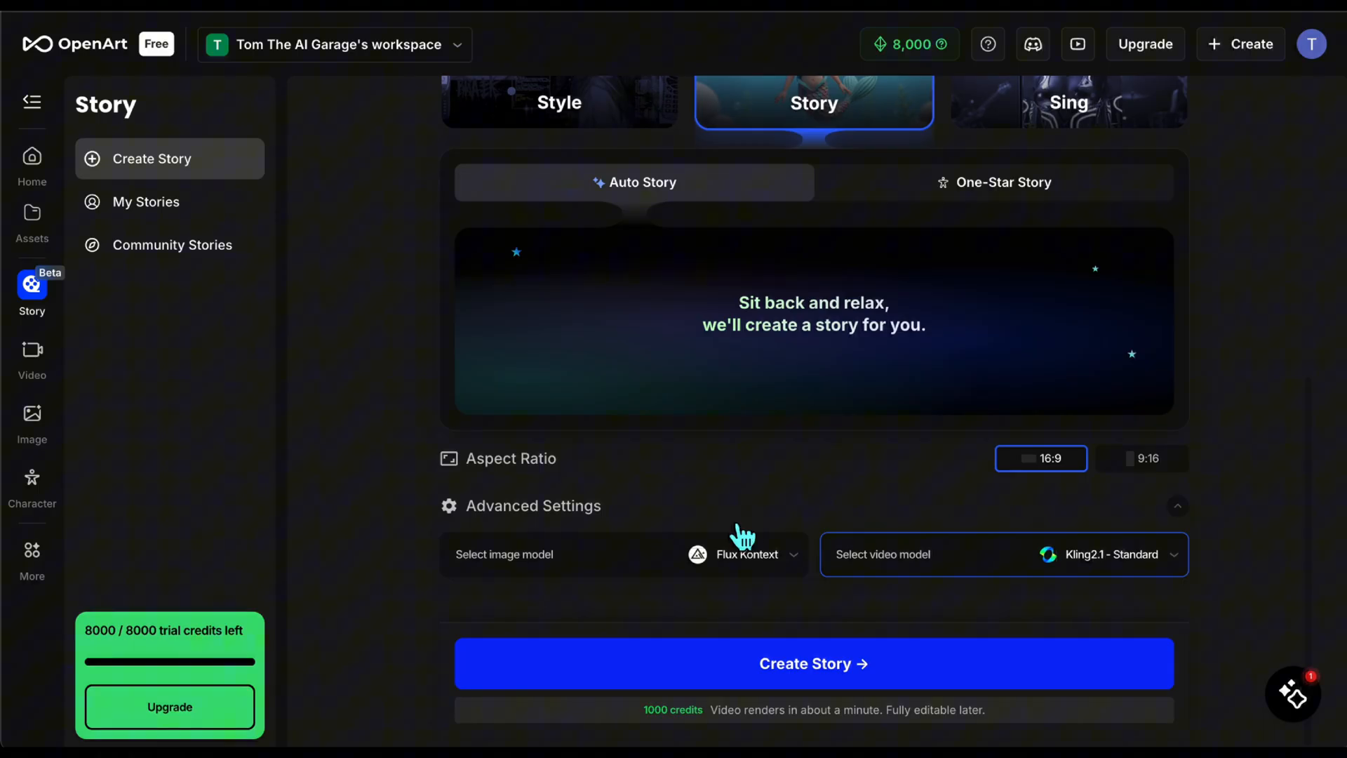
{"action": "mouse_move", "coordinate": [666, 580]}
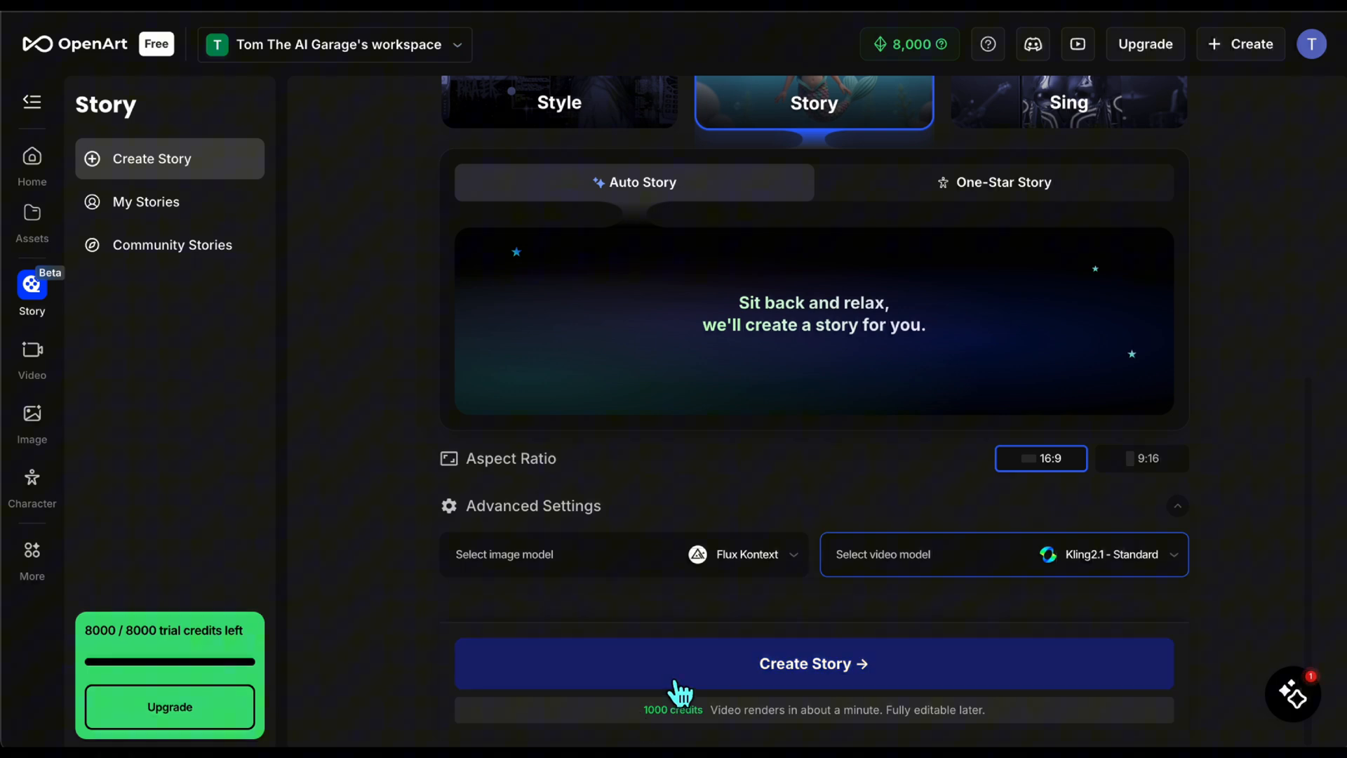
{"action": "left_click", "coordinate": [812, 662]}
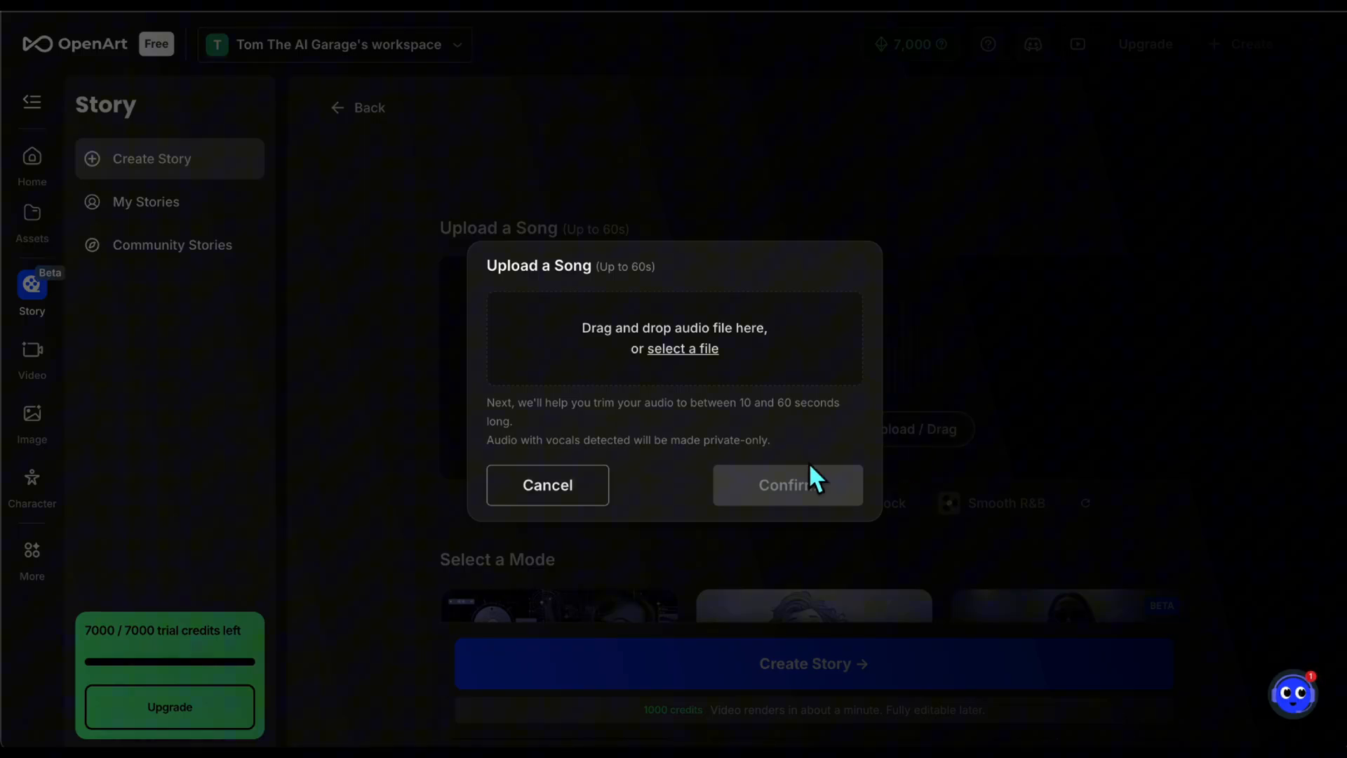
Upload ES_I'm Sweet - Adelyn Paik.mp3 trimmed to 1:06–2:06 and confirm it.
{"action": "left_click", "coordinate": [682, 348]}
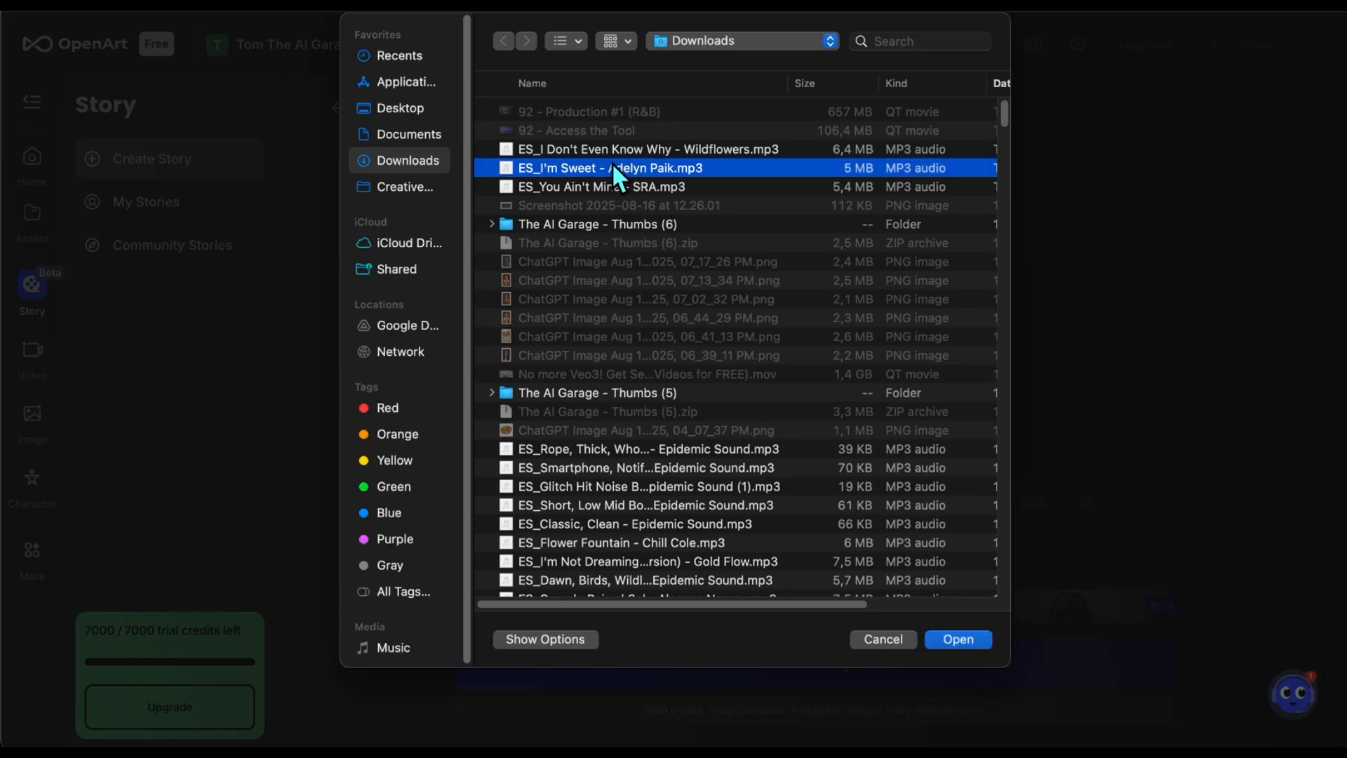
{"action": "left_click", "coordinate": [957, 639]}
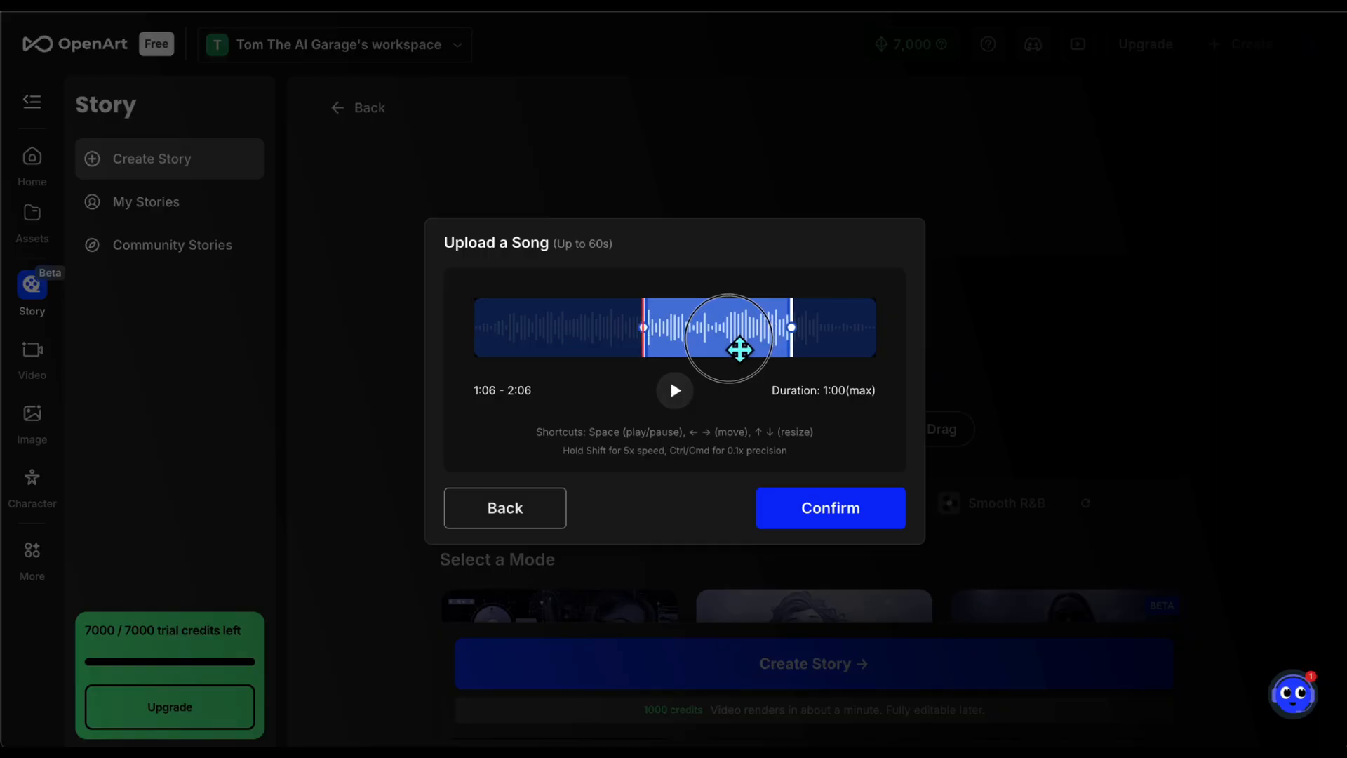
{"action": "left_click", "coordinate": [830, 508]}
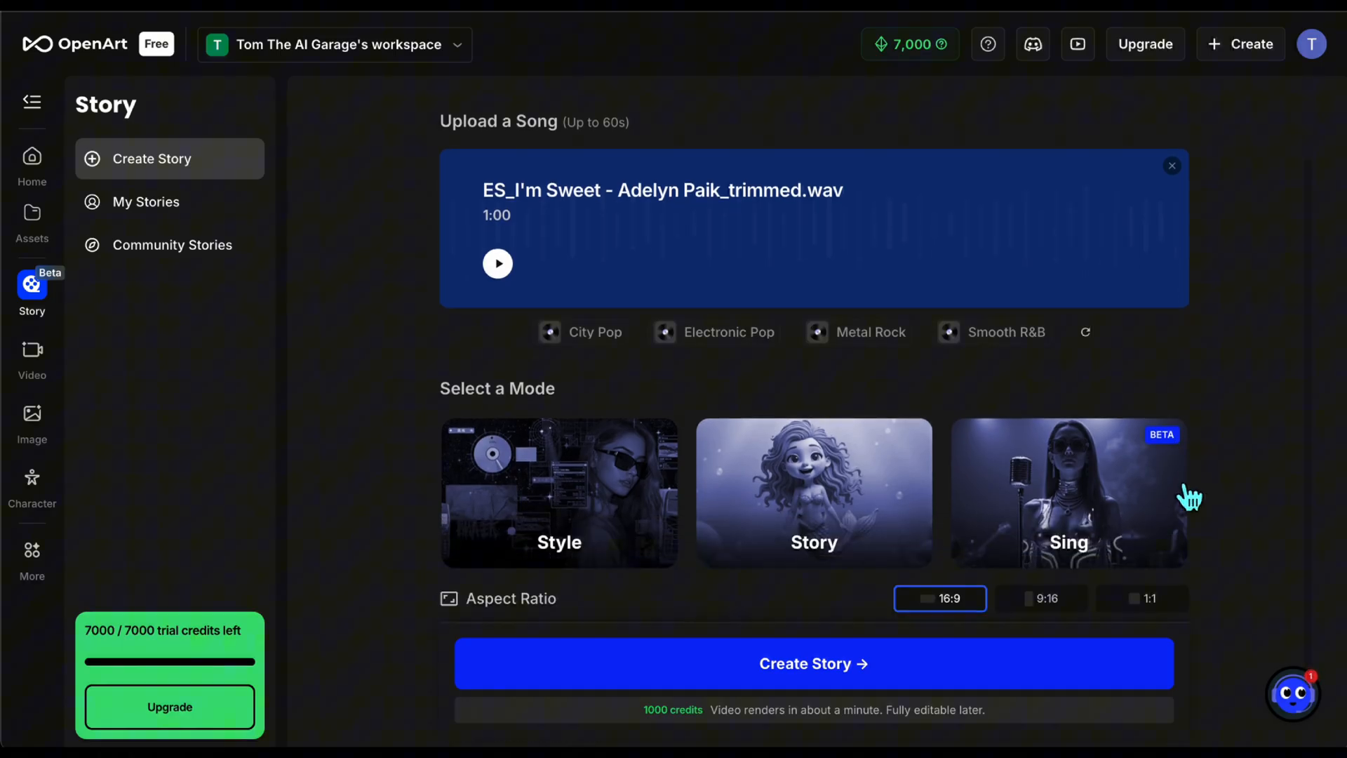
Create a Sing-mode story with character Rosa, Character image model and Hedra video model.
{"action": "left_click", "coordinate": [1068, 492]}
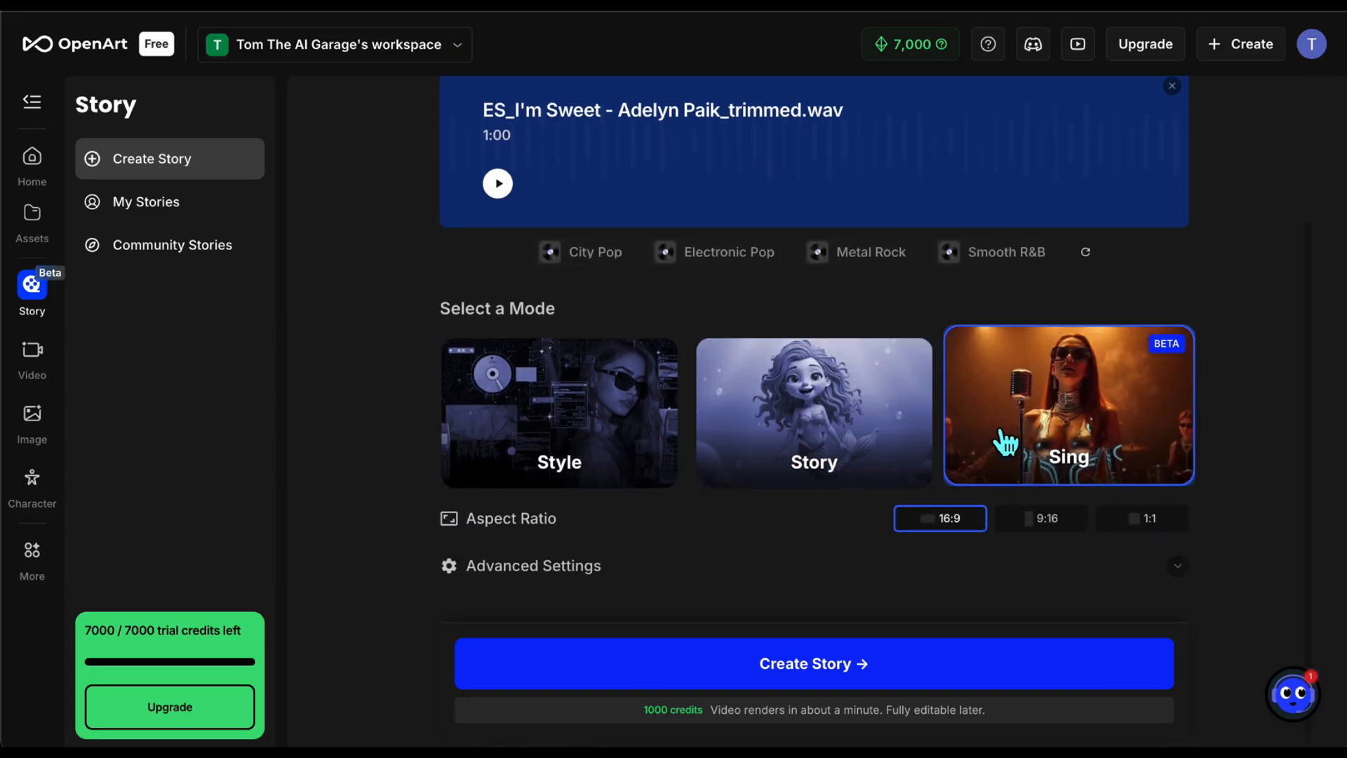
{"action": "left_click", "coordinate": [1067, 405]}
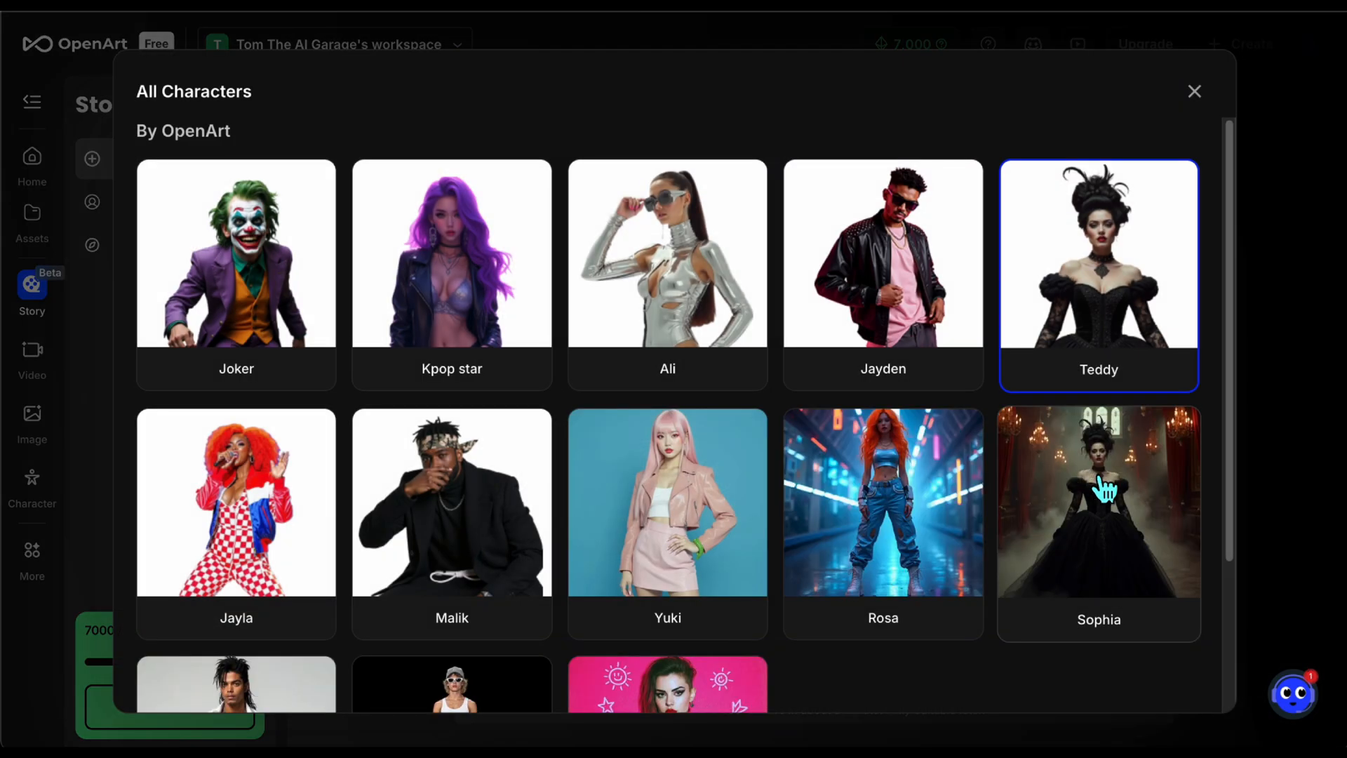
{"action": "scroll", "scroll_direction": "down", "scroll_amount": 3}
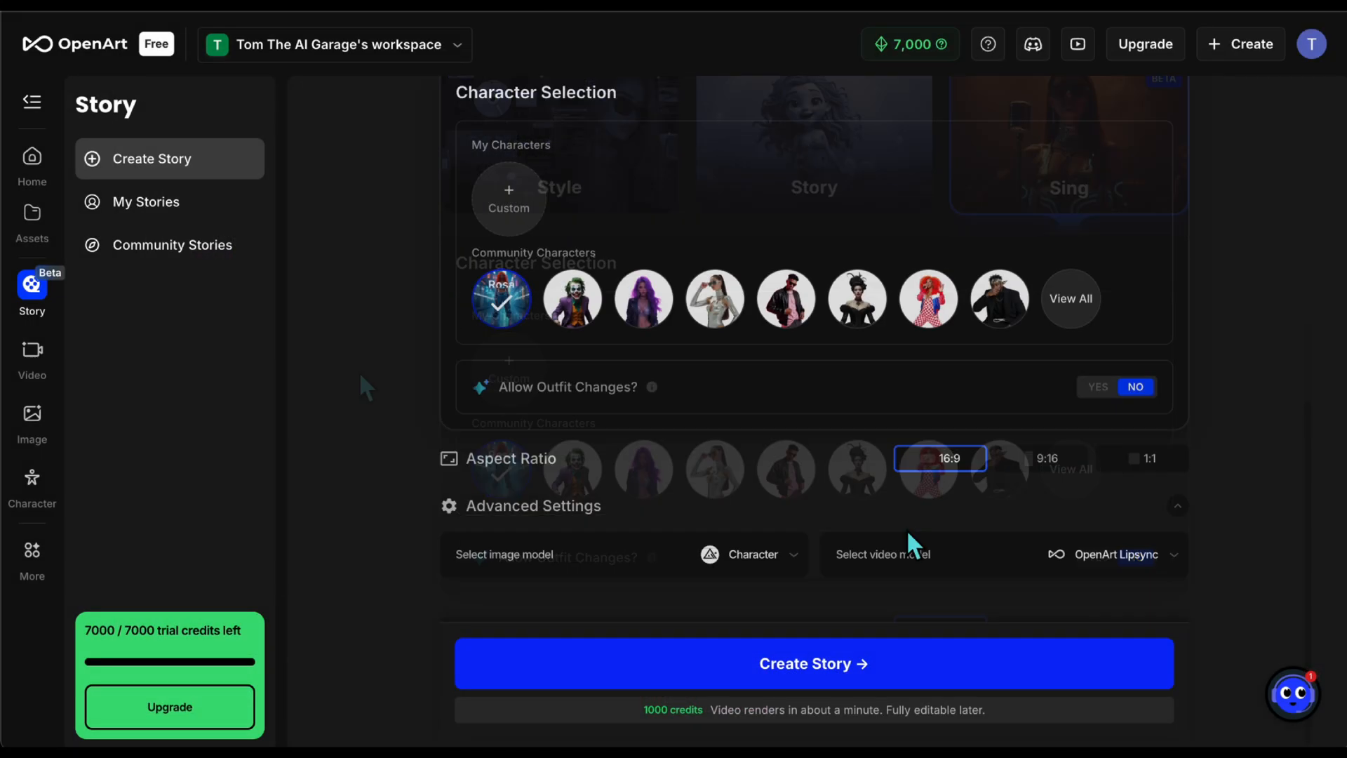
{"action": "left_click", "coordinate": [747, 553]}
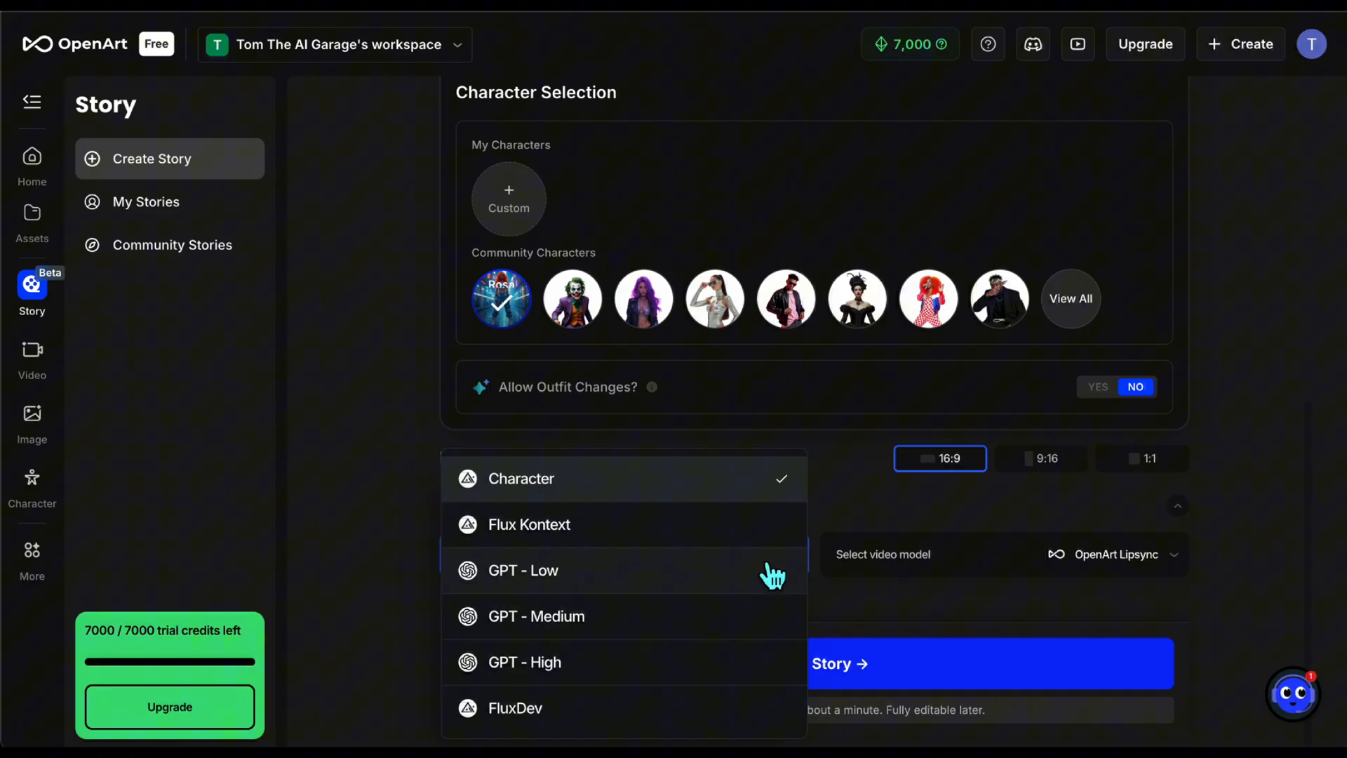
{"action": "left_click", "coordinate": [1001, 554]}
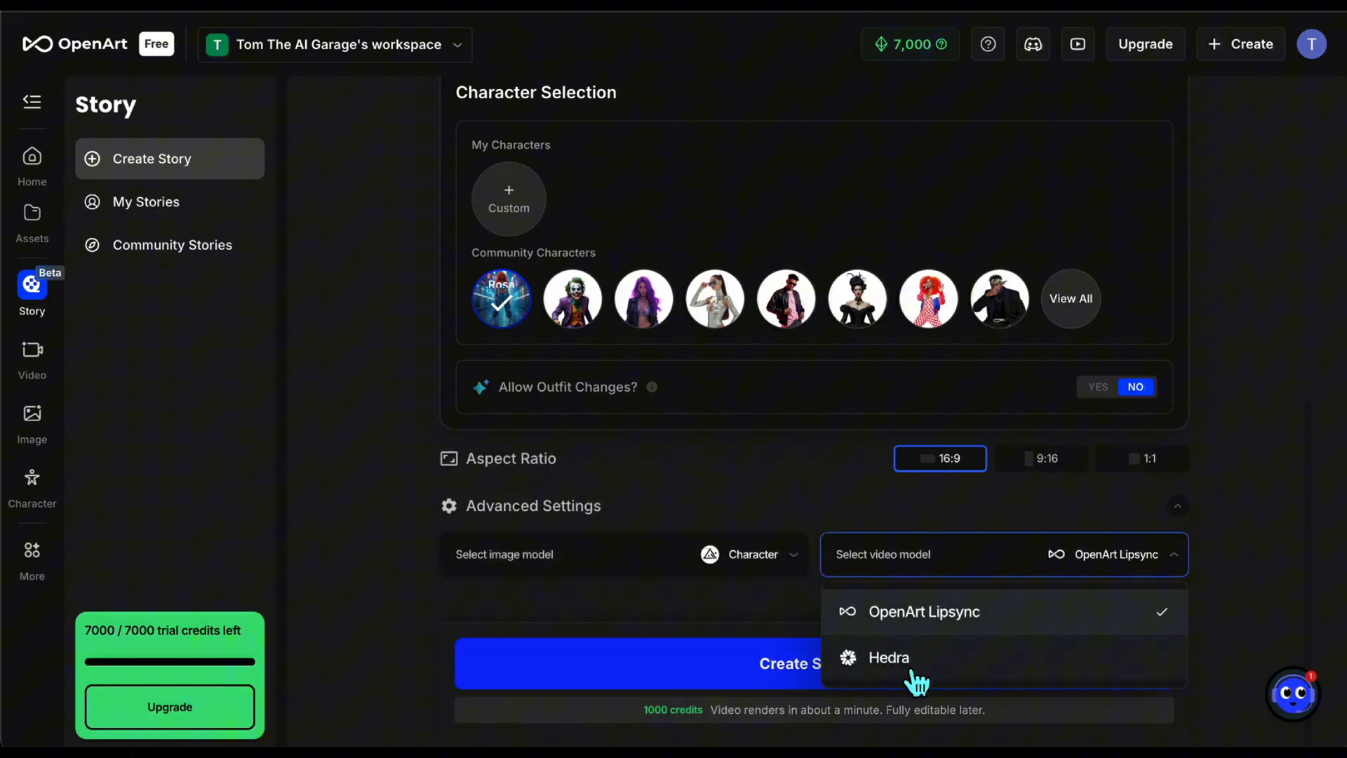
{"action": "left_click", "coordinate": [888, 657]}
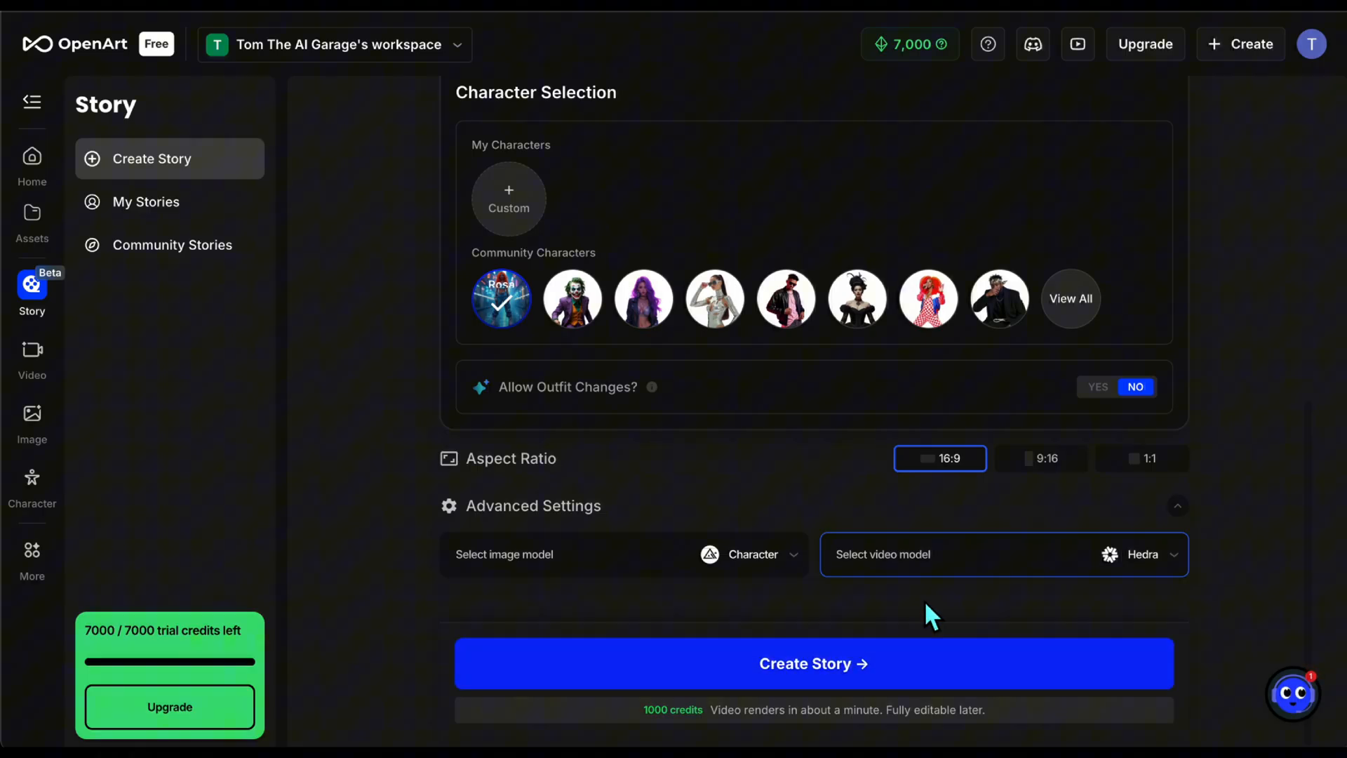
{"action": "left_click", "coordinate": [812, 662]}
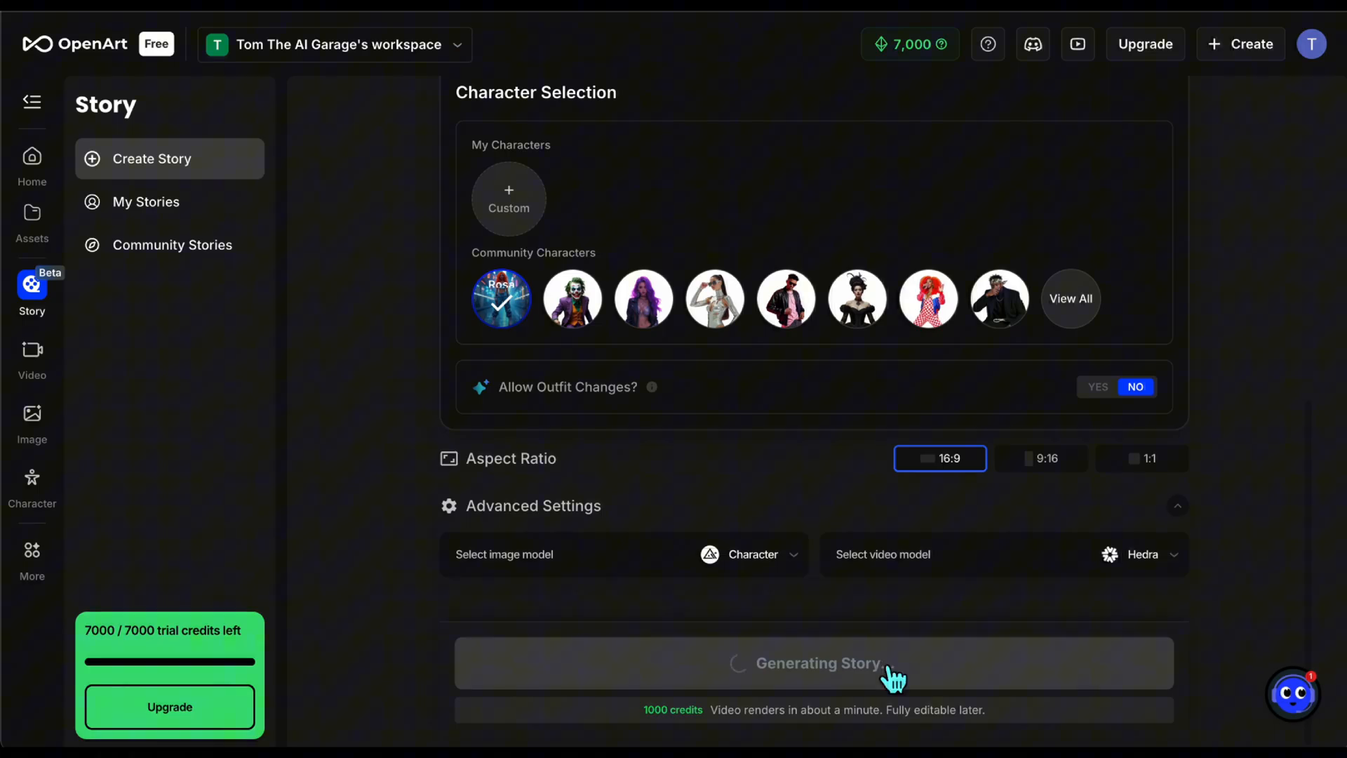
{"action": "left_click", "coordinate": [812, 662]}
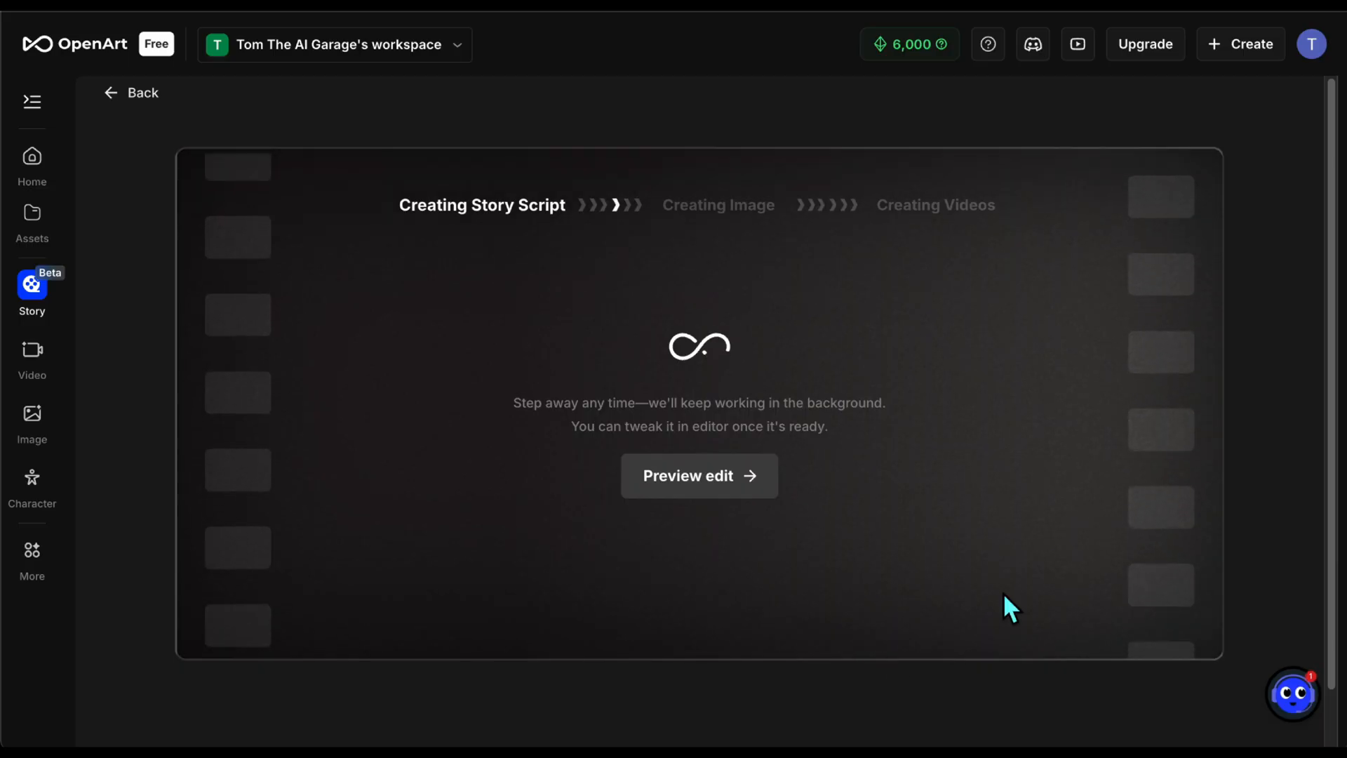
Leave the progress page, then upload and confirm a trimmed song for a third story.
{"action": "left_click", "coordinate": [130, 93]}
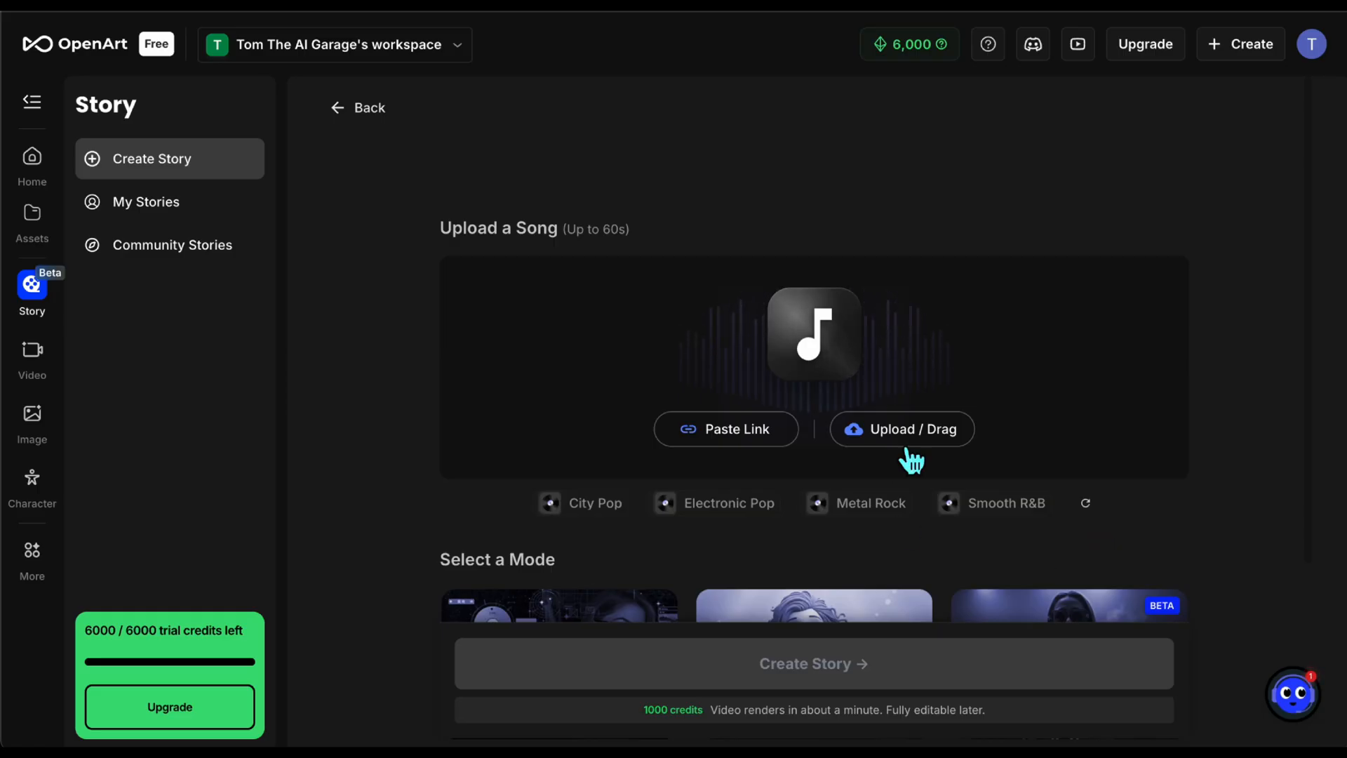
{"action": "left_click", "coordinate": [901, 428]}
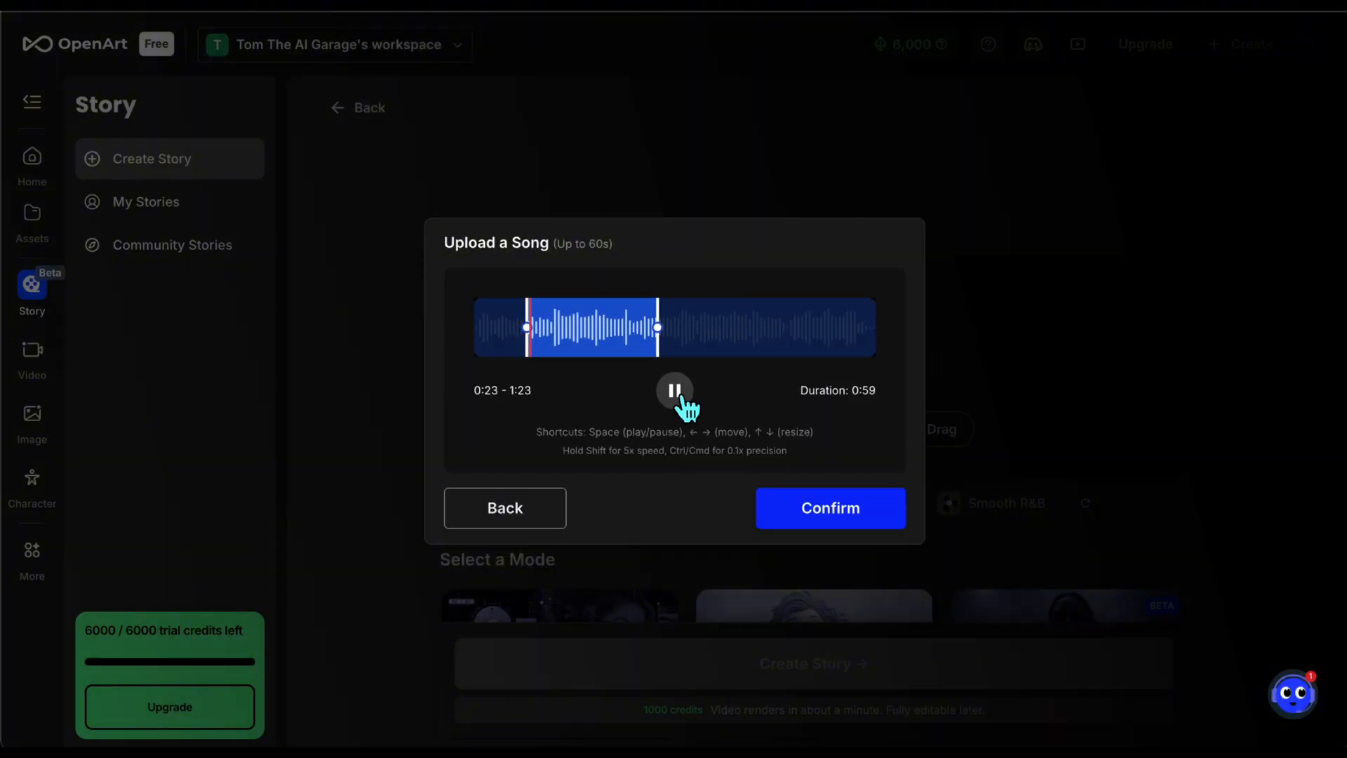
{"action": "left_click", "coordinate": [829, 508]}
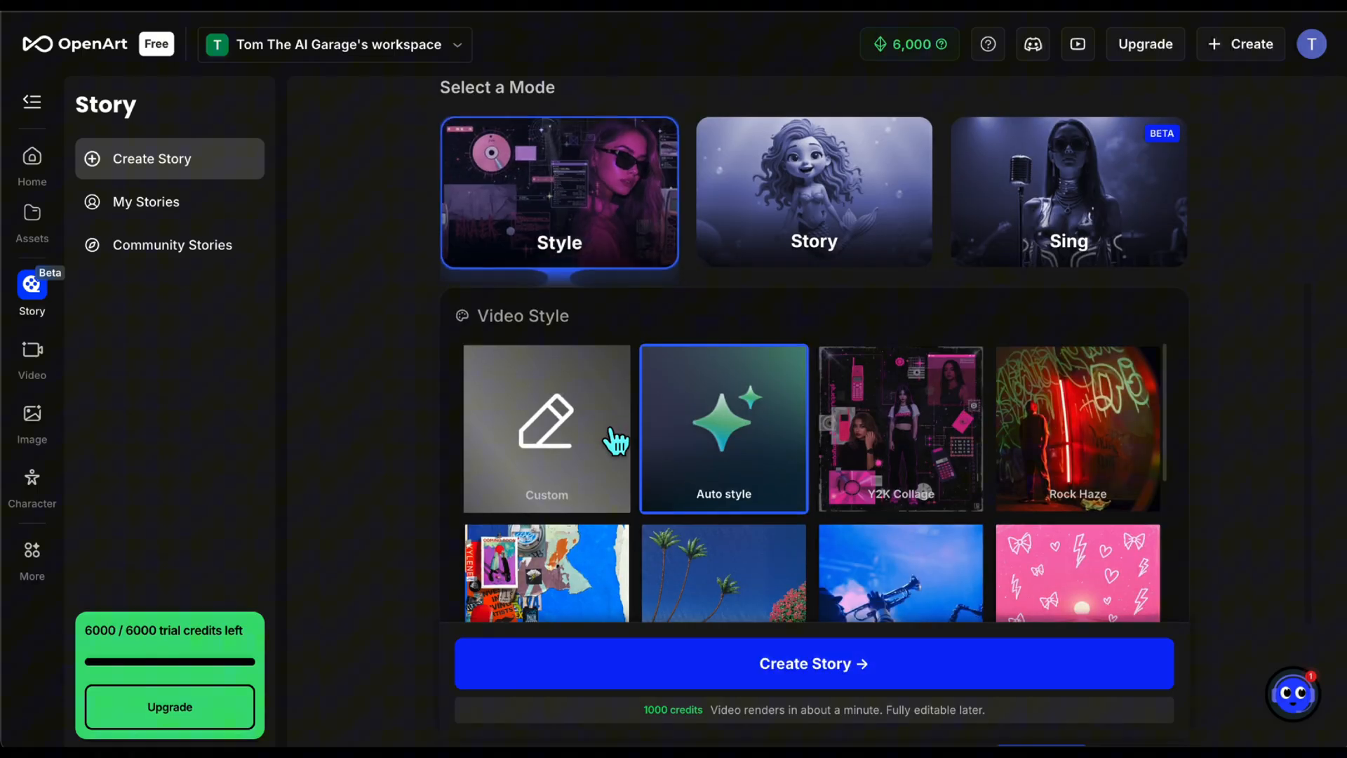
Submit the Style-mode story with the Rock Haze video style.
{"action": "scroll", "scroll_direction": "down", "scroll_amount": 3}
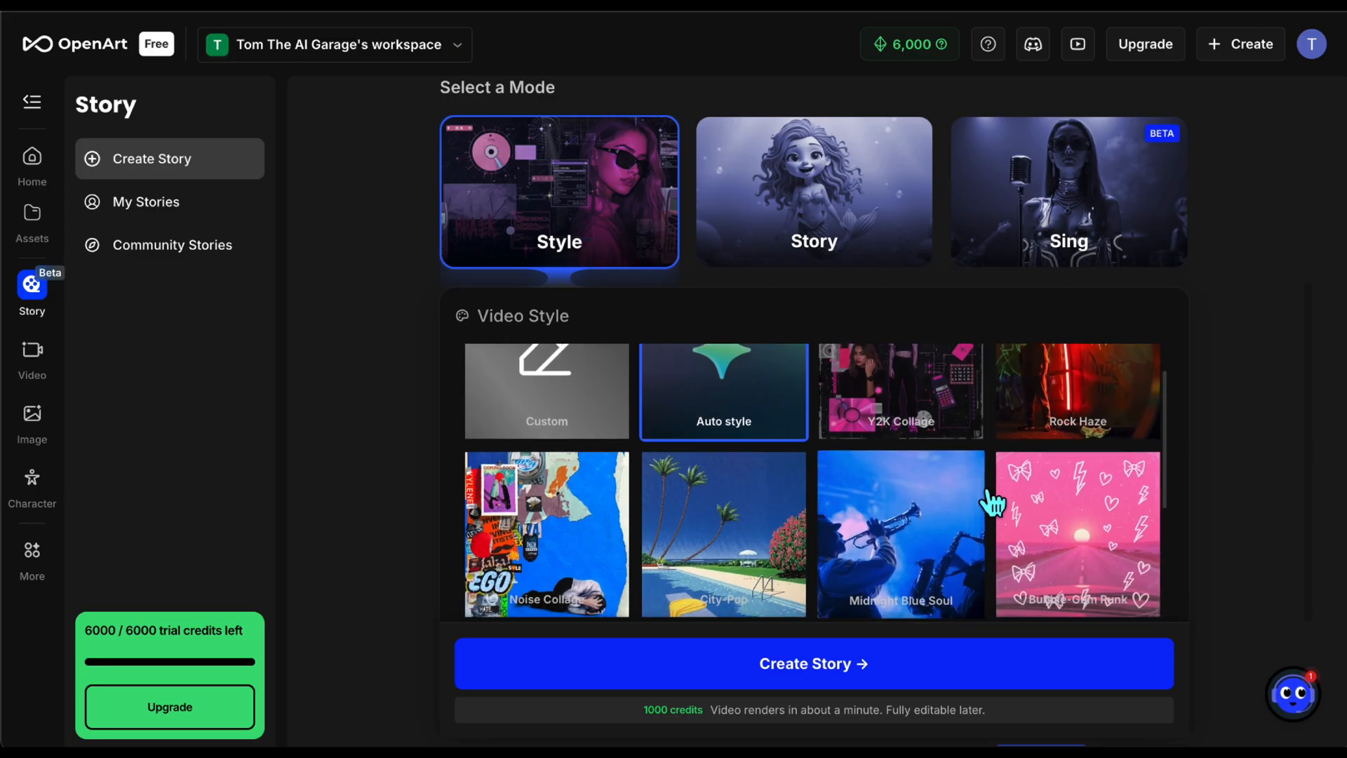
{"action": "scroll", "scroll_direction": "down", "scroll_amount": 3}
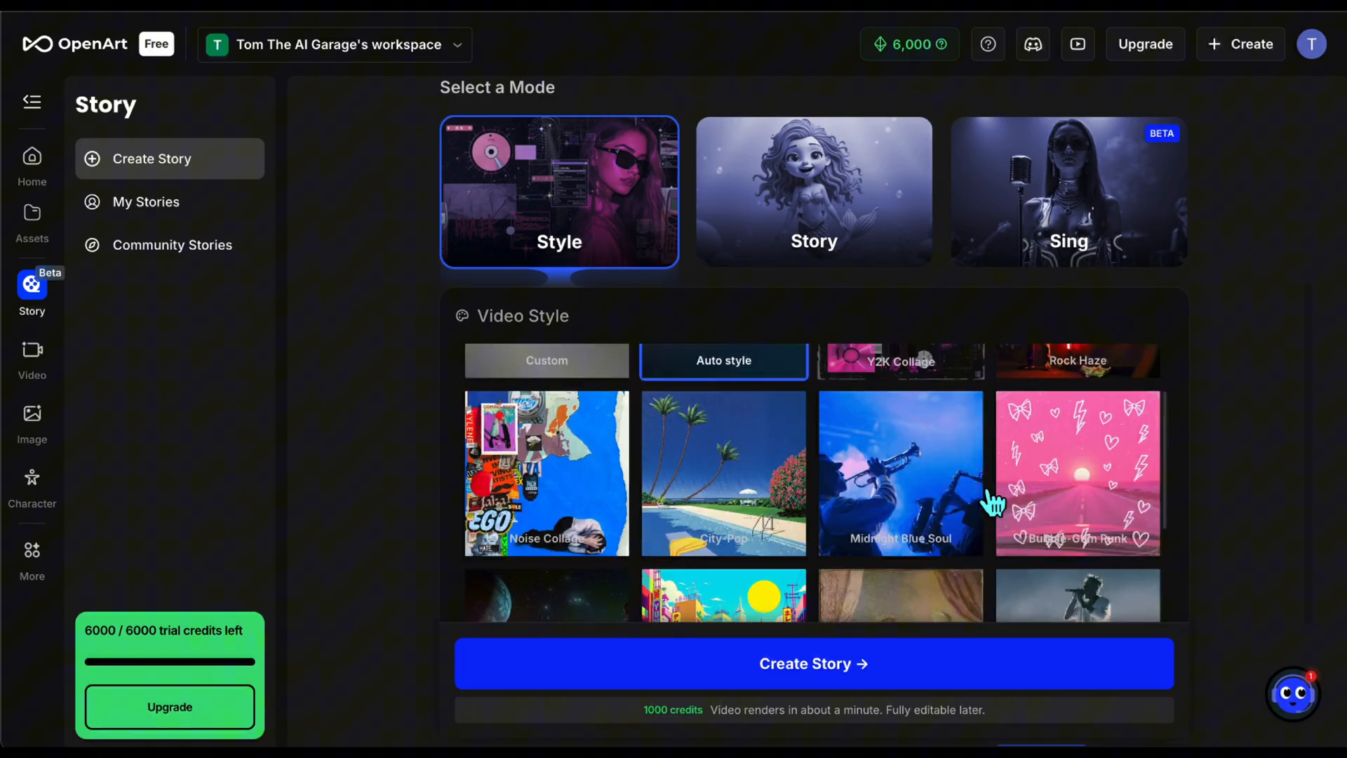
{"action": "scroll", "scroll_direction": "down", "scroll_amount": 3}
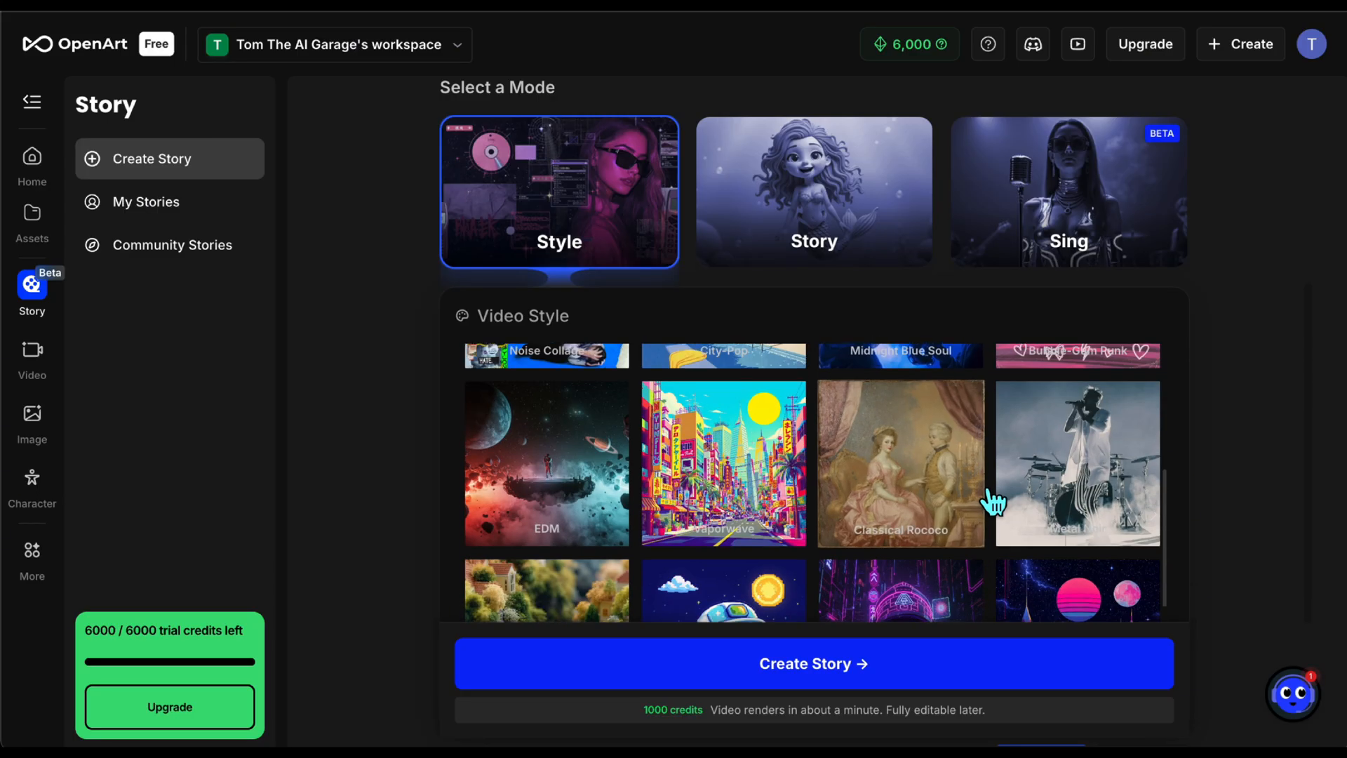
{"action": "scroll", "scroll_direction": "down", "scroll_amount": 3}
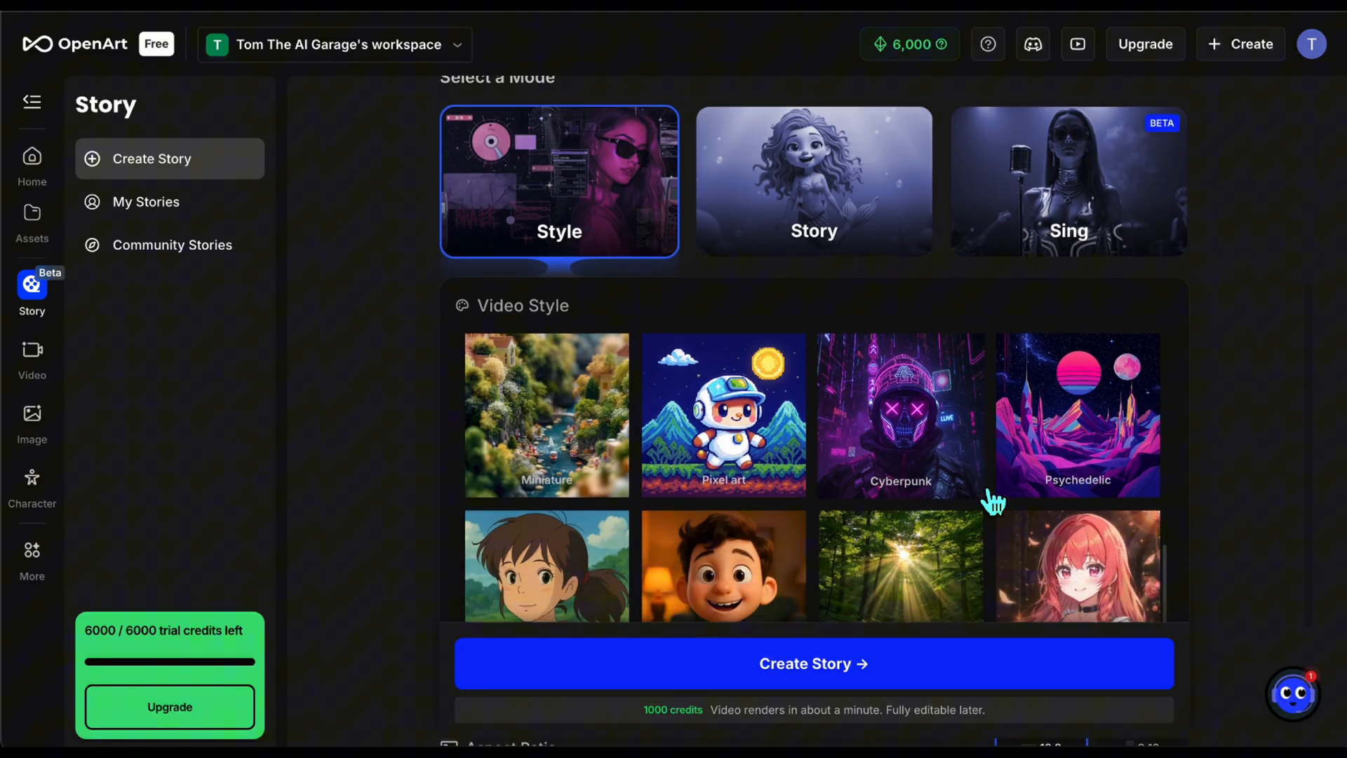
{"action": "scroll", "scroll_direction": "down", "scroll_amount": 3}
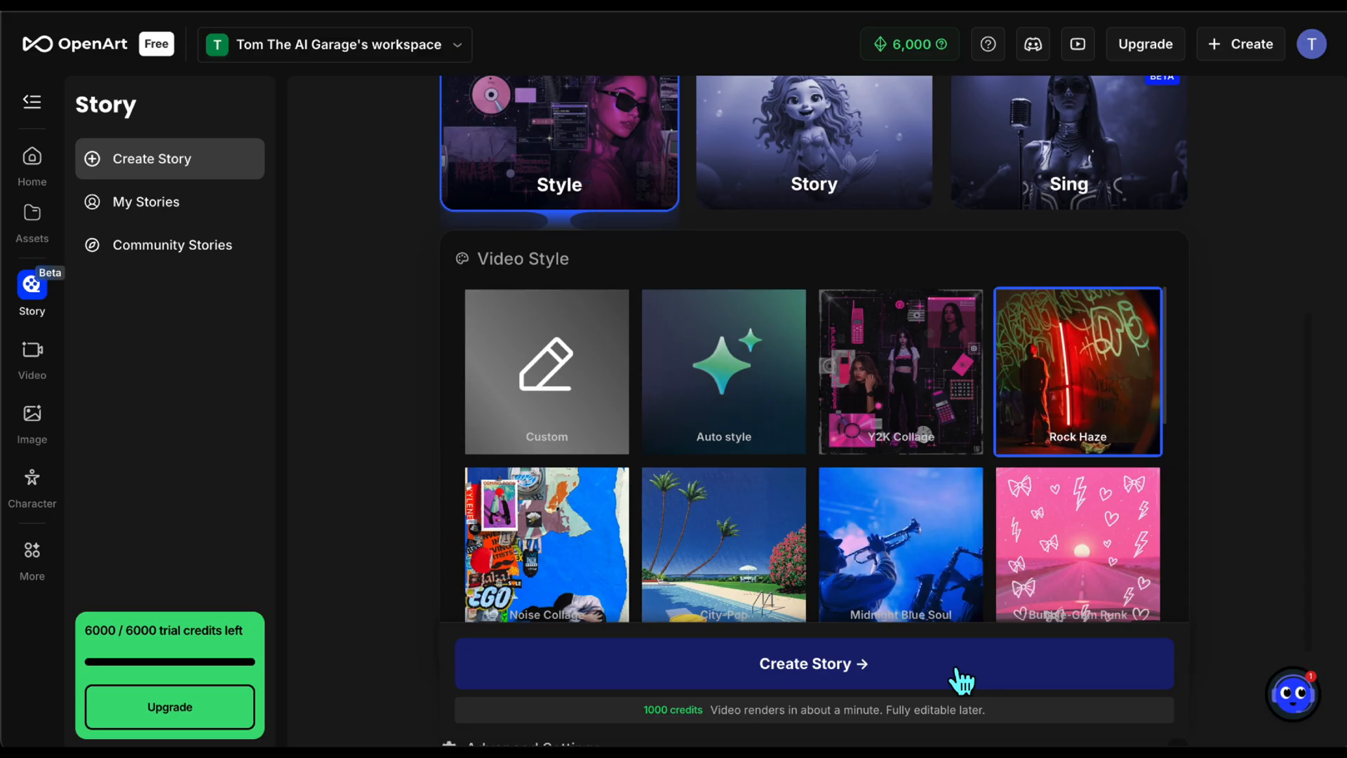
{"action": "left_click", "coordinate": [814, 663]}
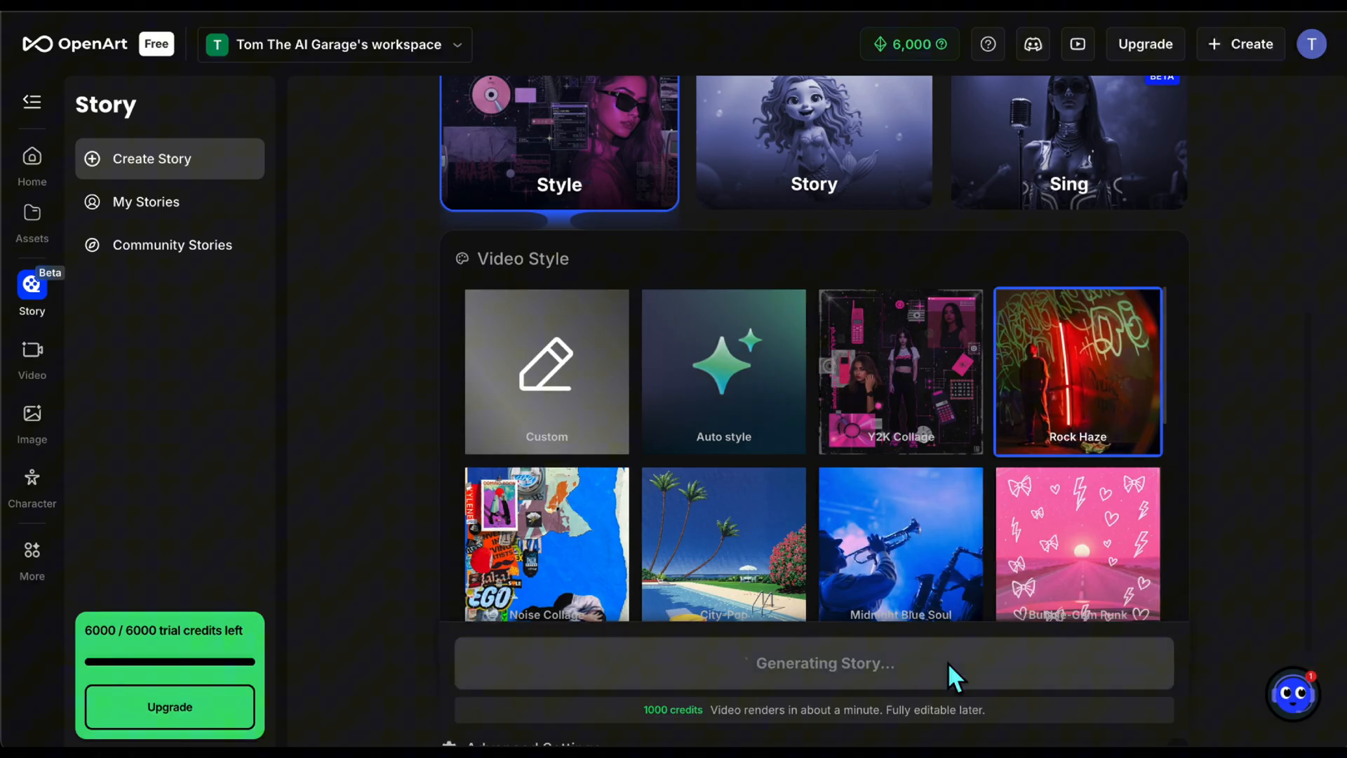
{"action": "left_click", "coordinate": [822, 662]}
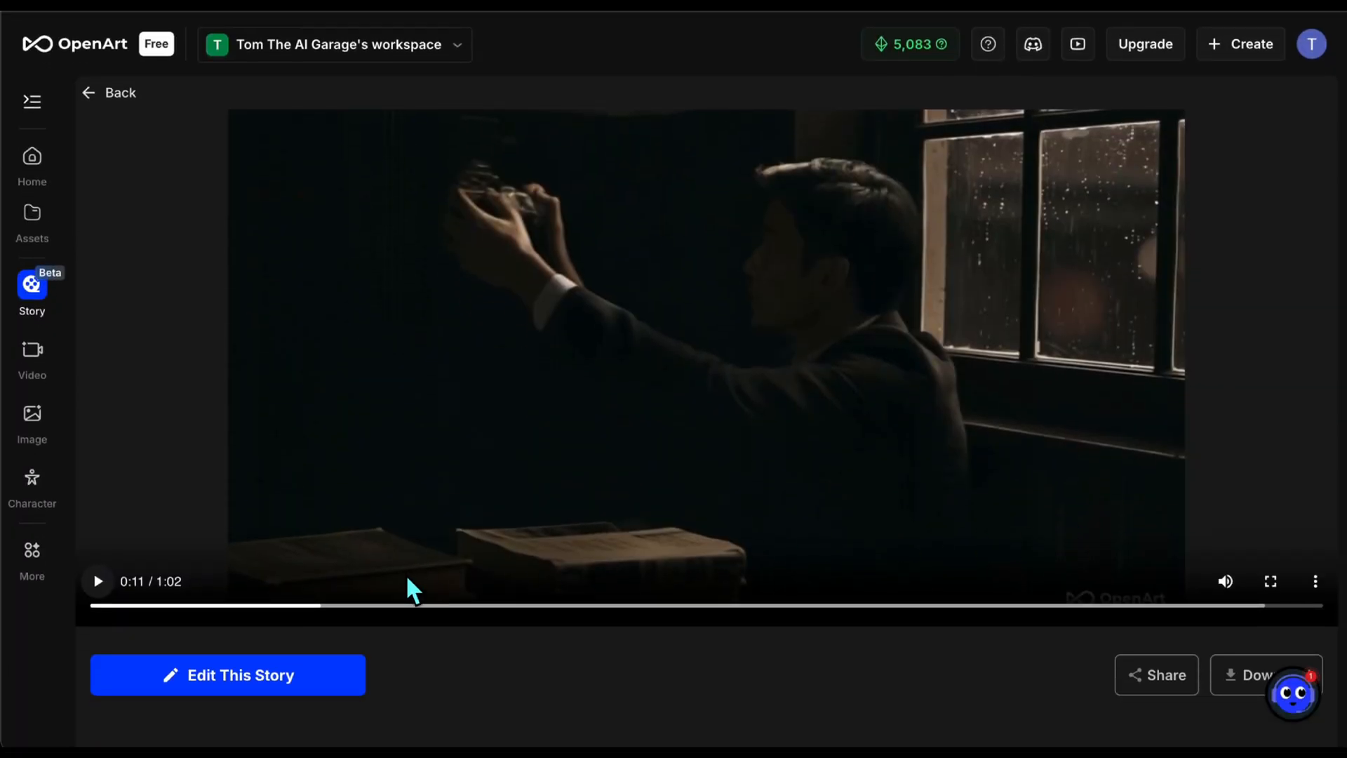
Play the finished video, then open Velvet Aperture Farewell in the timeline editor.
{"action": "left_click", "coordinate": [97, 581]}
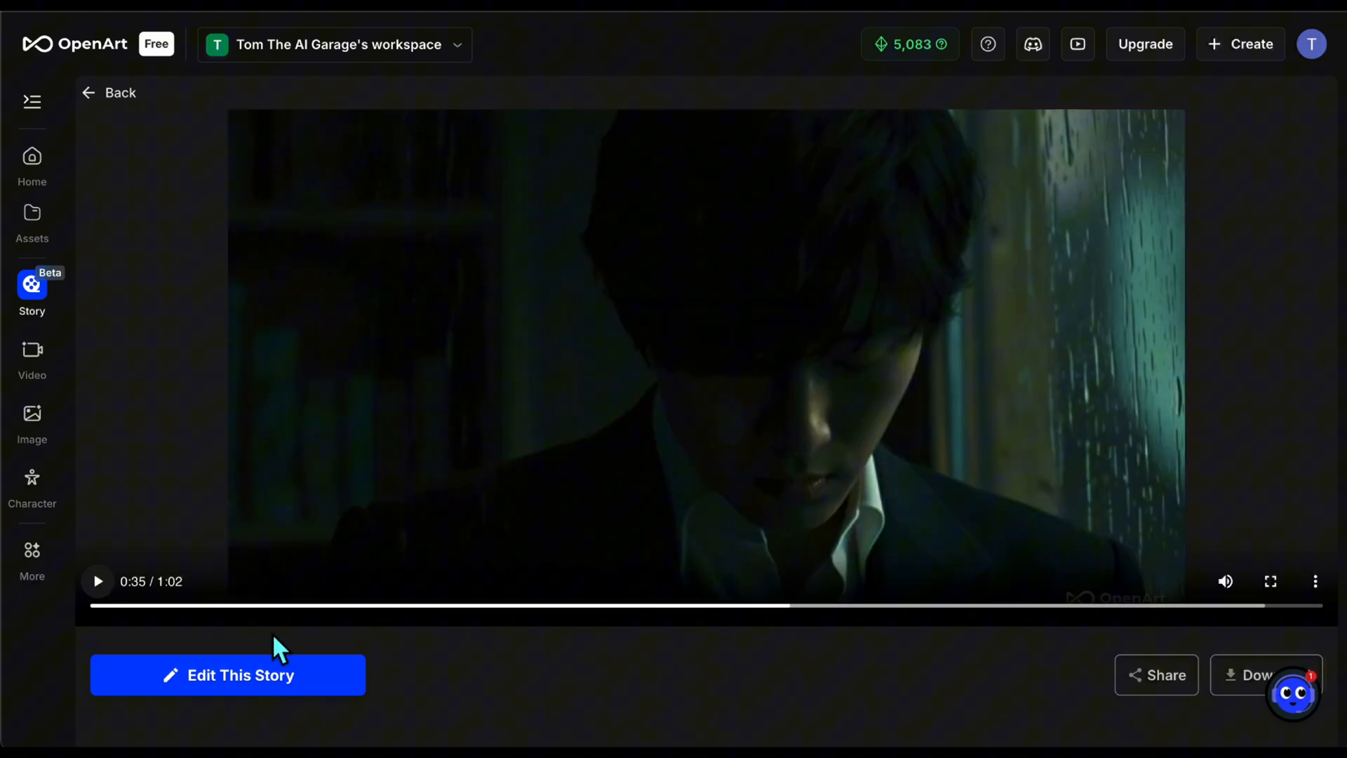
{"action": "left_click", "coordinate": [228, 674]}
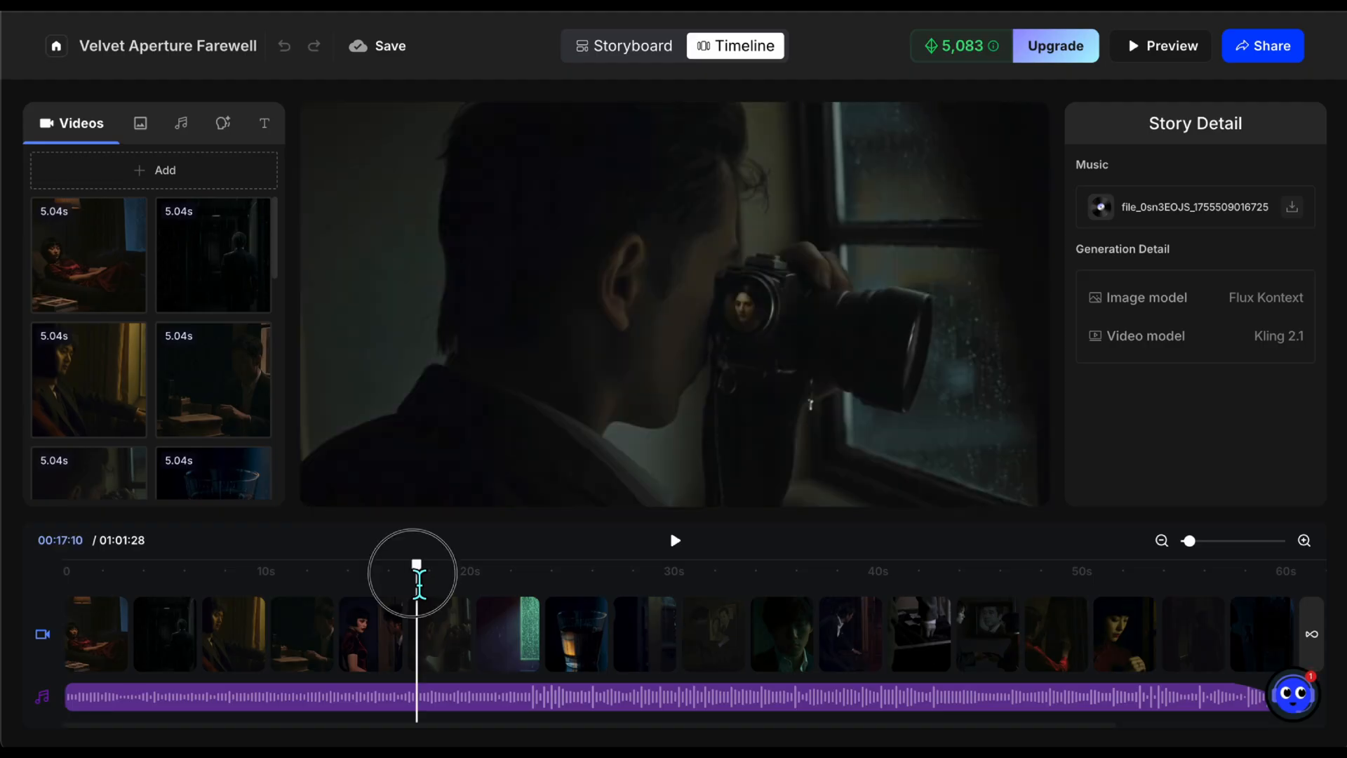
Inspect the clip at about 17 seconds, then open Neon Pulse Serenade from My Stories.
{"action": "left_click_drag", "start_coordinate": [416, 567], "coordinate": [421, 566]}
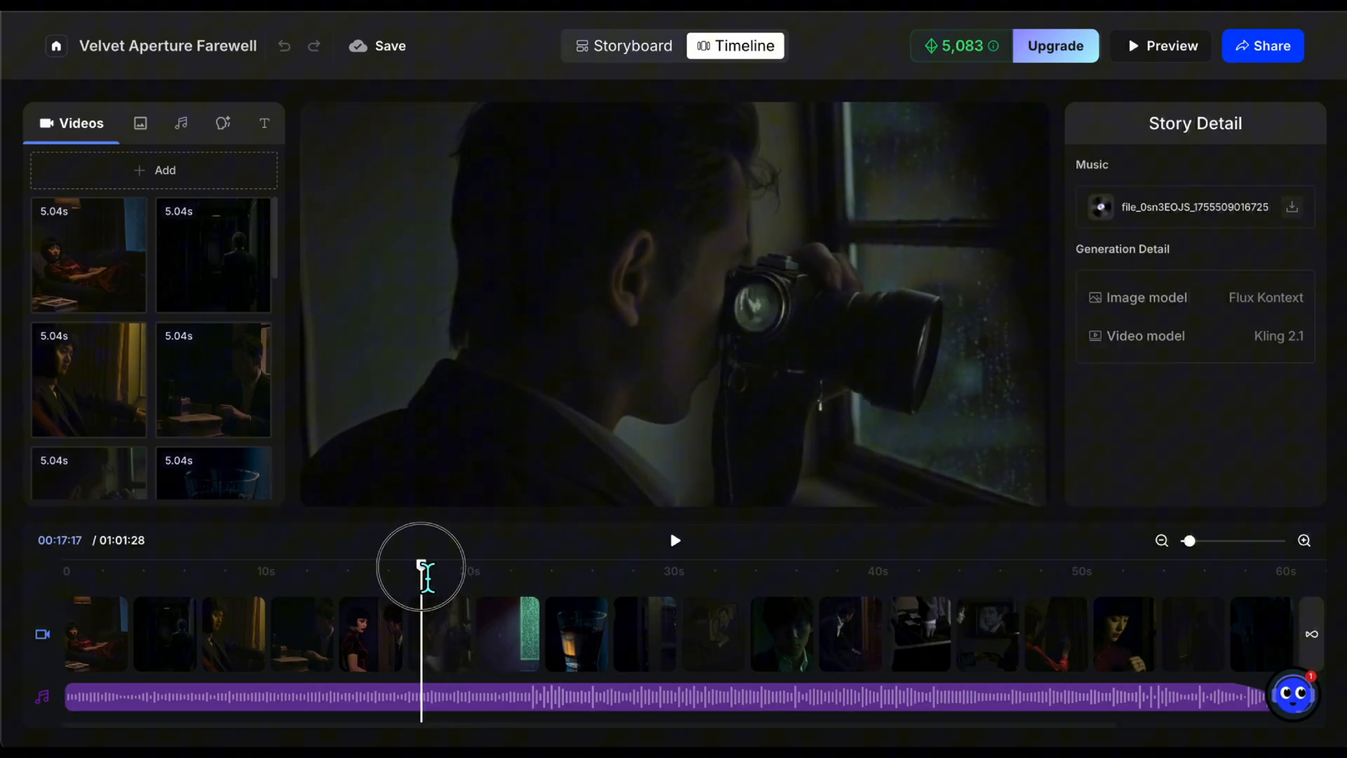
{"action": "left_click", "coordinate": [439, 632]}
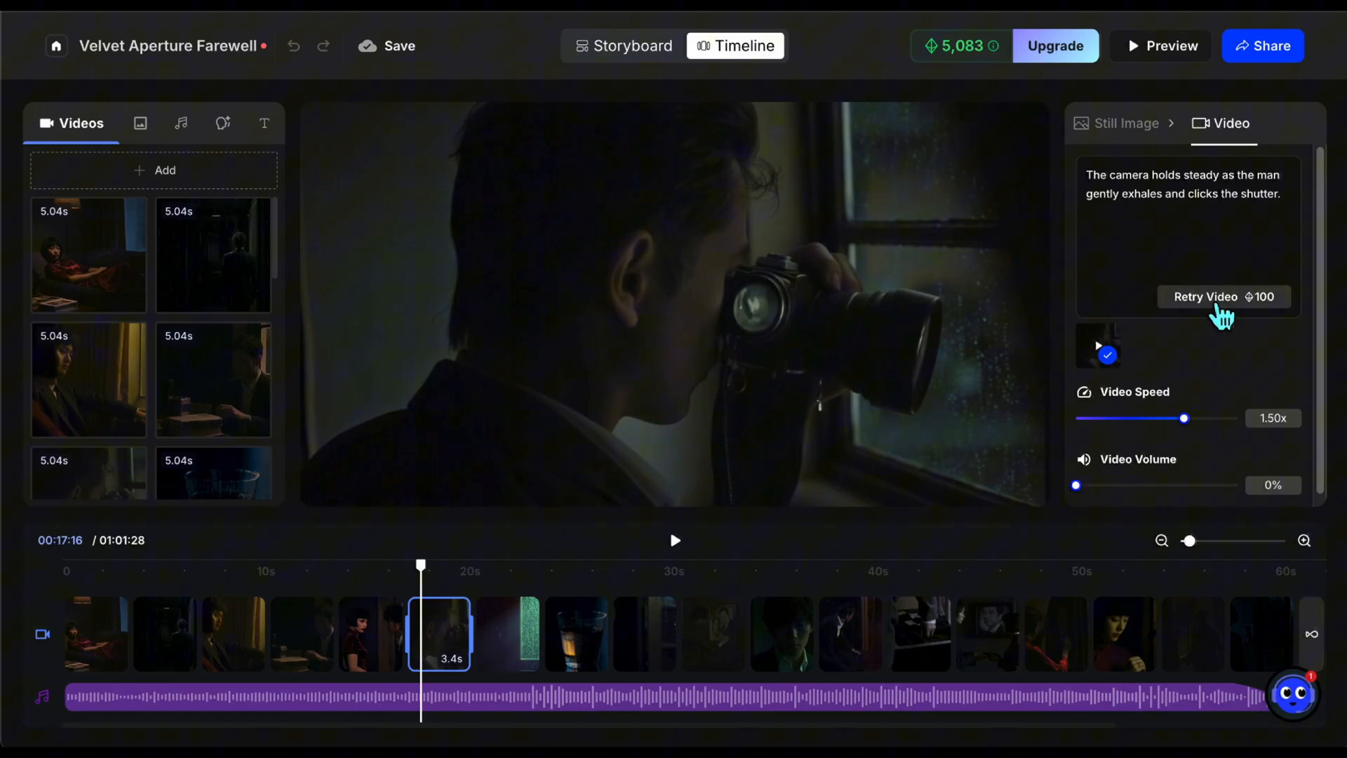
{"action": "left_click", "coordinate": [1224, 296]}
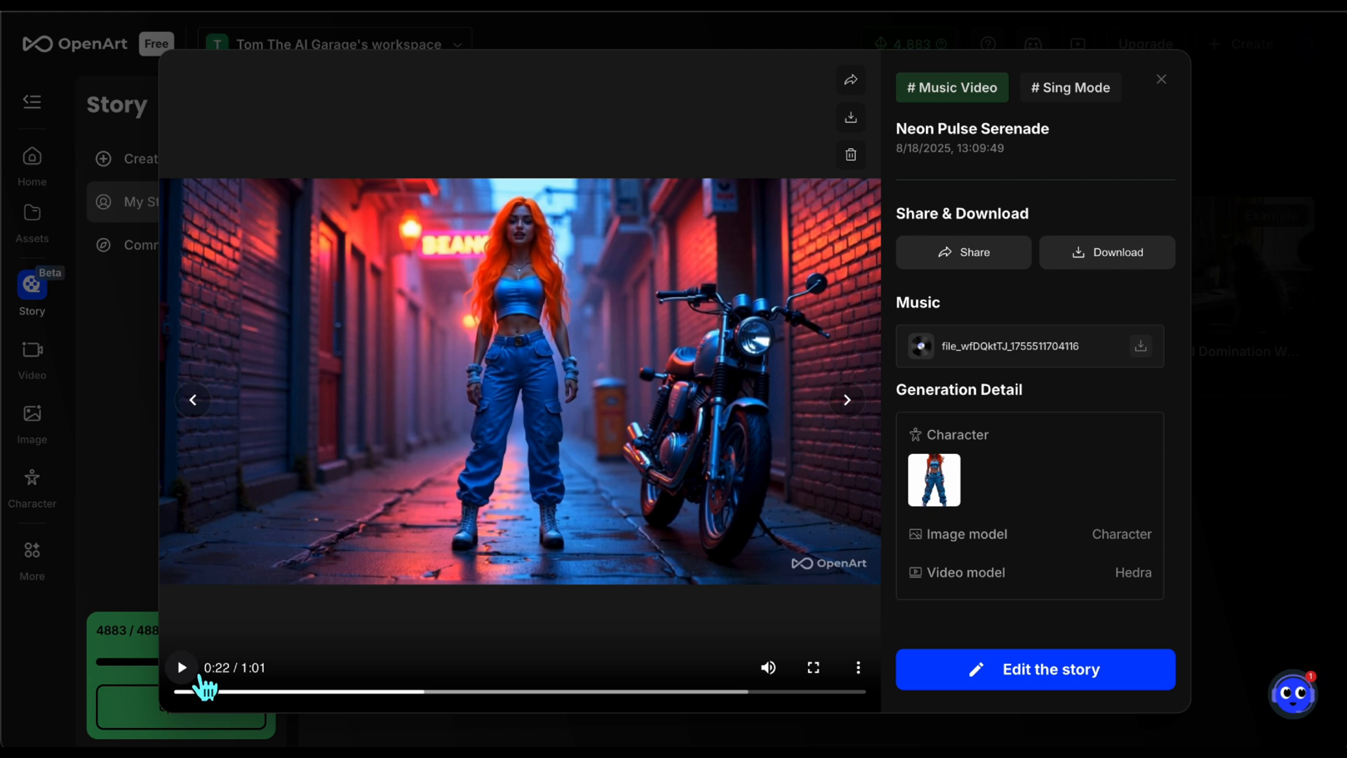
Play Neon Pulse Serenade, scrub around 26–28 seconds, pause, and advance to the next story.
{"action": "left_click", "coordinate": [181, 667]}
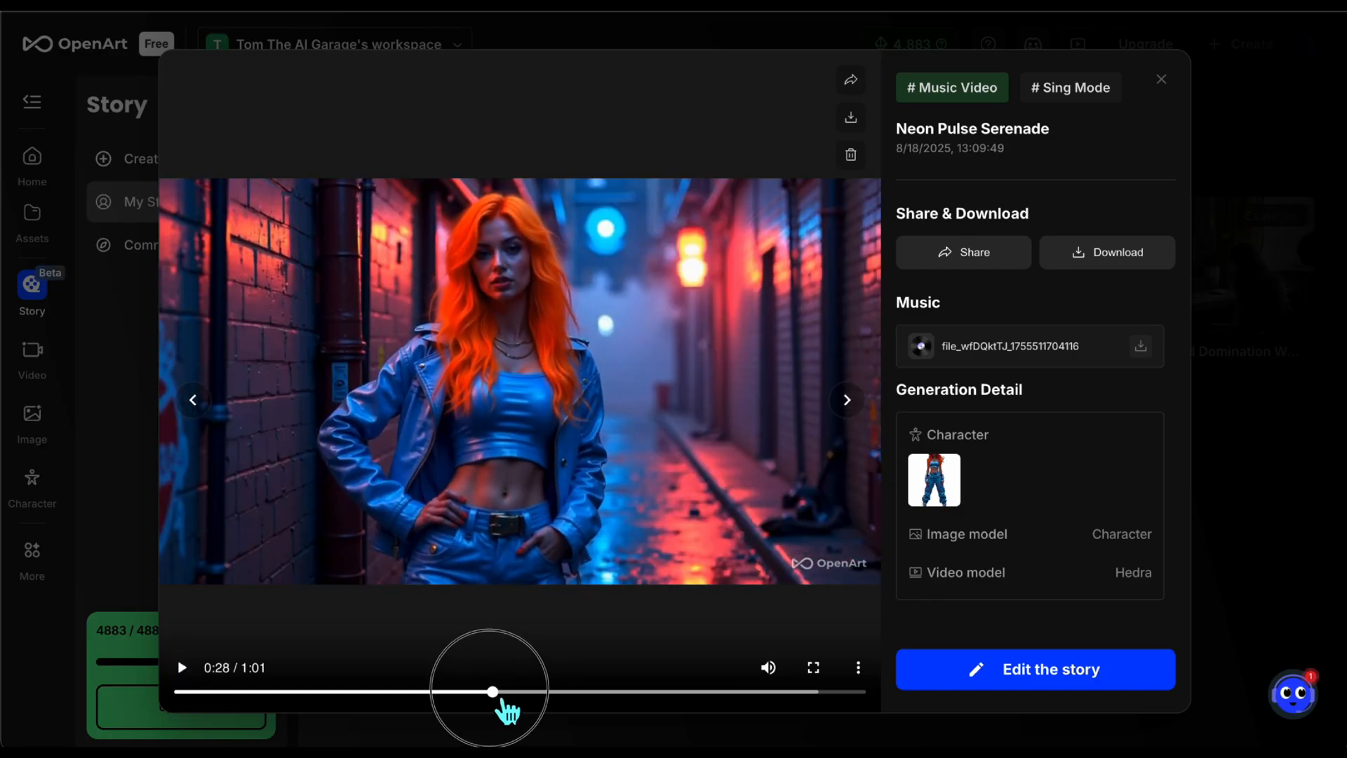
{"action": "left_click_drag", "start_coordinate": [493, 690], "coordinate": [470, 690]}
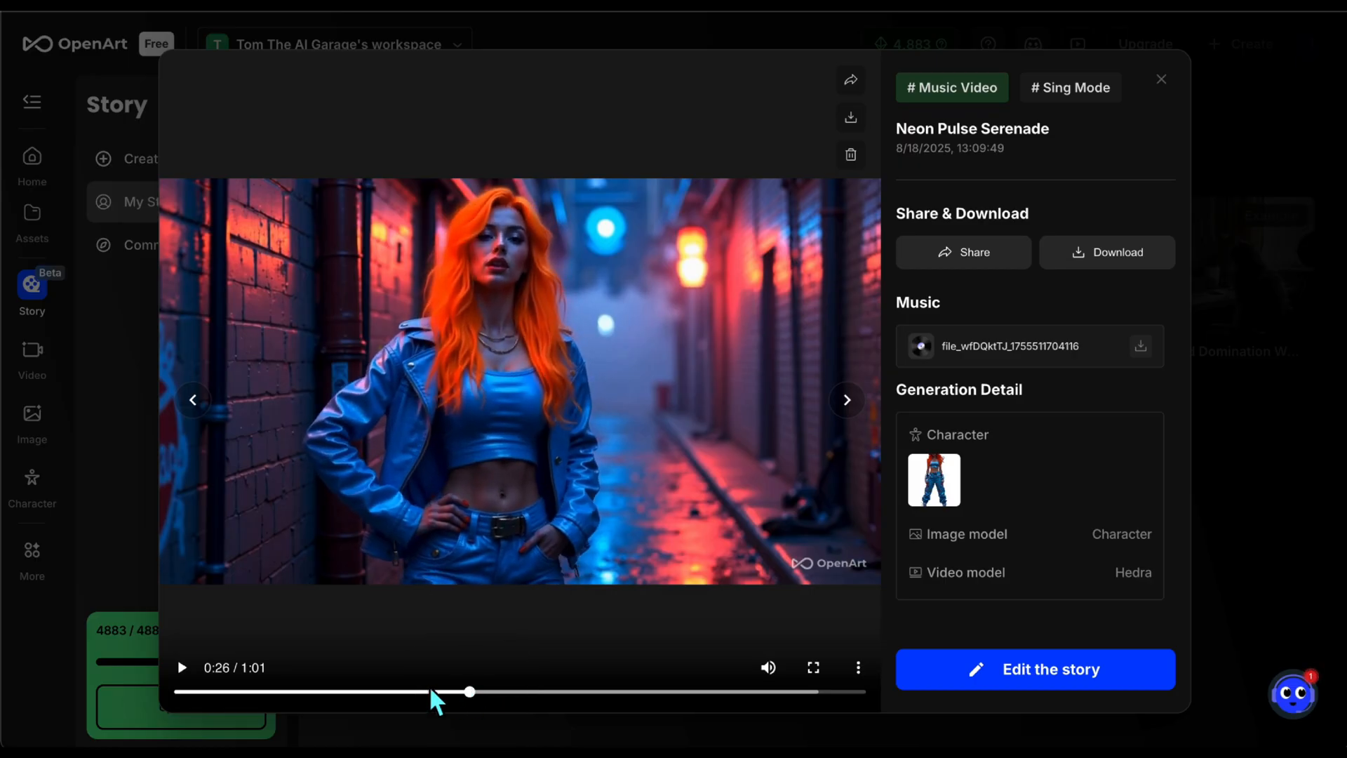
{"action": "left_click", "coordinate": [181, 667]}
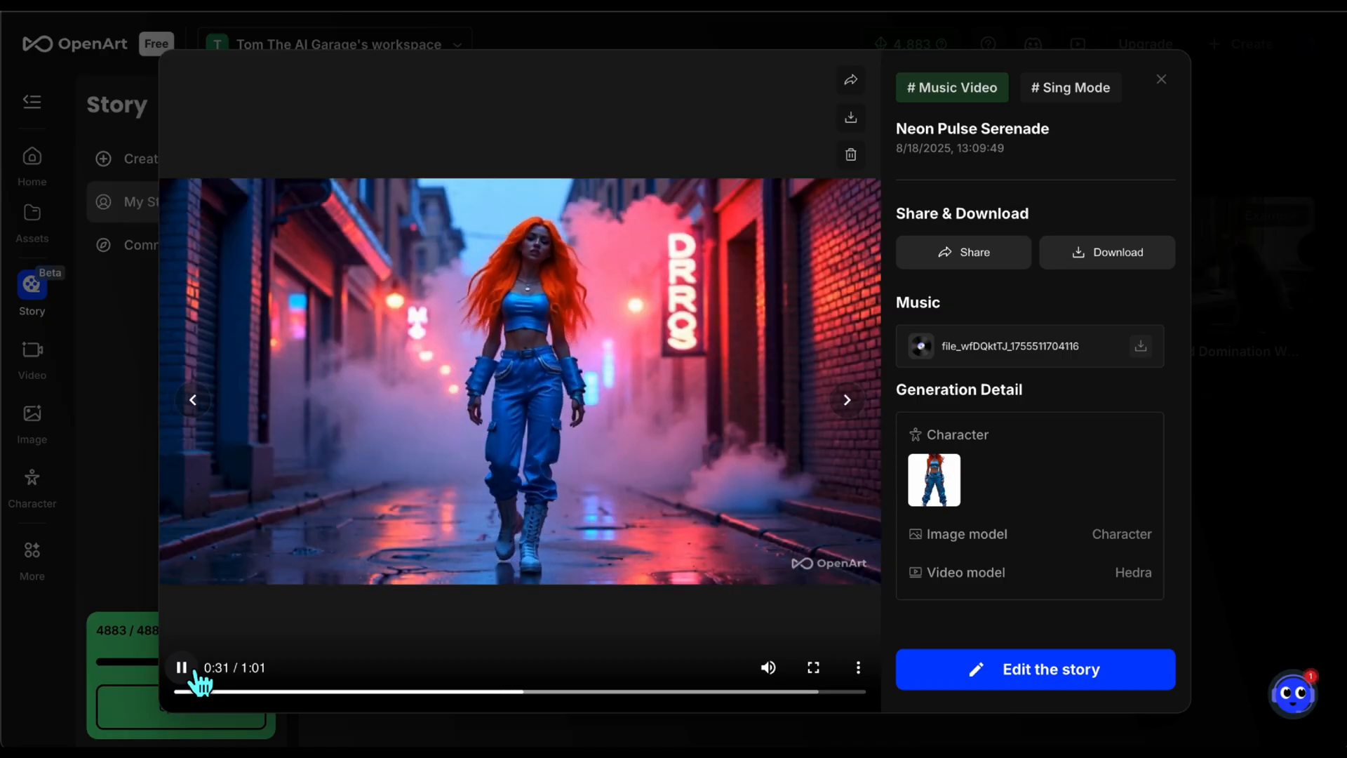
{"action": "left_click", "coordinate": [181, 667]}
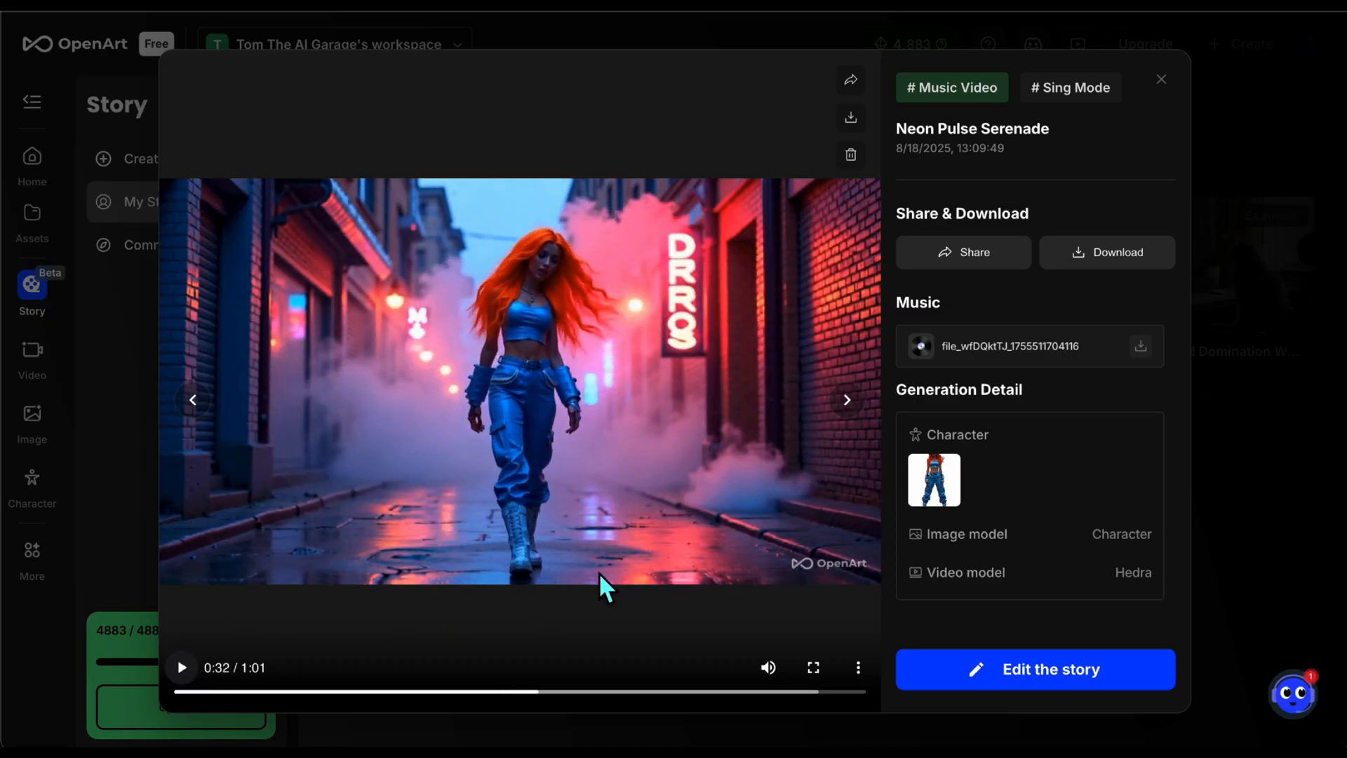
{"action": "mouse_move", "coordinate": [838, 558]}
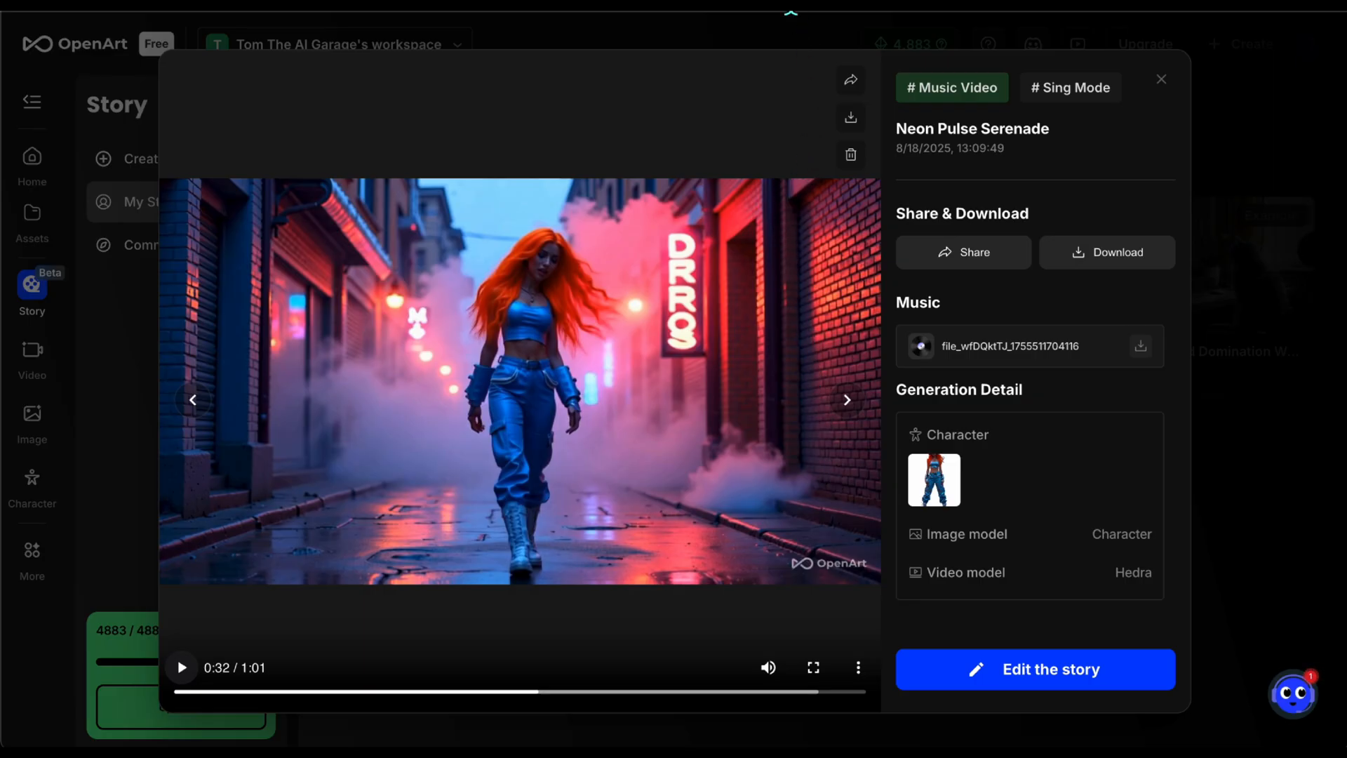
{"action": "left_click", "coordinate": [846, 399]}
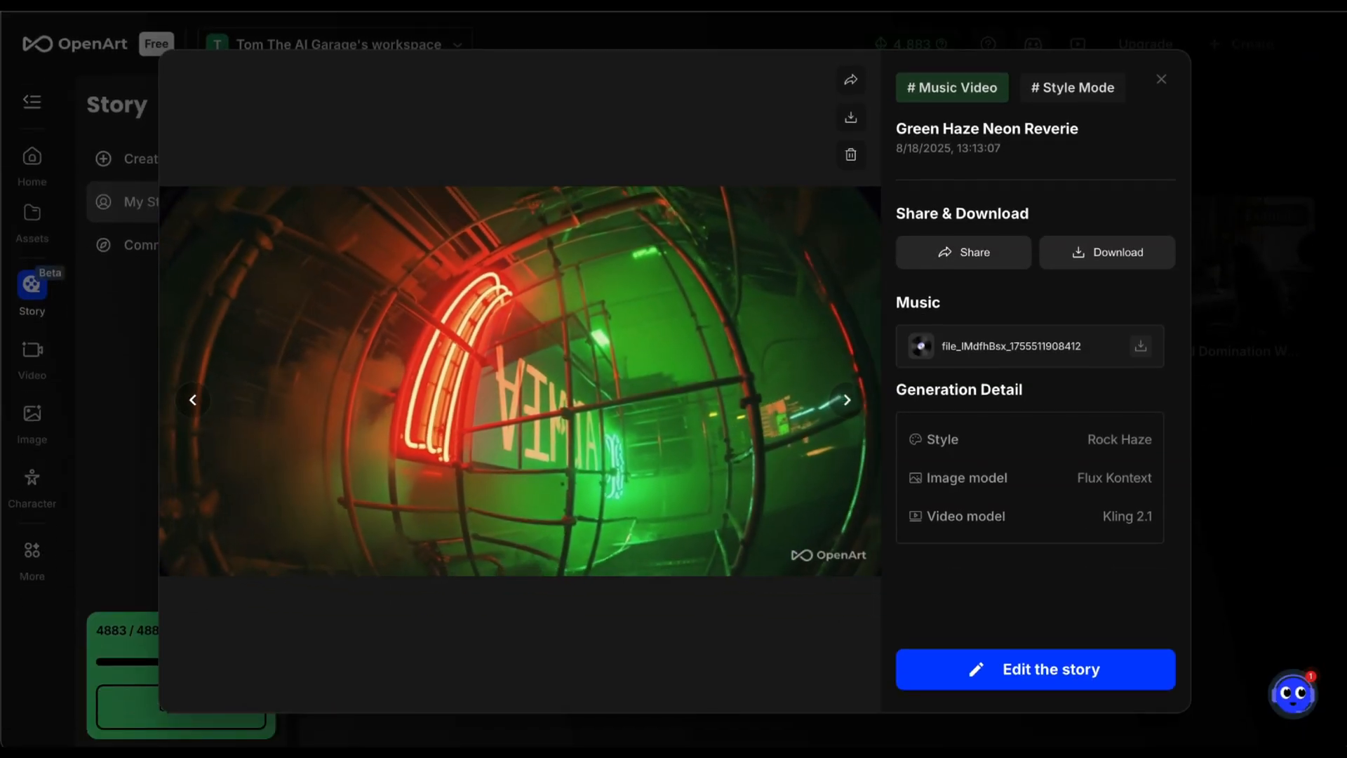
Play the Green Haze Neon Reverie video, then open it for editing.
{"action": "left_click", "coordinate": [846, 399]}
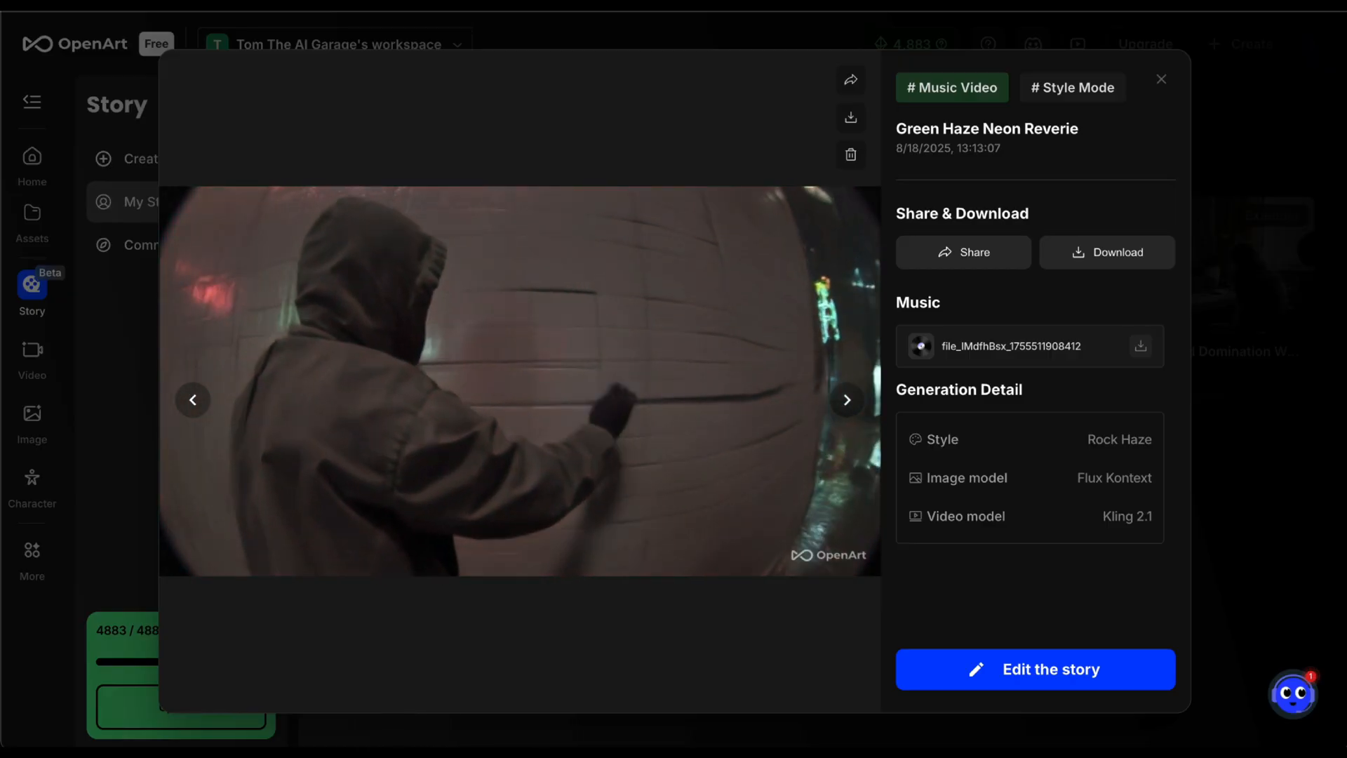
{"action": "left_click", "coordinate": [846, 399]}
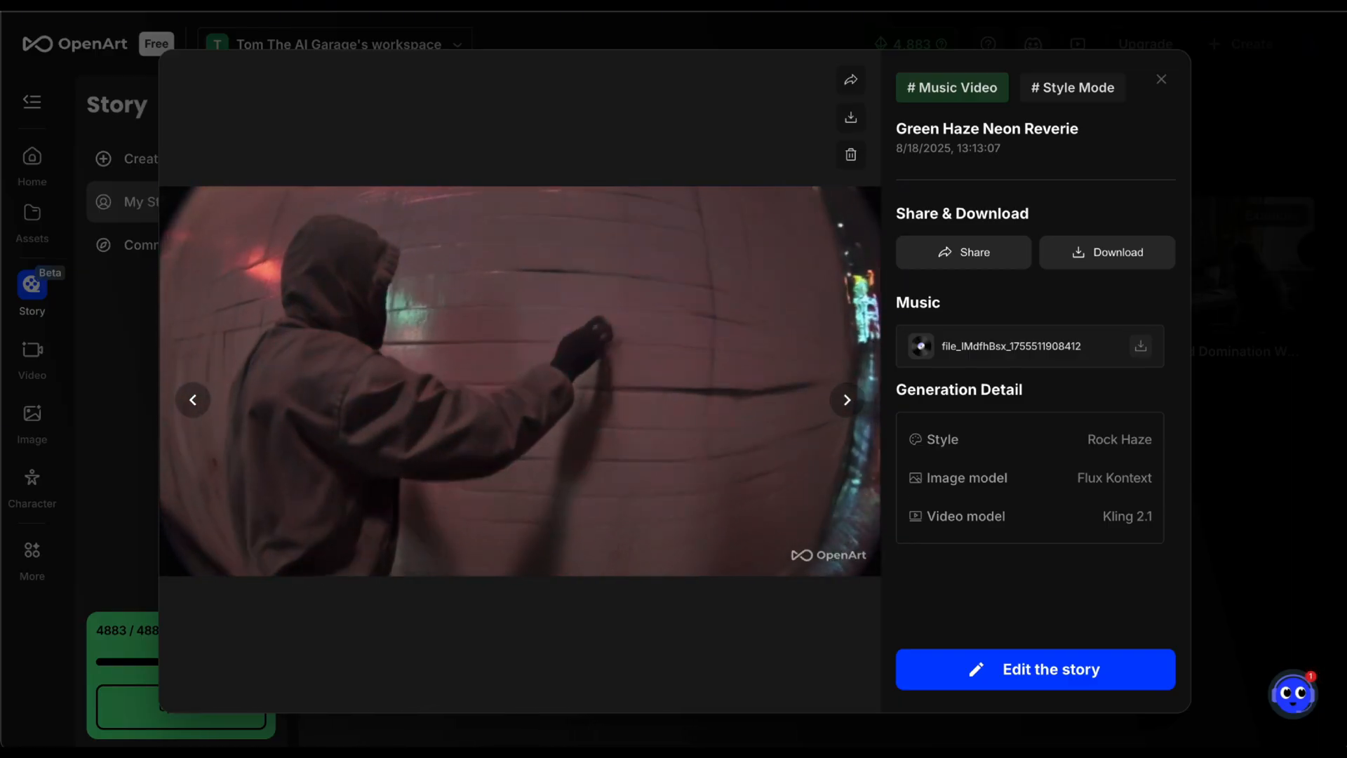
{"action": "left_click", "coordinate": [845, 399]}
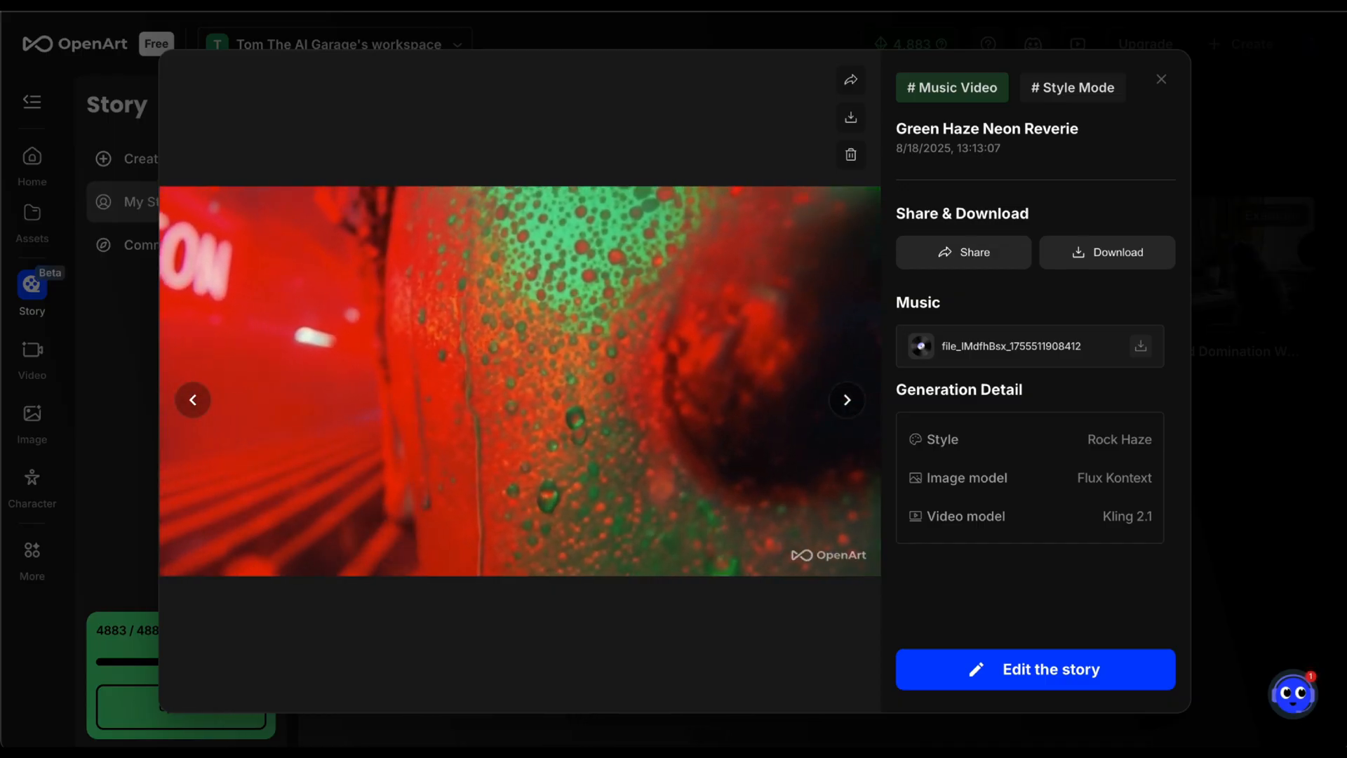
{"action": "left_click", "coordinate": [1034, 668]}
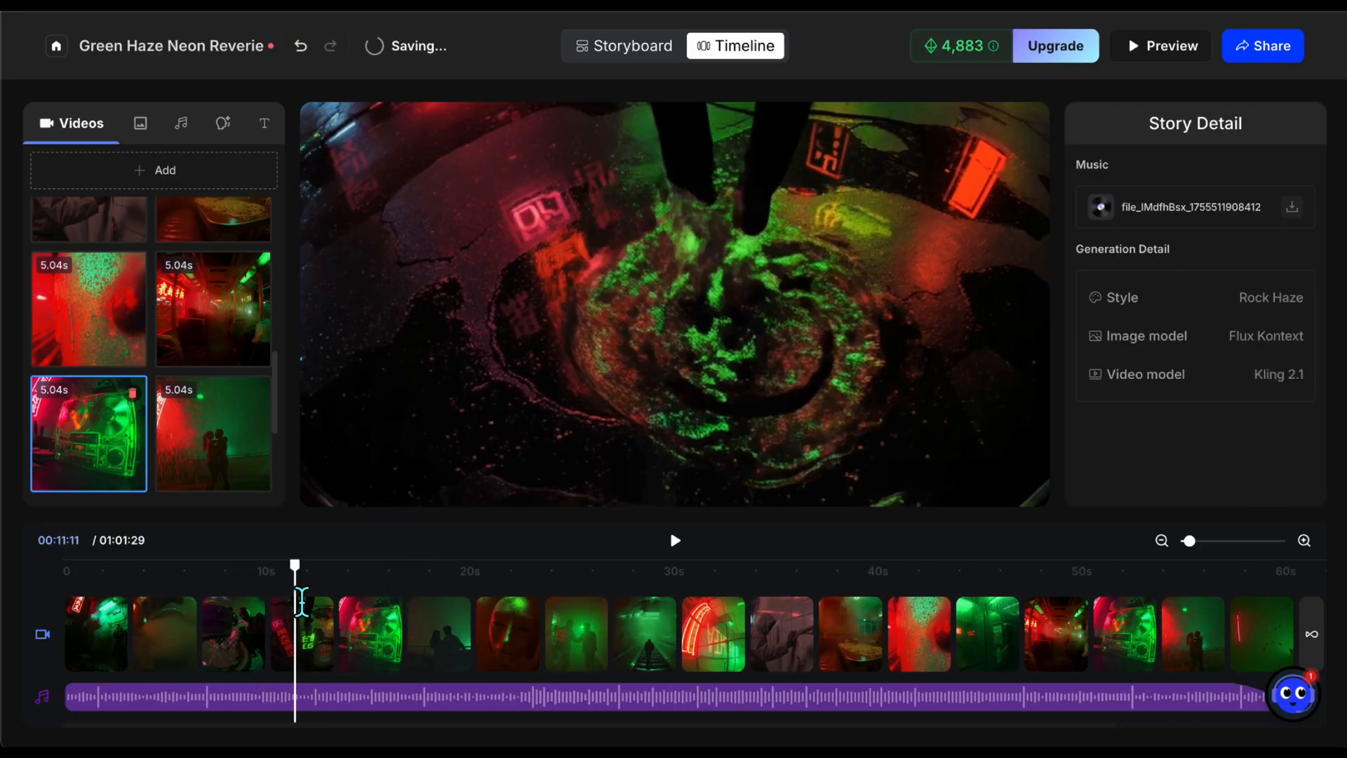
{"action": "left_click", "coordinate": [674, 540]}
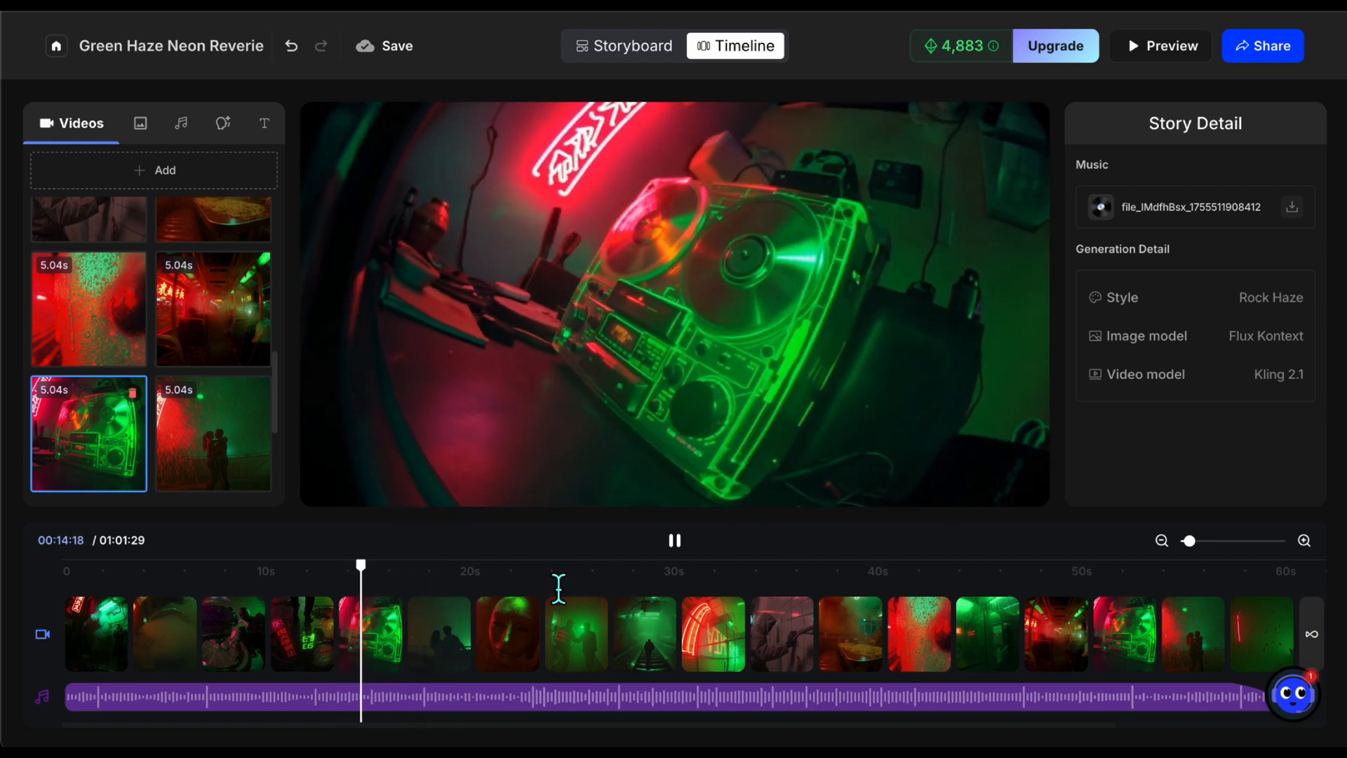
{"action": "left_click", "coordinate": [781, 635]}
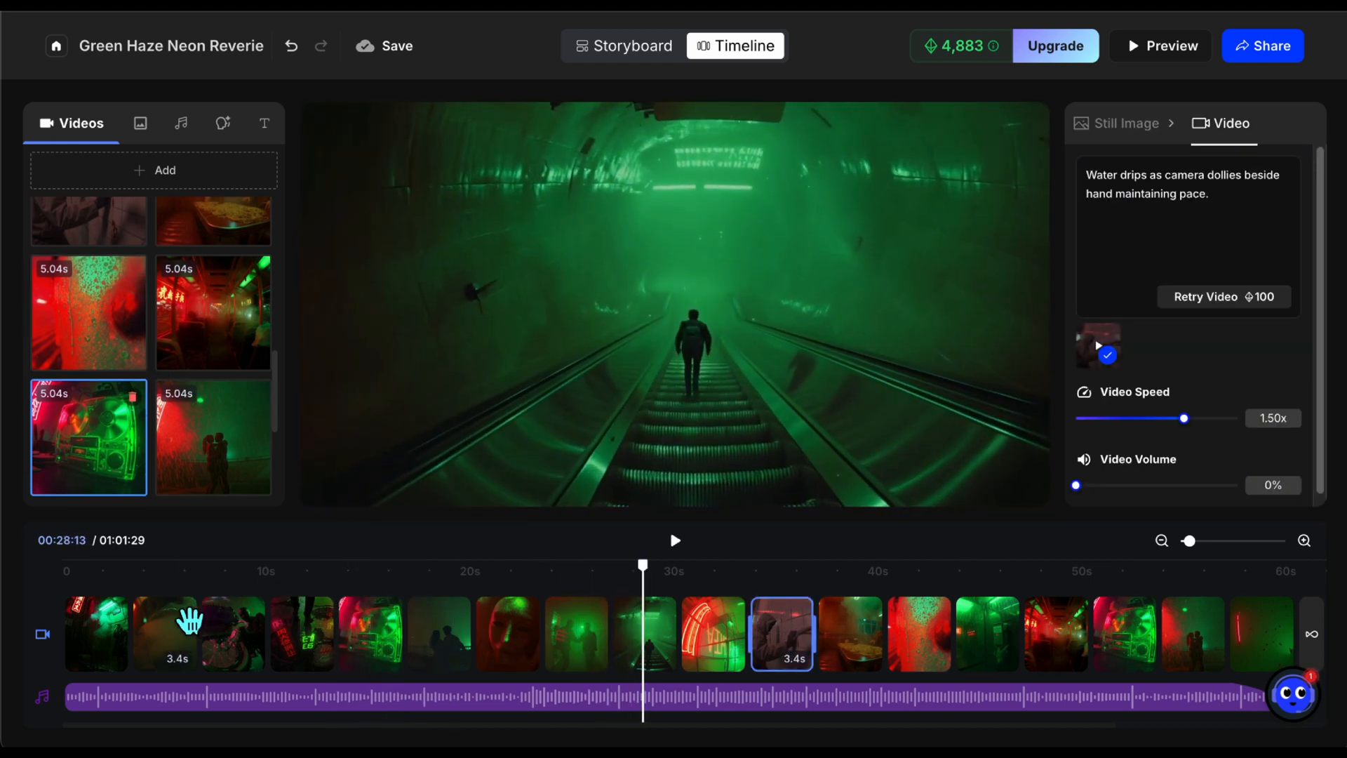
{"action": "scroll", "scroll_direction": "down", "scroll_amount": 3}
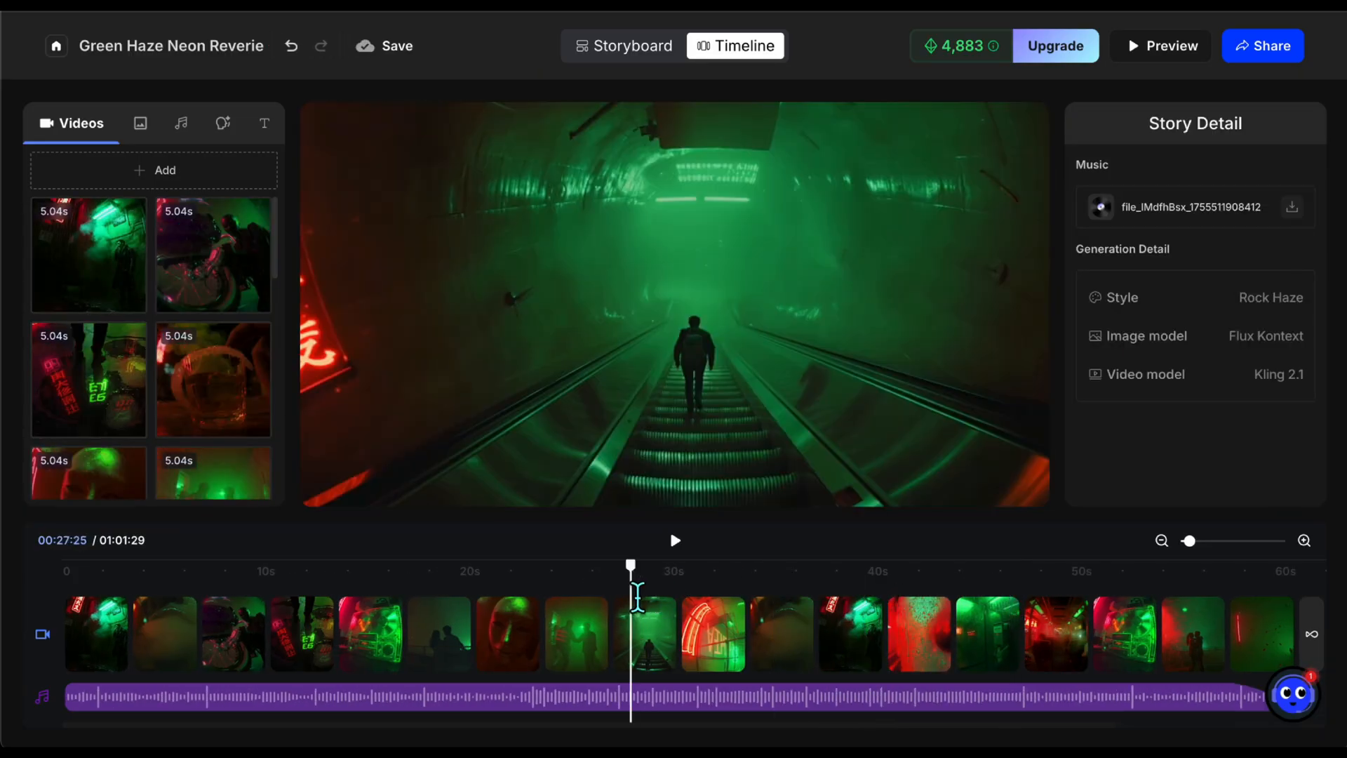
{"action": "left_click", "coordinate": [1055, 45]}
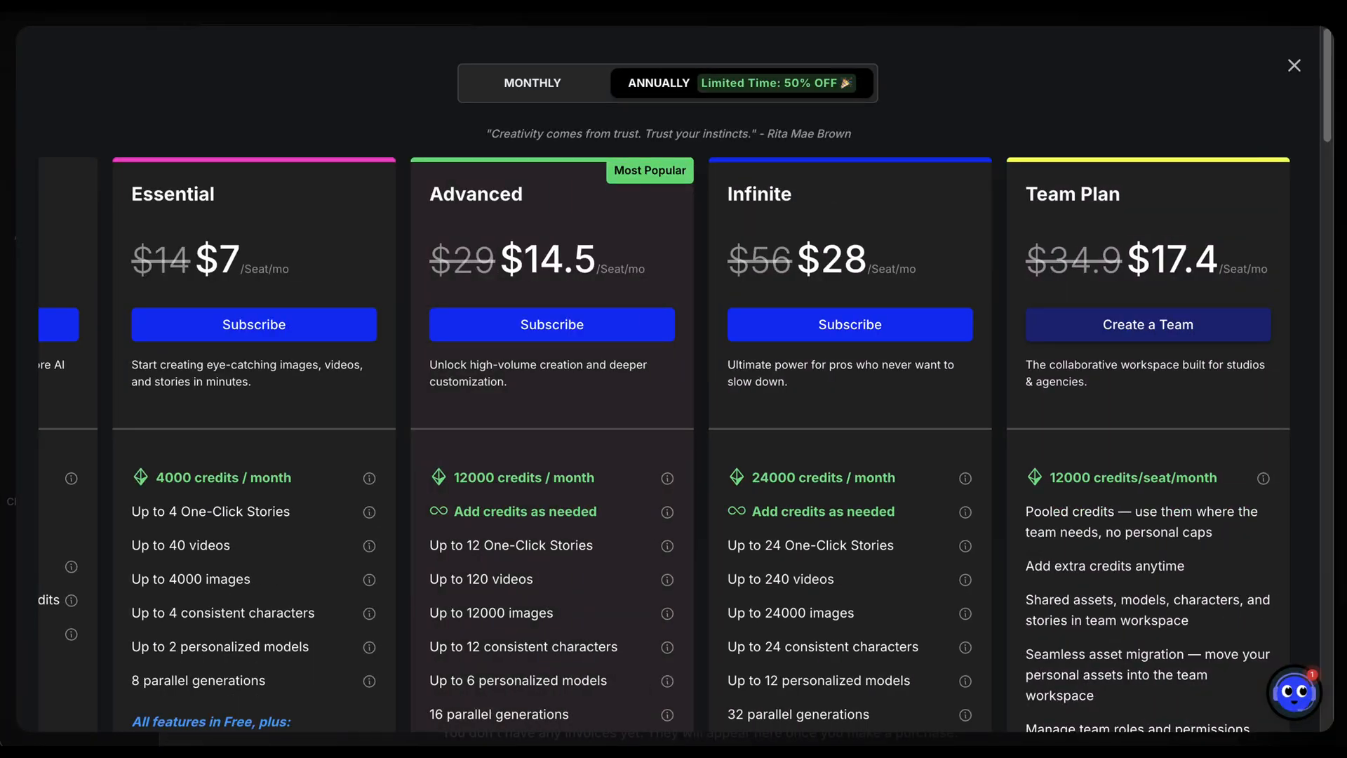